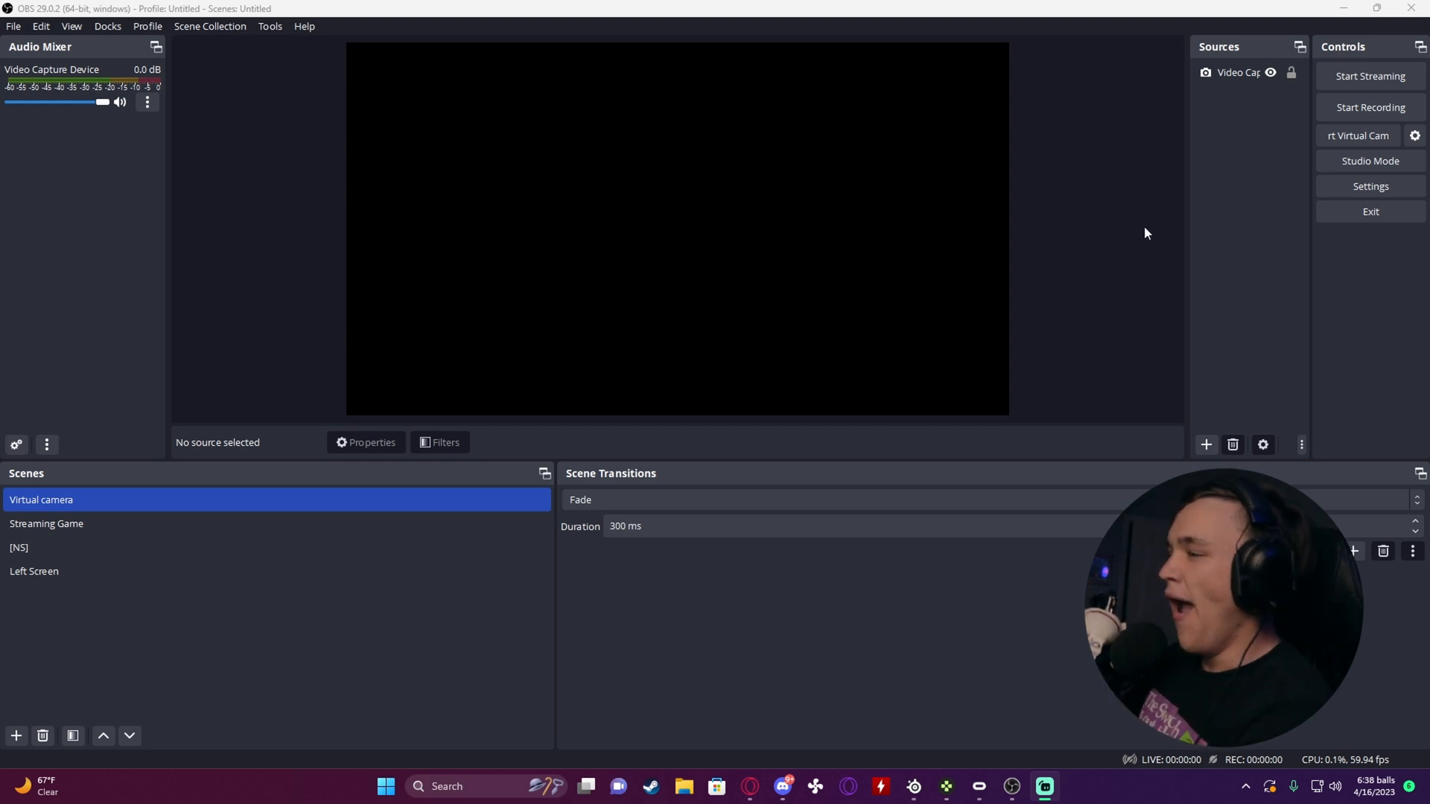
Create a new empty scene named VR and leave it selected in the scene list.
left_click(34, 571)
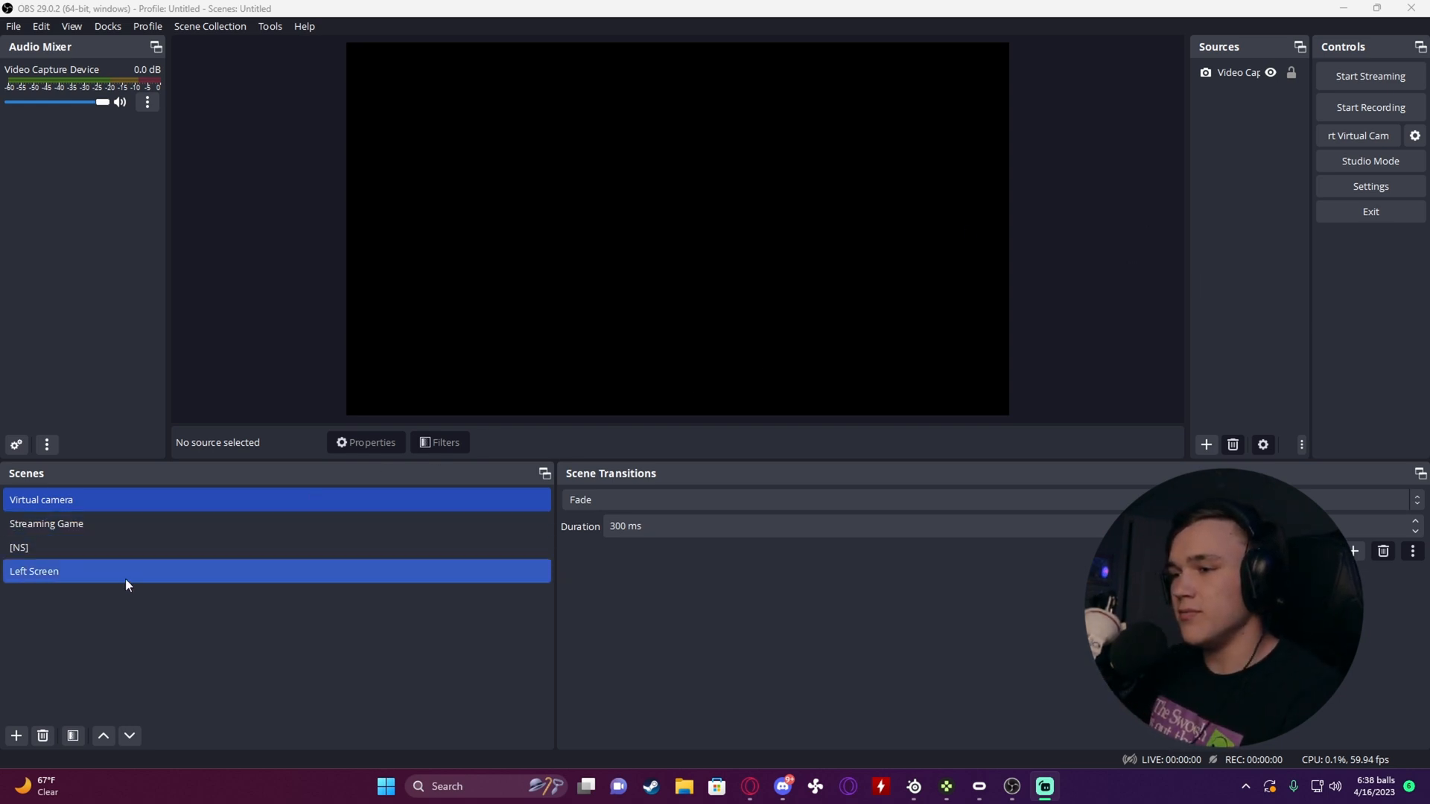
left_click(42, 499)
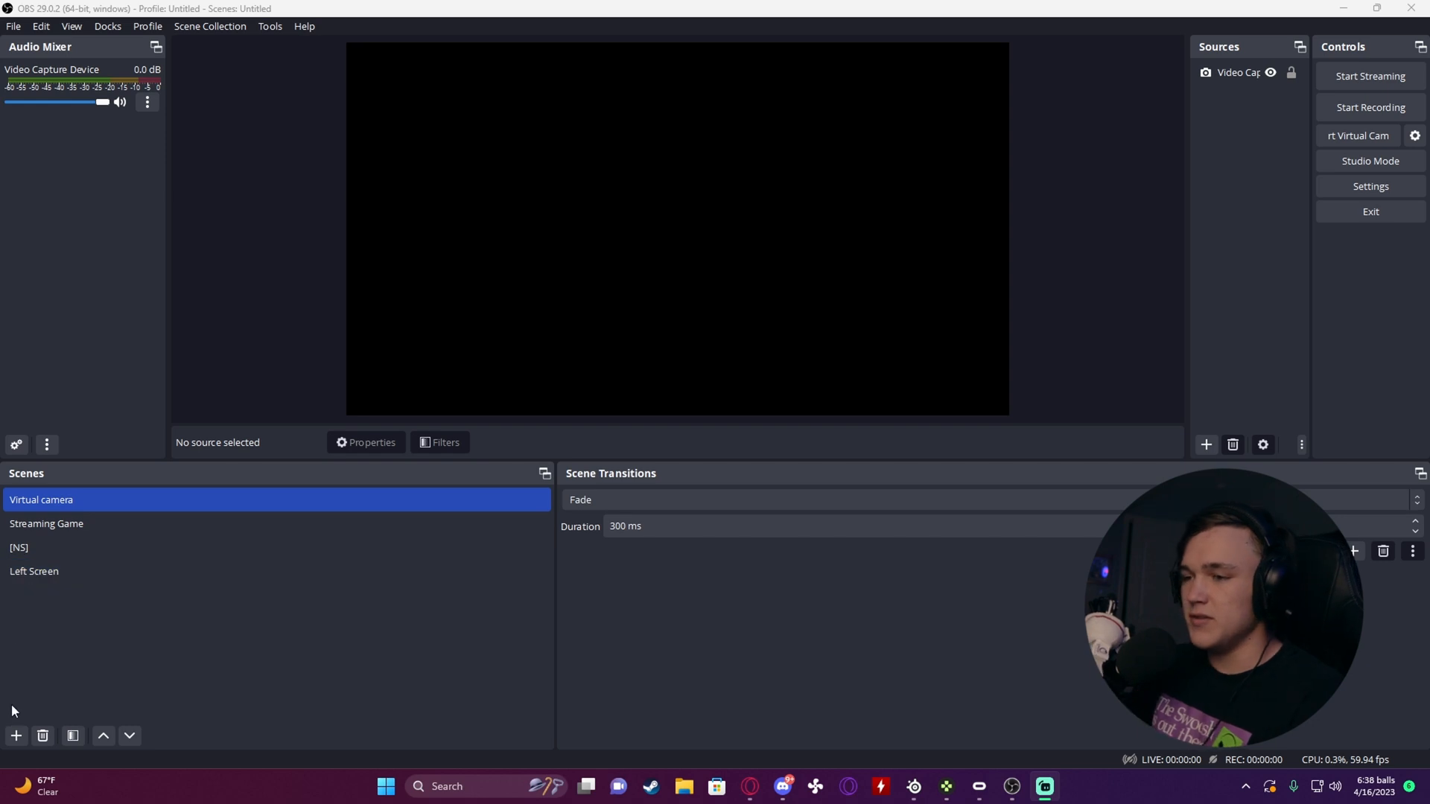
left_click(15, 736)
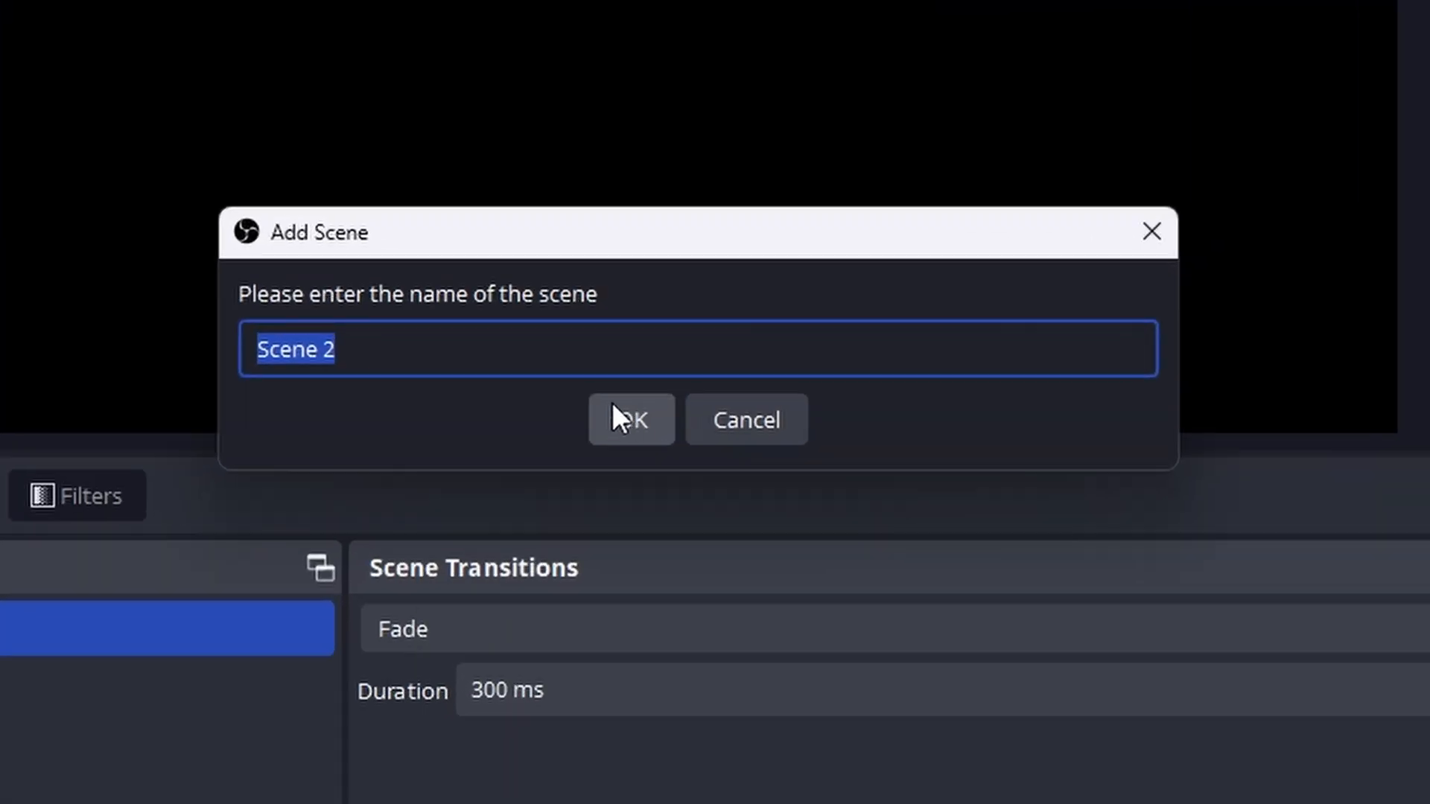
type("v")
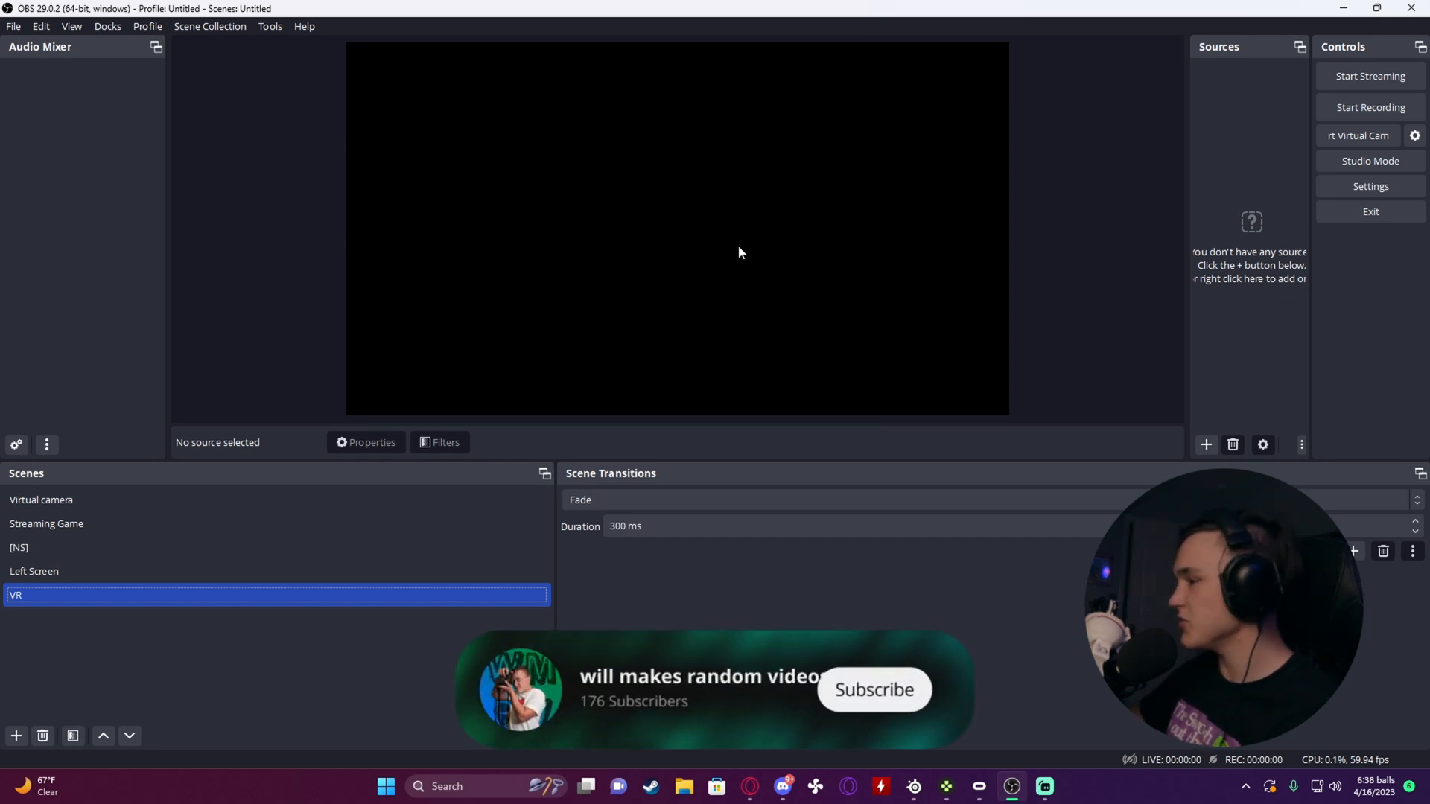
left_click(873, 689)
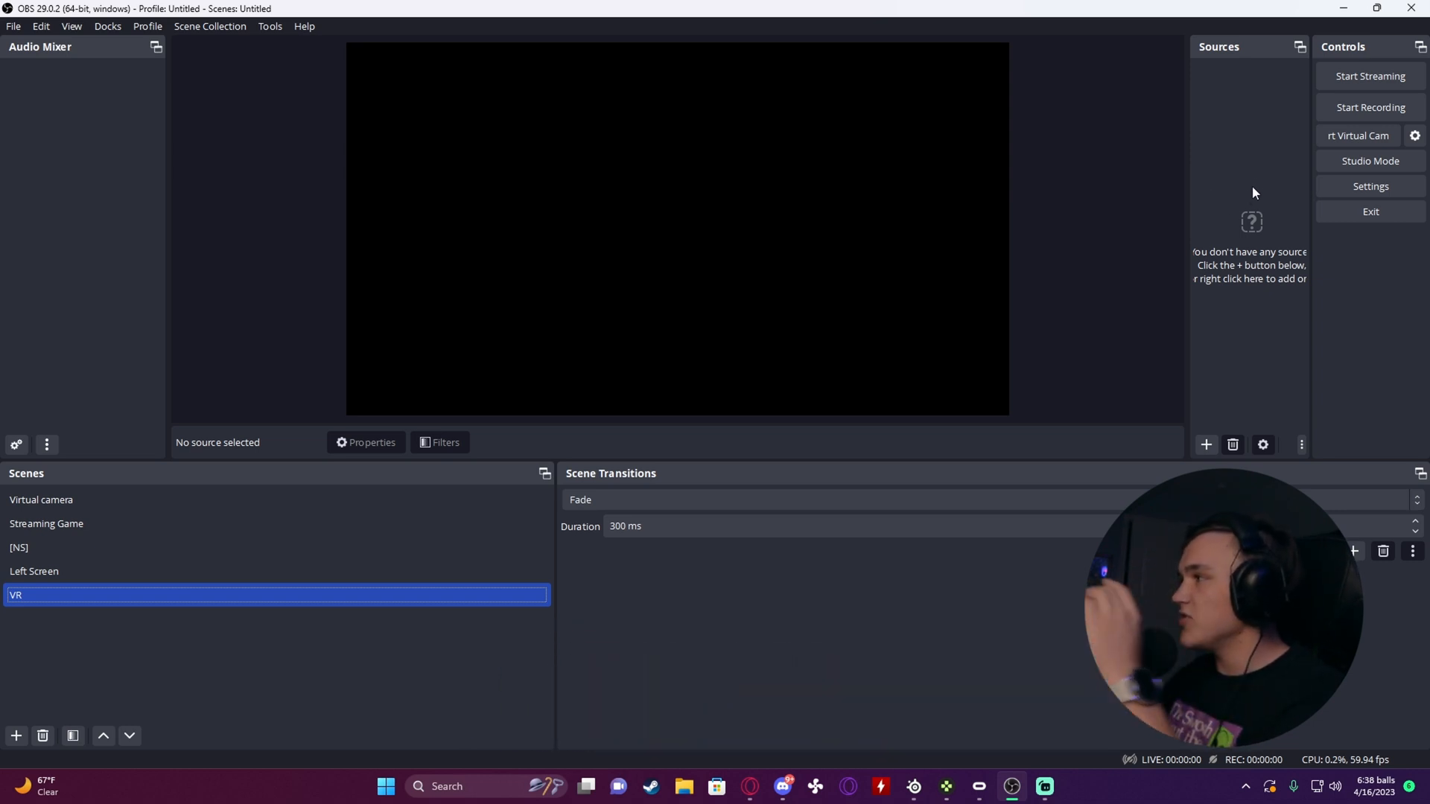
Add a Display Capture source of the Primary Monitor as the VR scene's first source.
left_click(1205, 445)
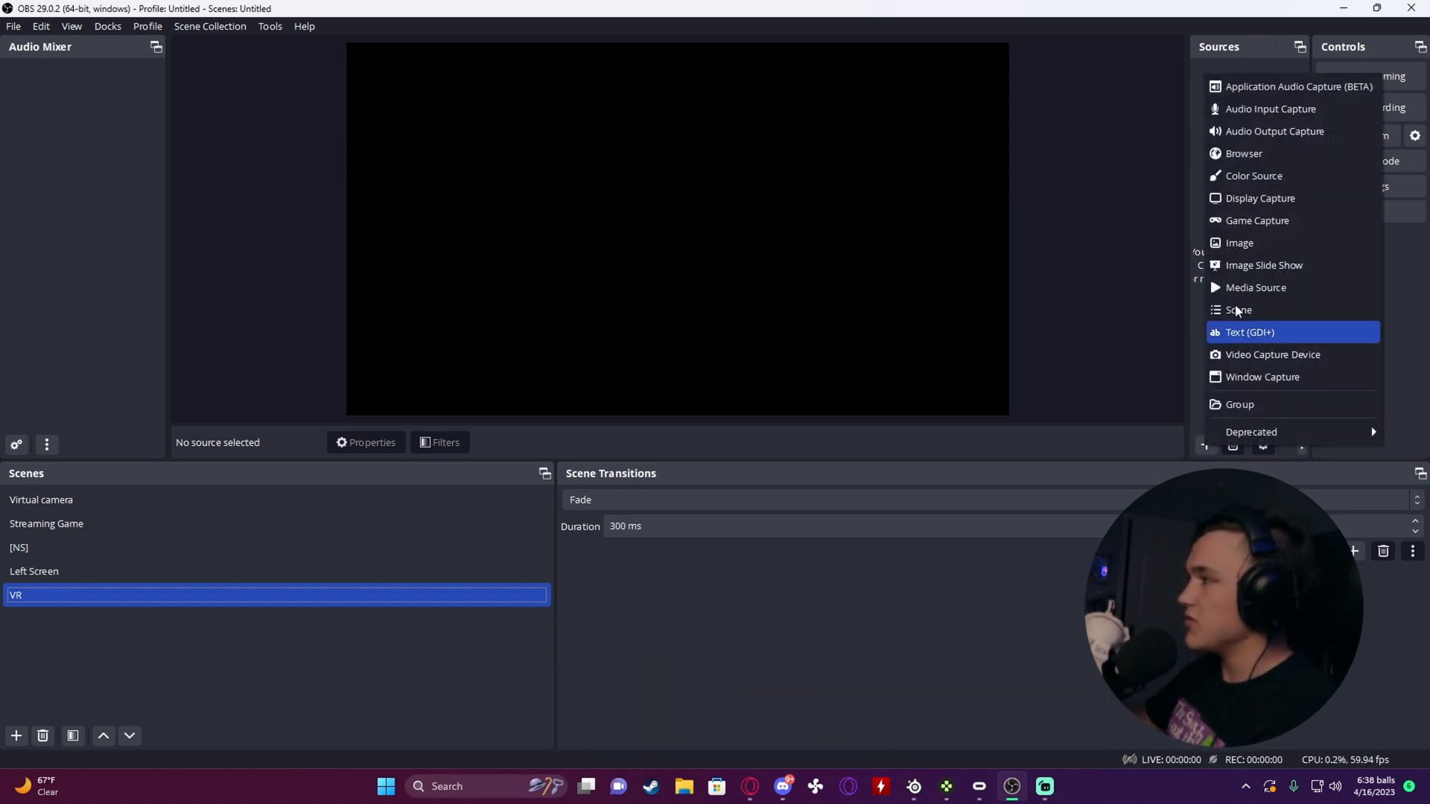
mouse_move(1262, 377)
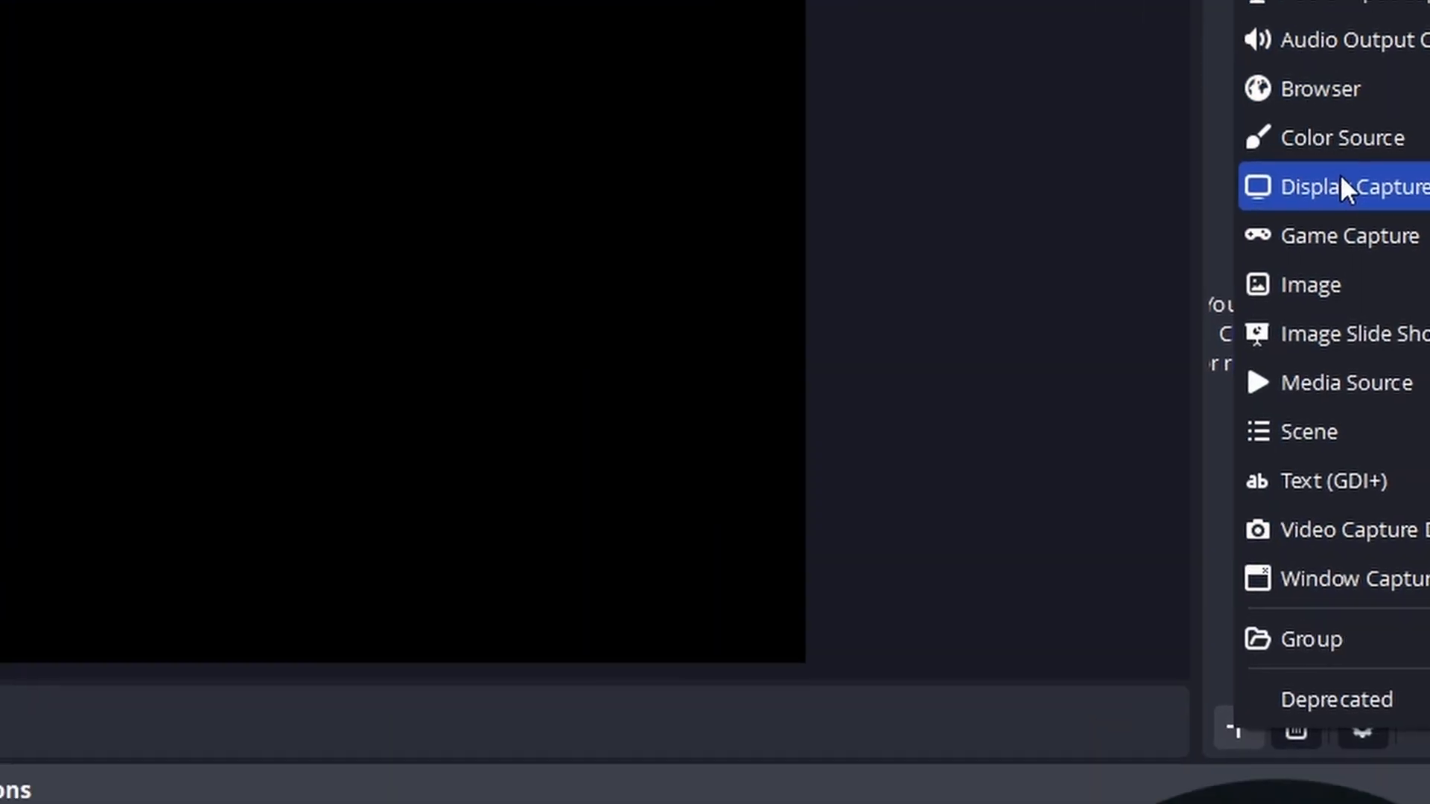
left_click(1354, 187)
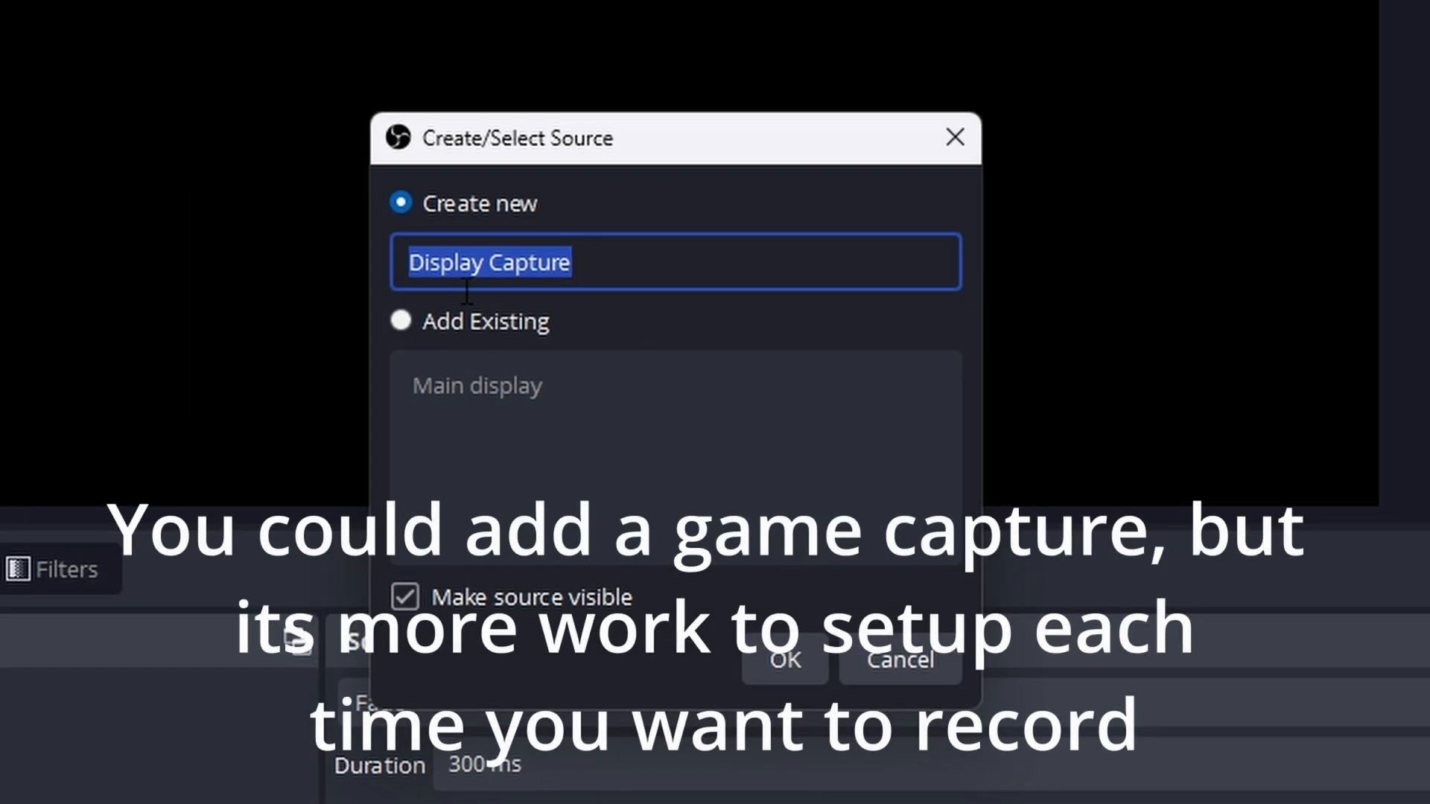
left_click(400, 322)
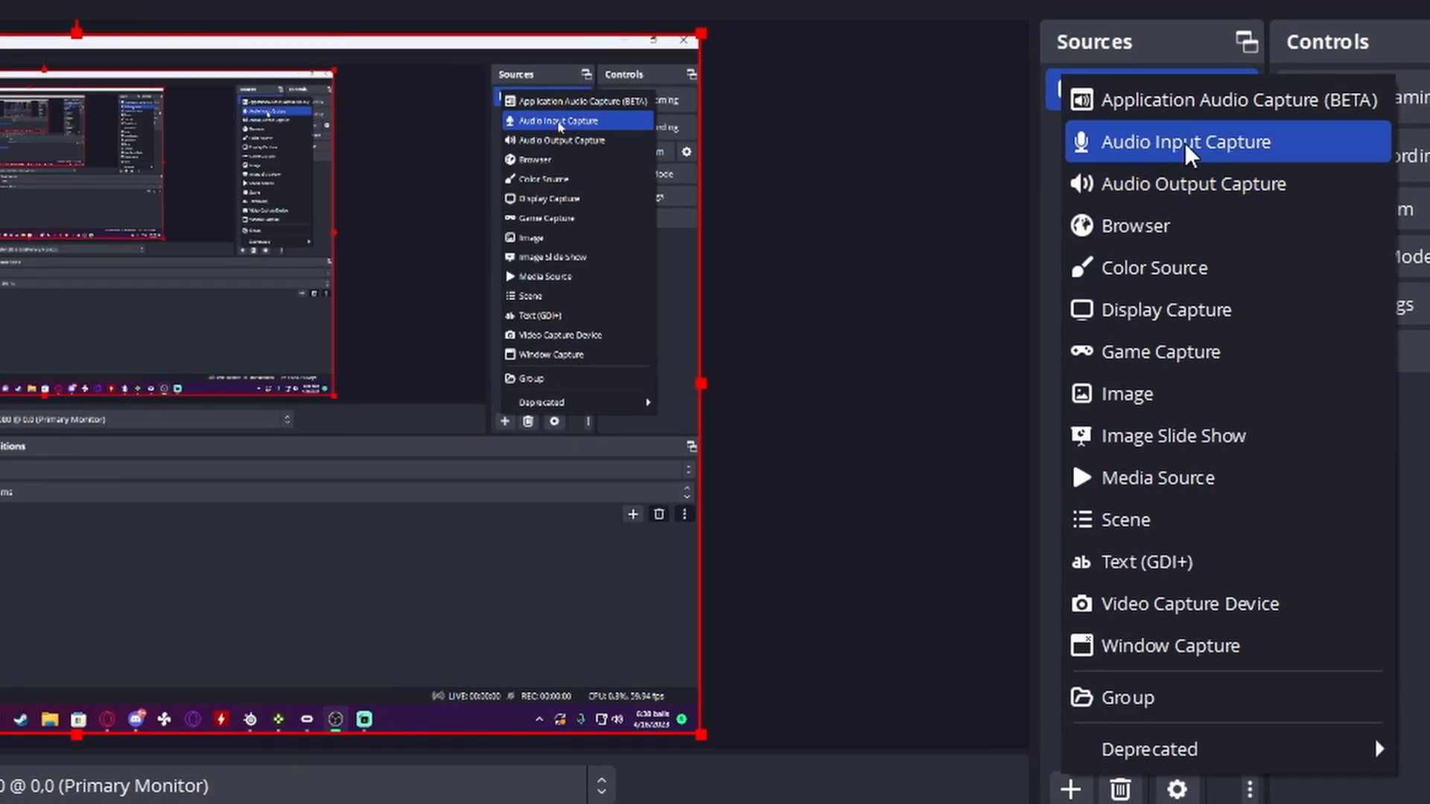
Add an Audio Input Capture source named 'VR mic' to the scene.
left_click(1185, 141)
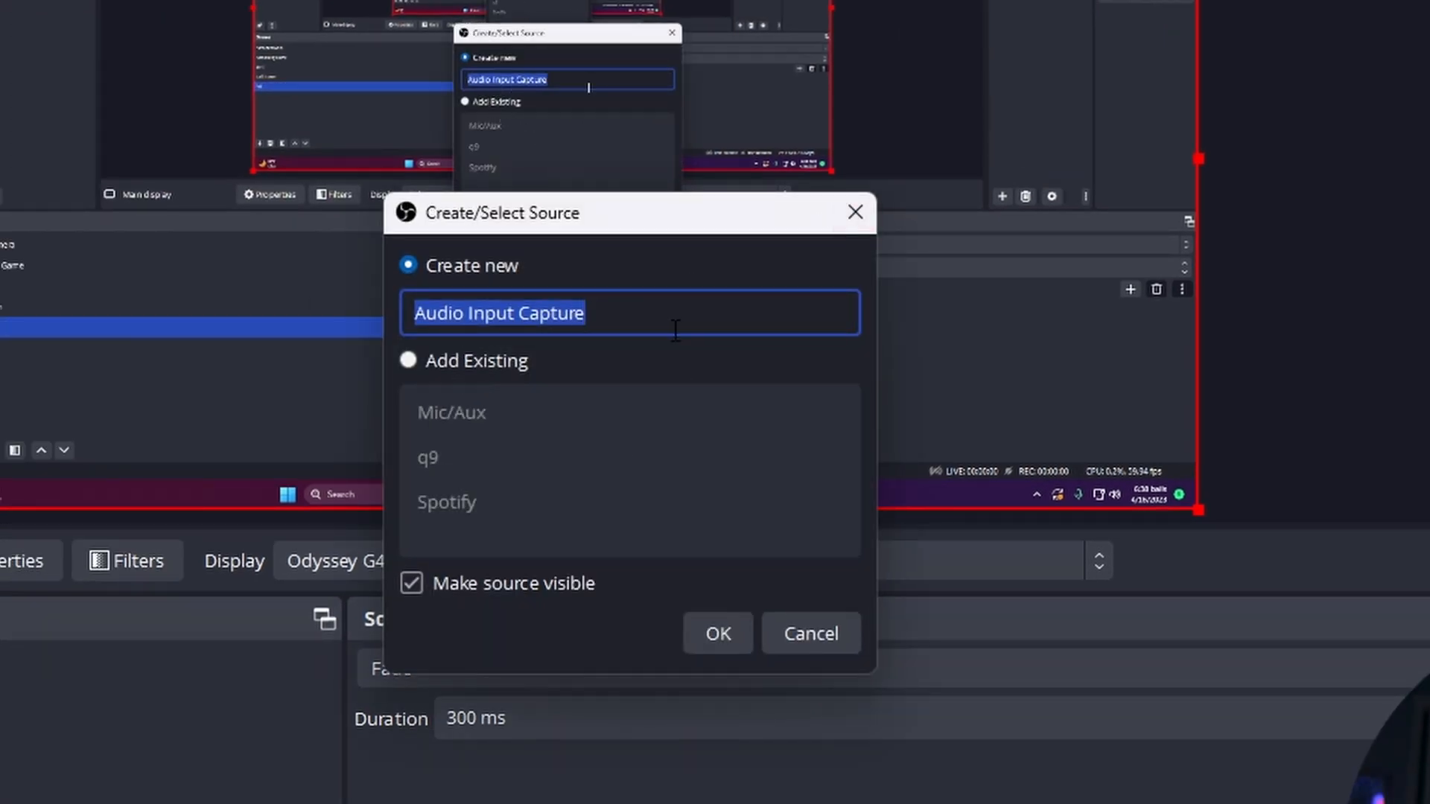
type("VR")
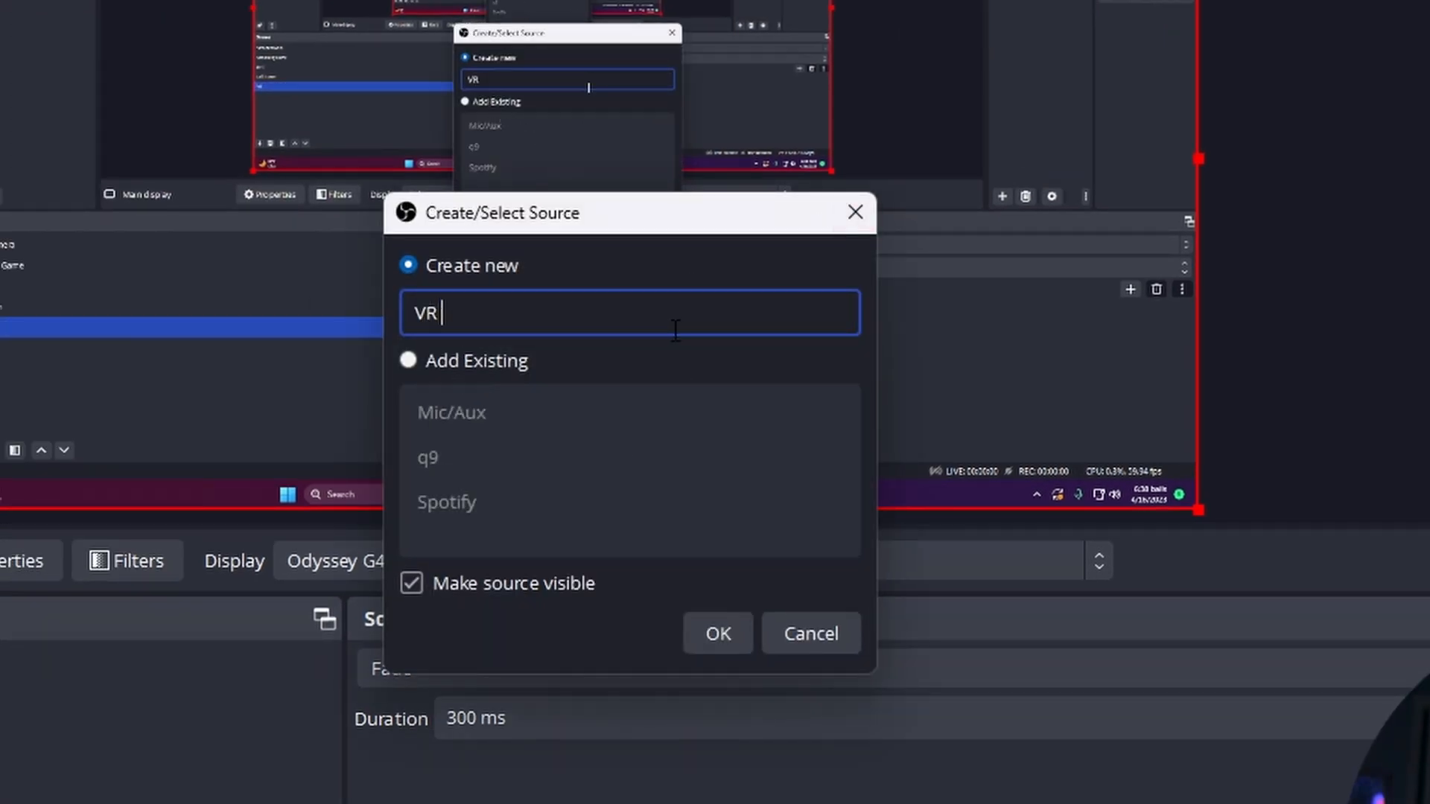
type("mic")
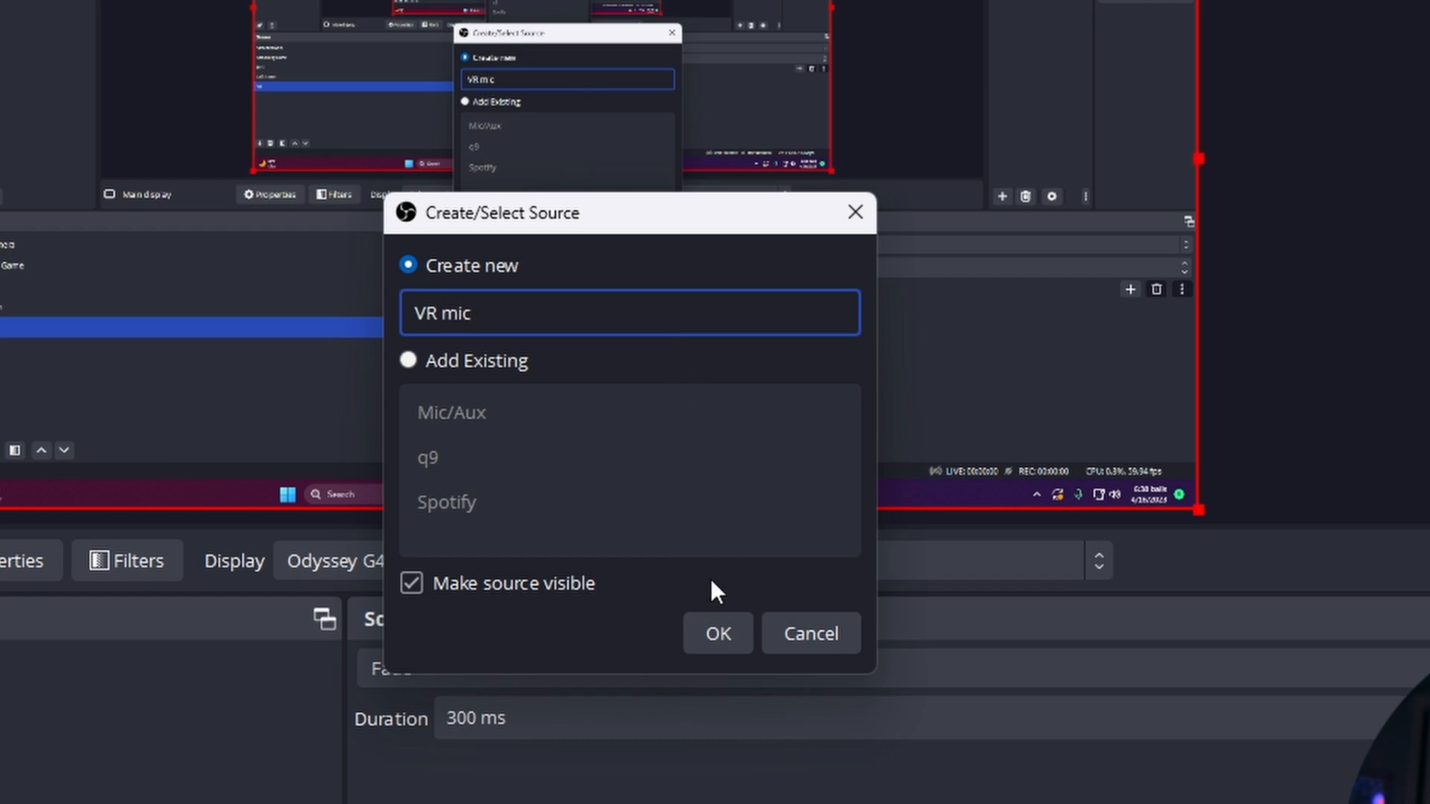
left_click(716, 633)
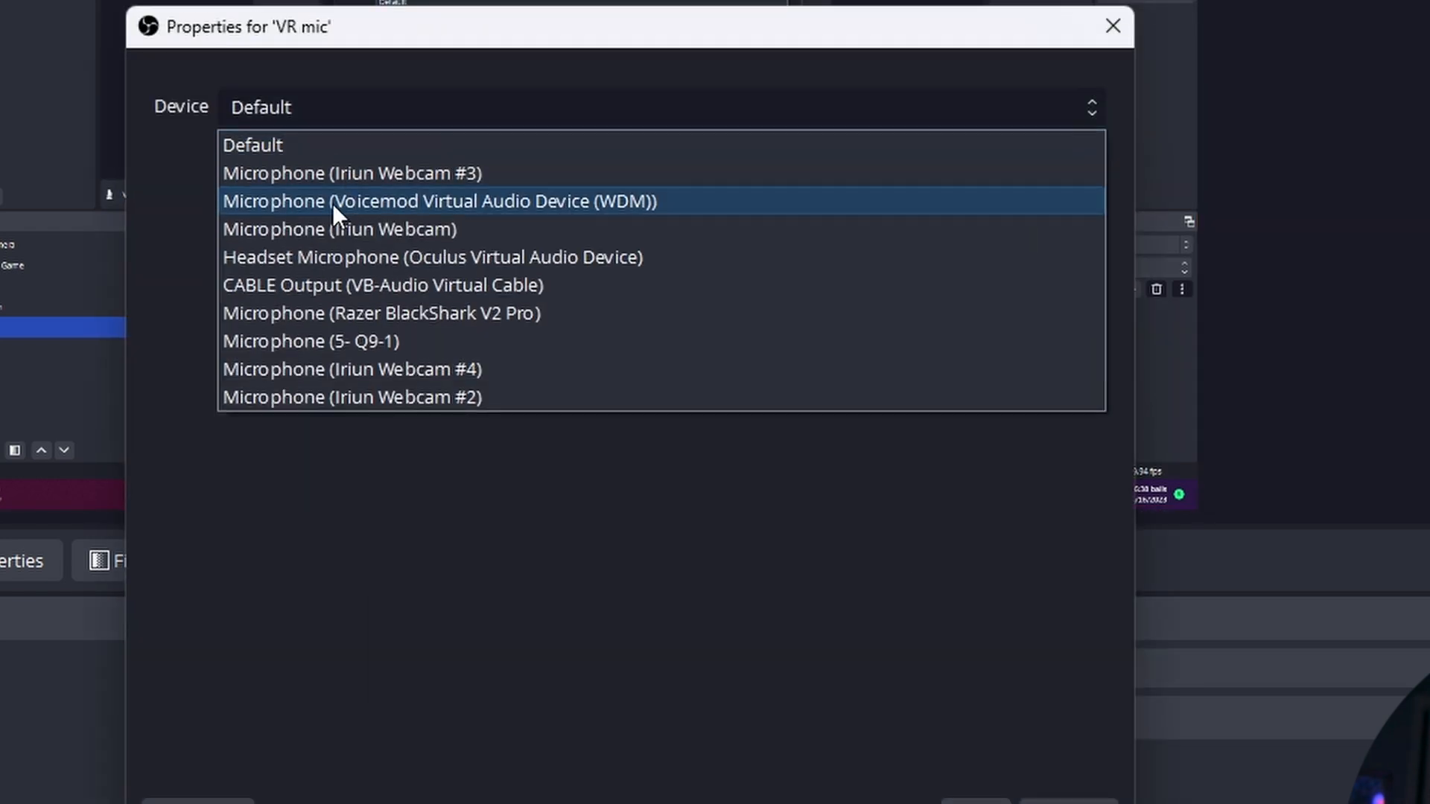
mouse_move(390, 285)
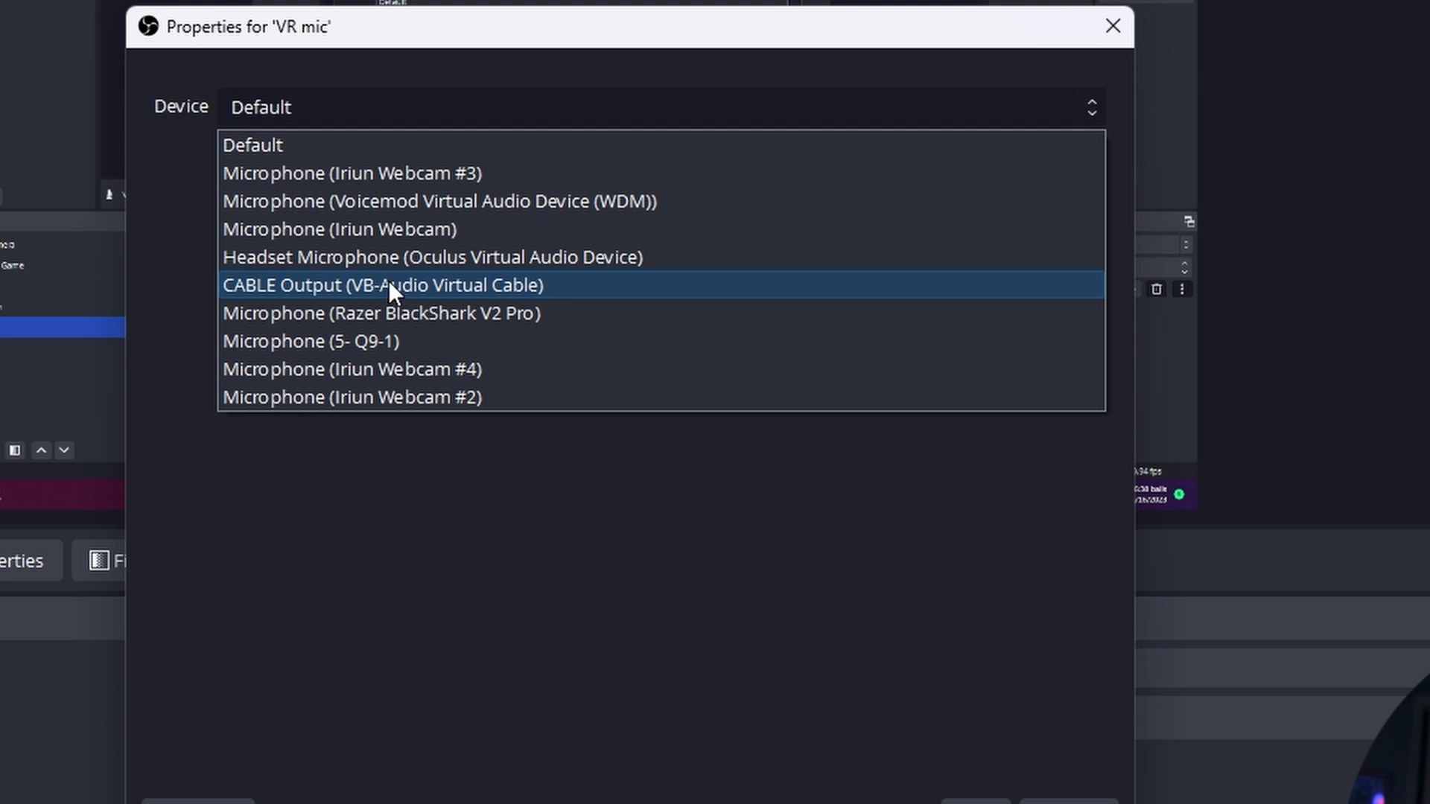
mouse_move(429, 258)
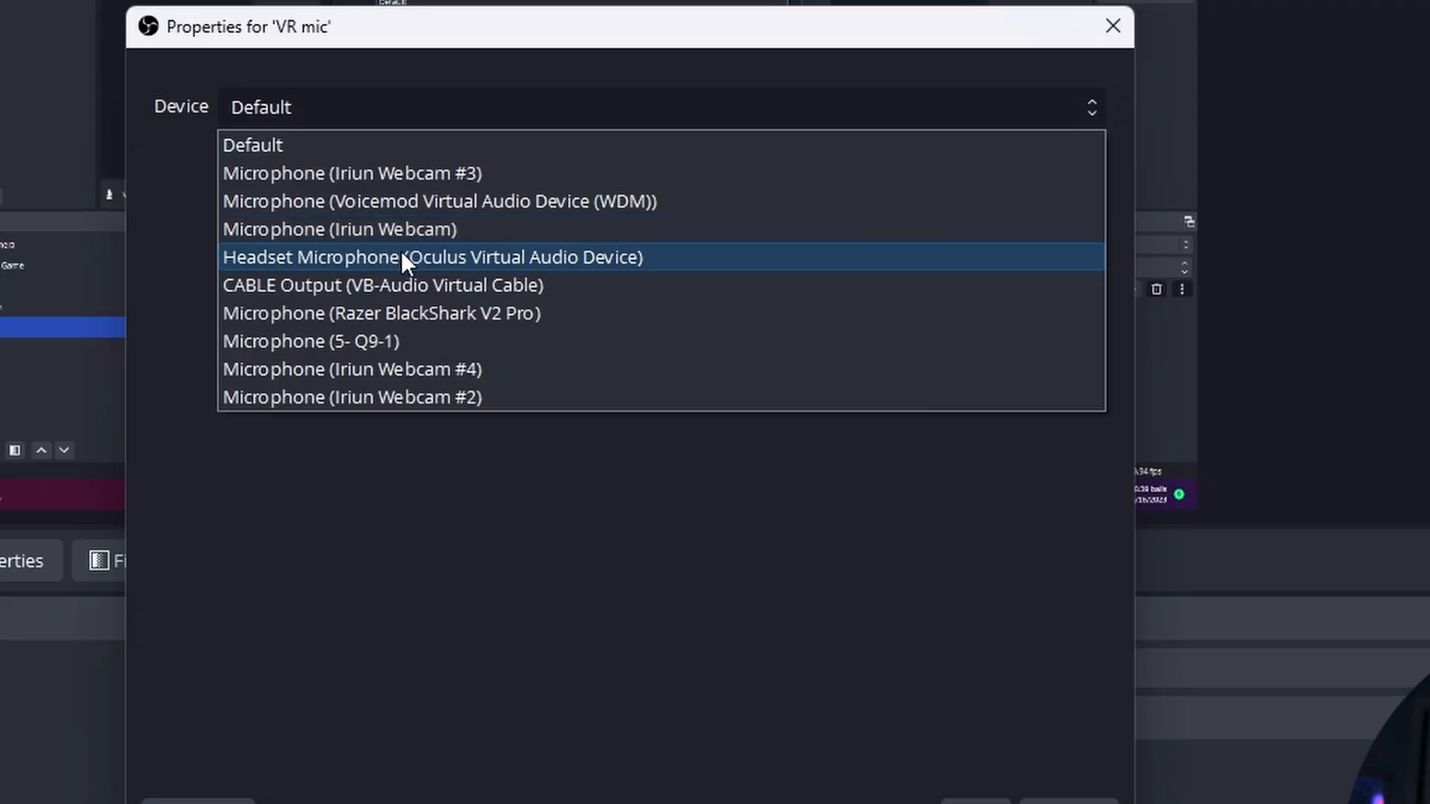
Set VR mic's device to Headset Microphone (Oculus Virtual Audio Device).
left_click(432, 258)
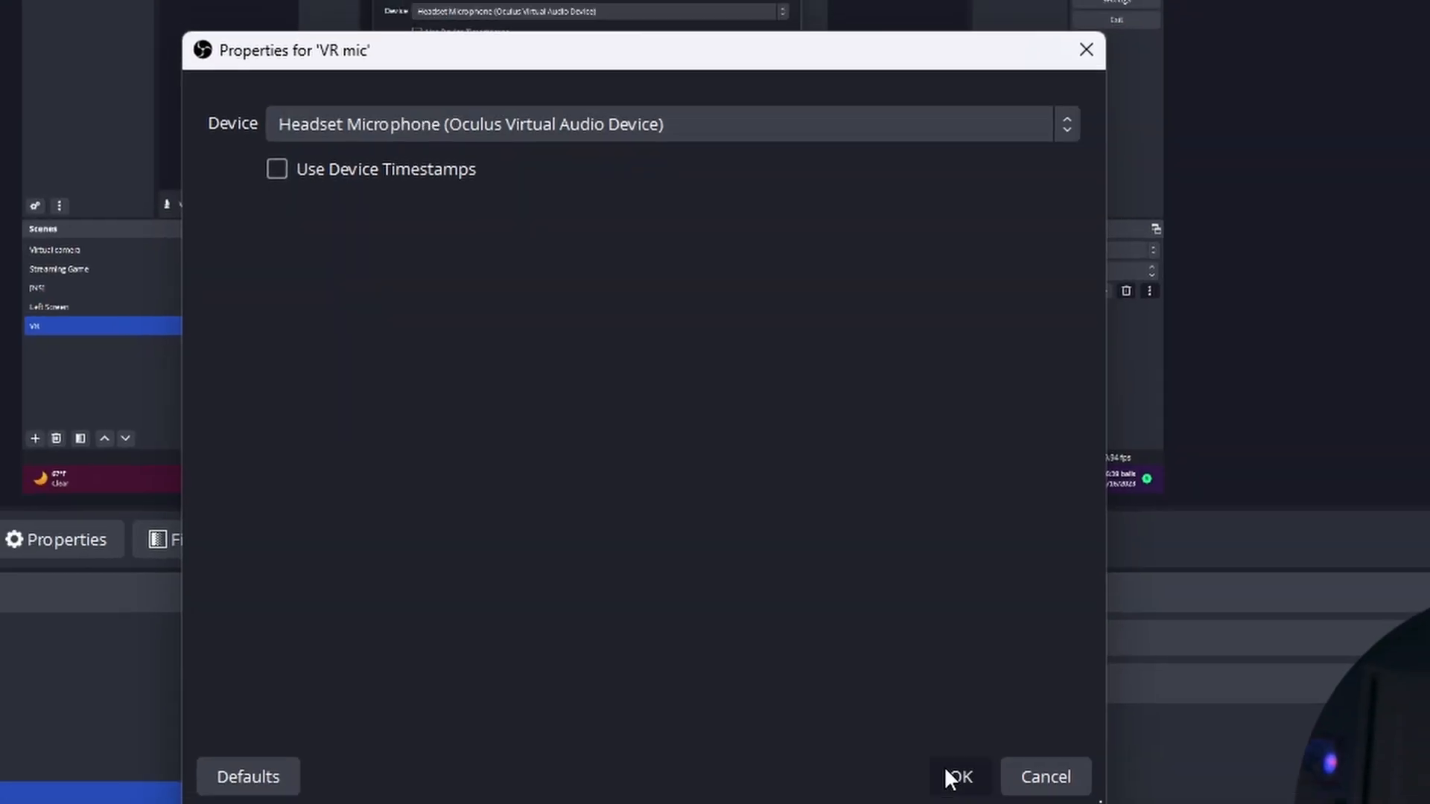
left_click(958, 778)
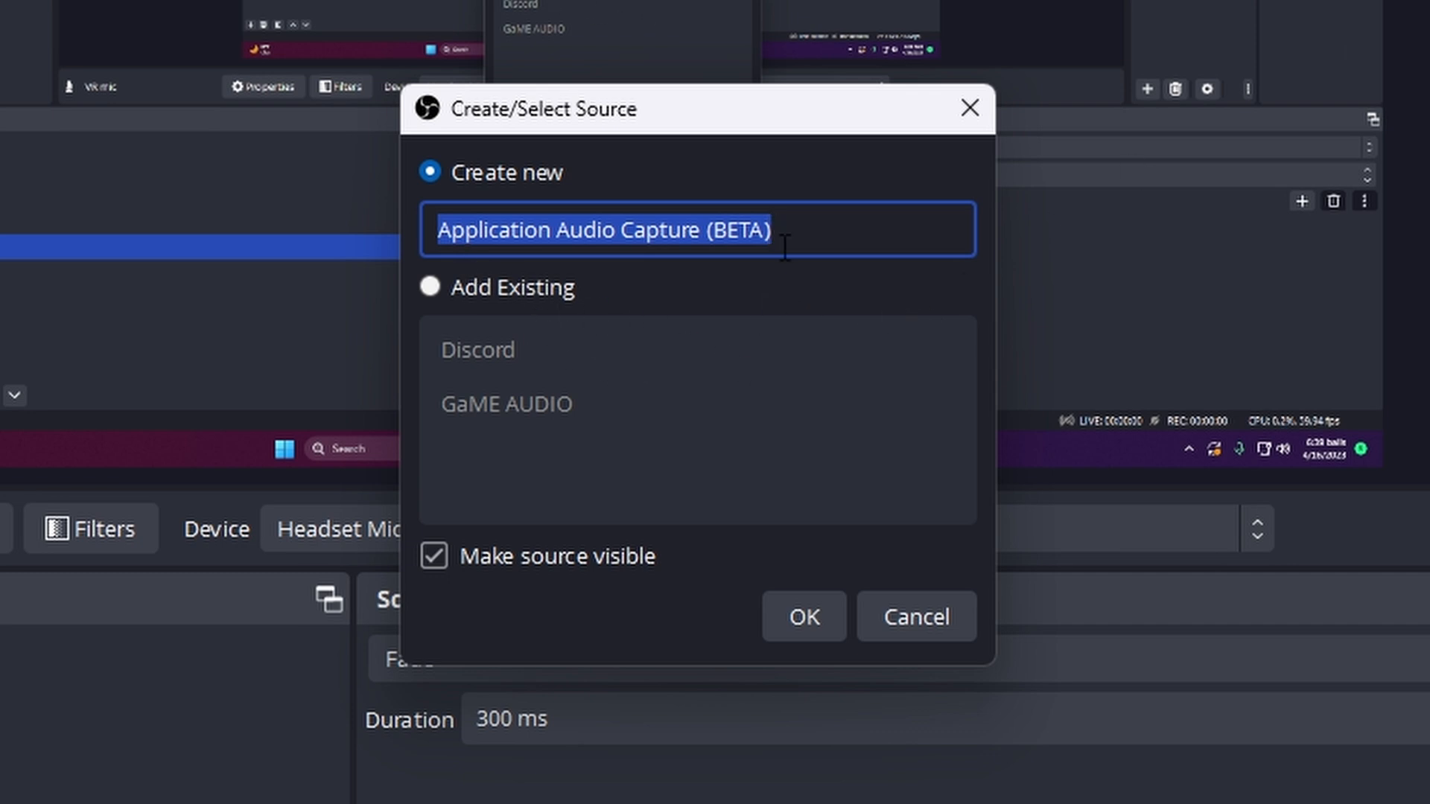
Name the application audio capture GaME AUDIO targeting the VALORANT window.
key("Delete")
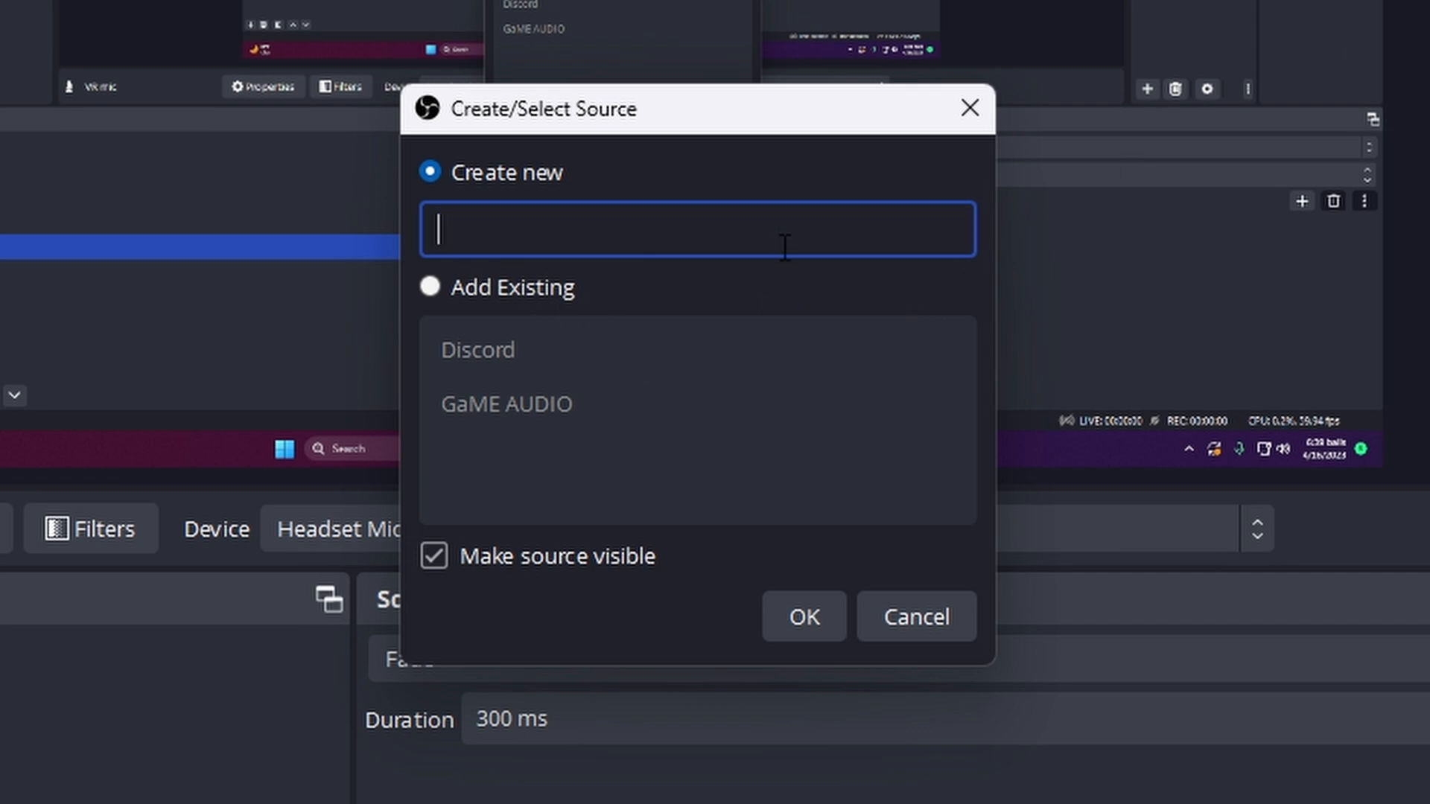
left_click(505, 404)
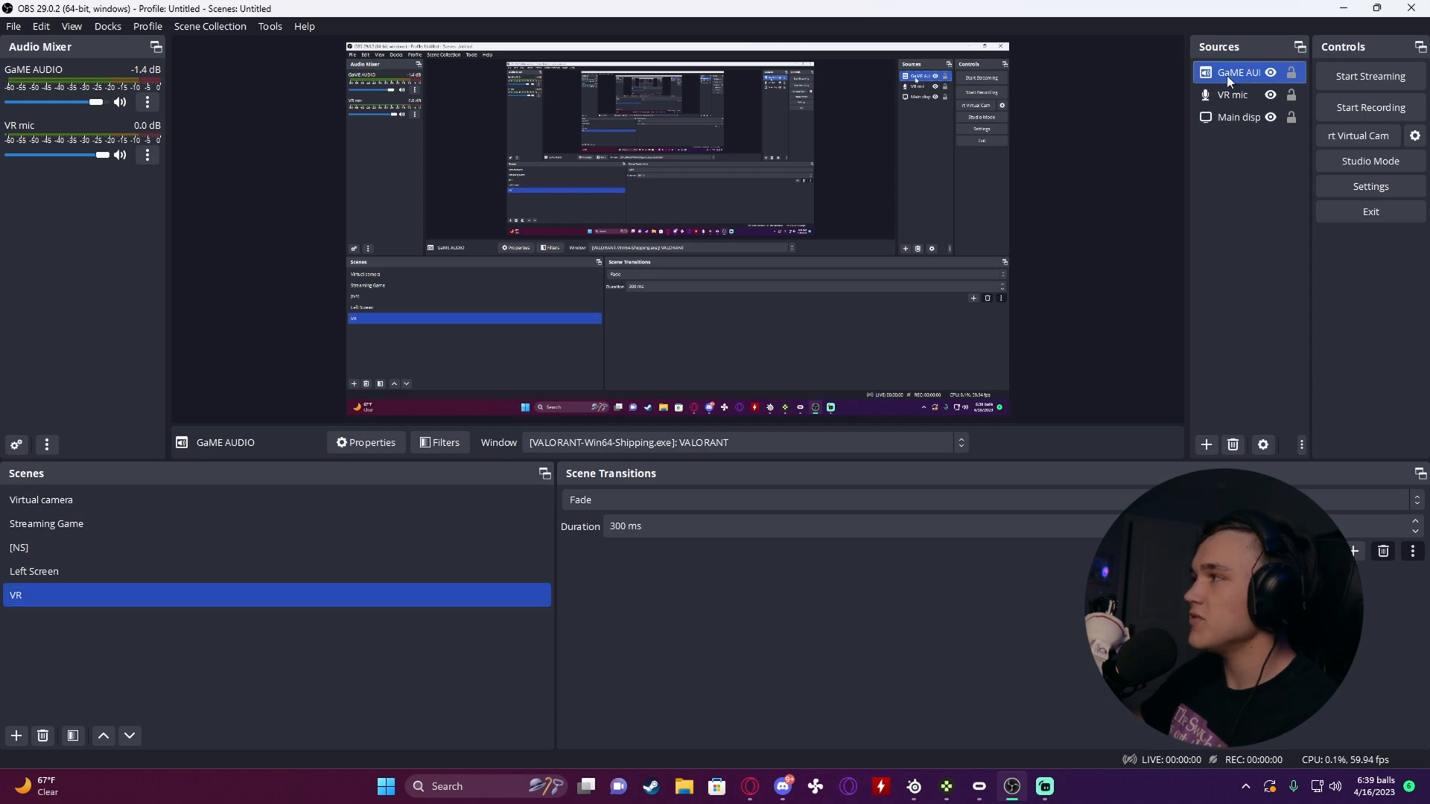
Keep GaME AUDIO matching the VALORANT window by title then same type, and close its properties.
left_click(370, 442)
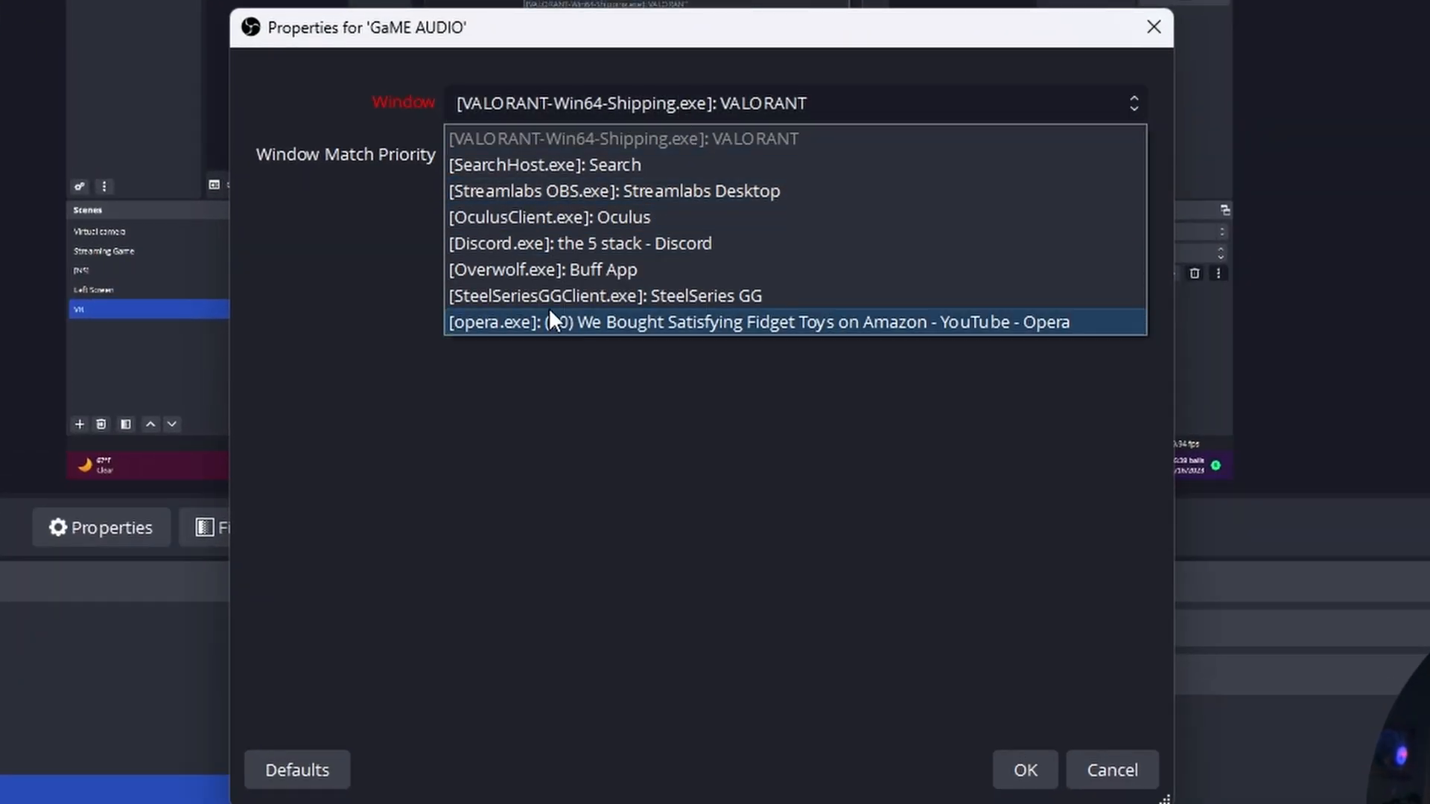
mouse_move(558, 218)
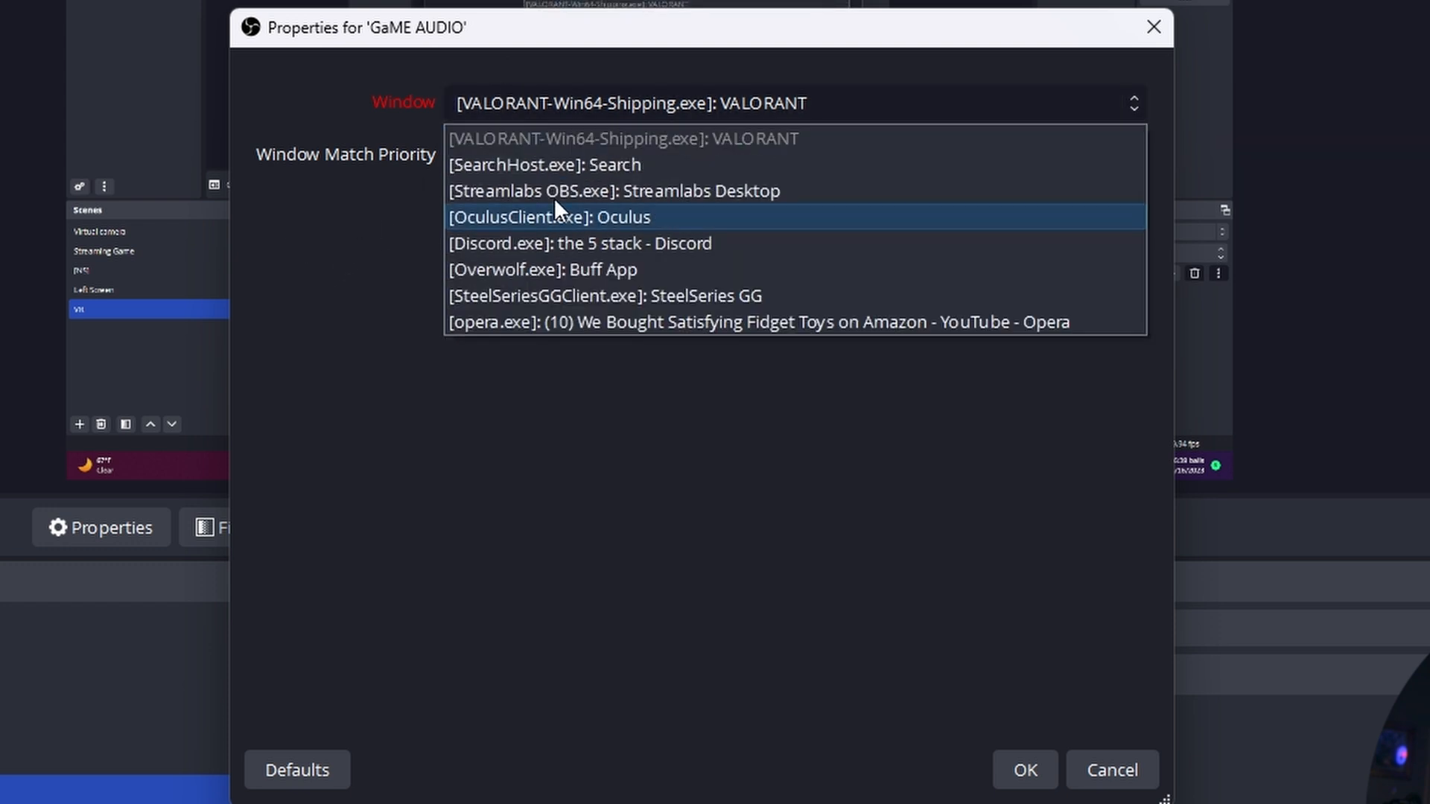
mouse_move(556, 229)
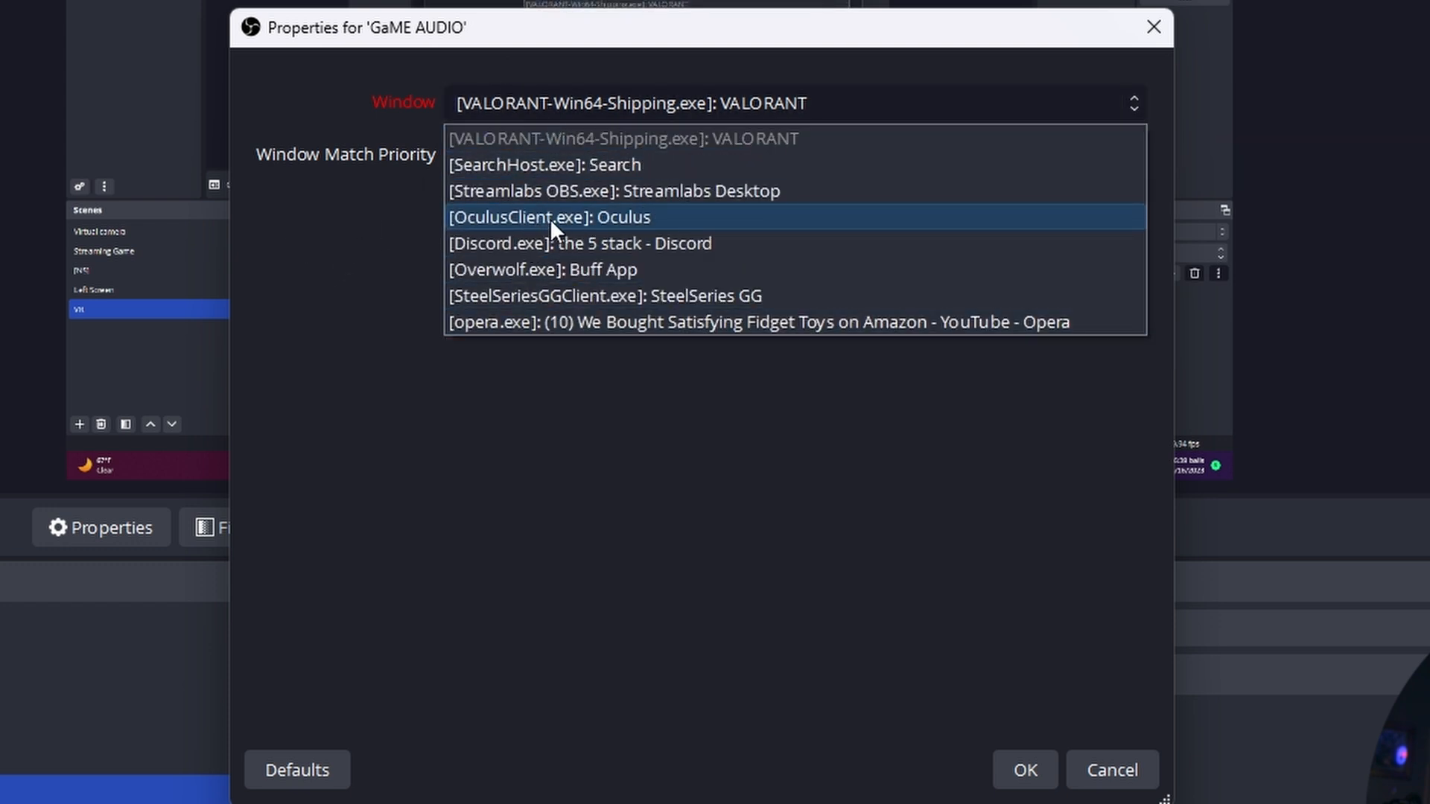
left_click(551, 217)
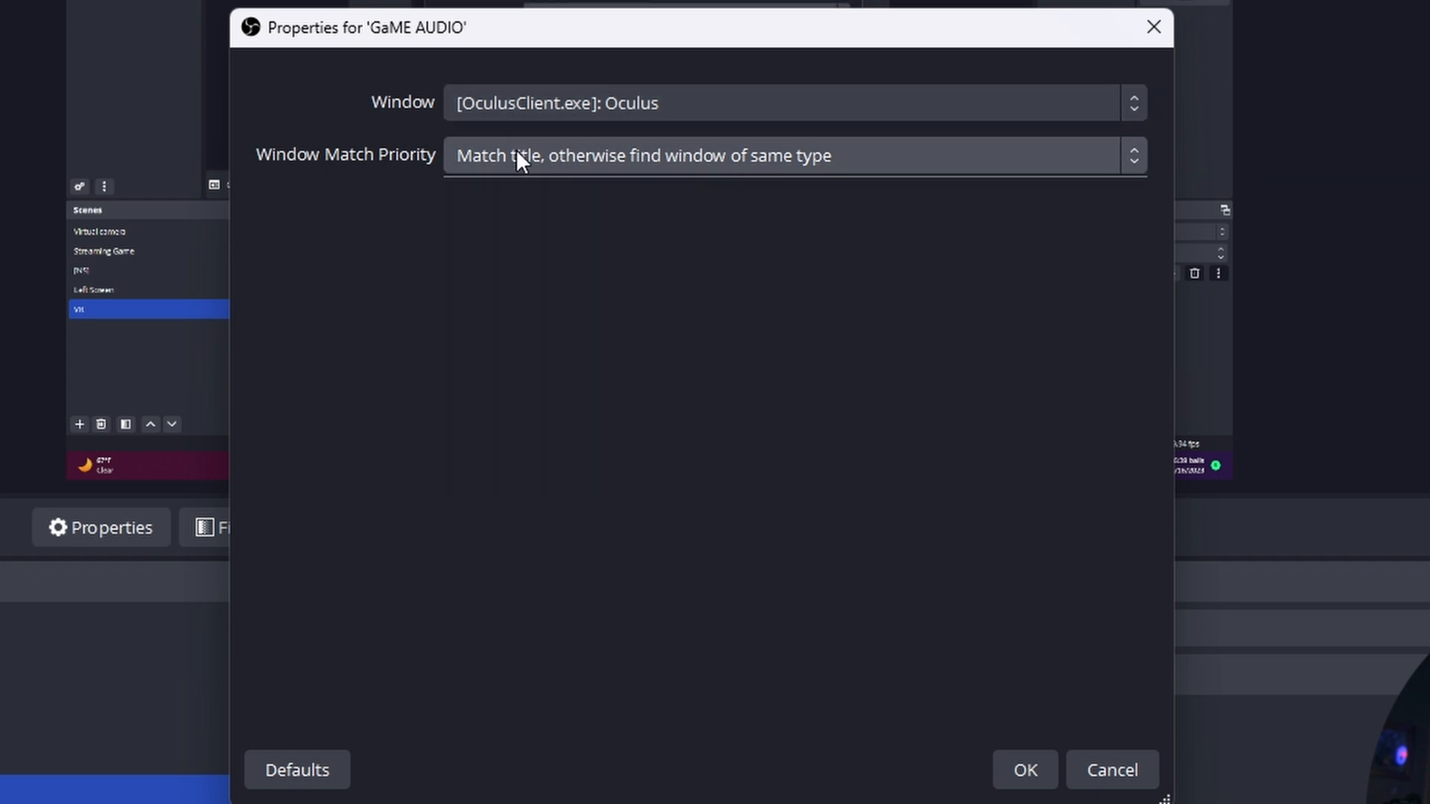
left_click(791, 155)
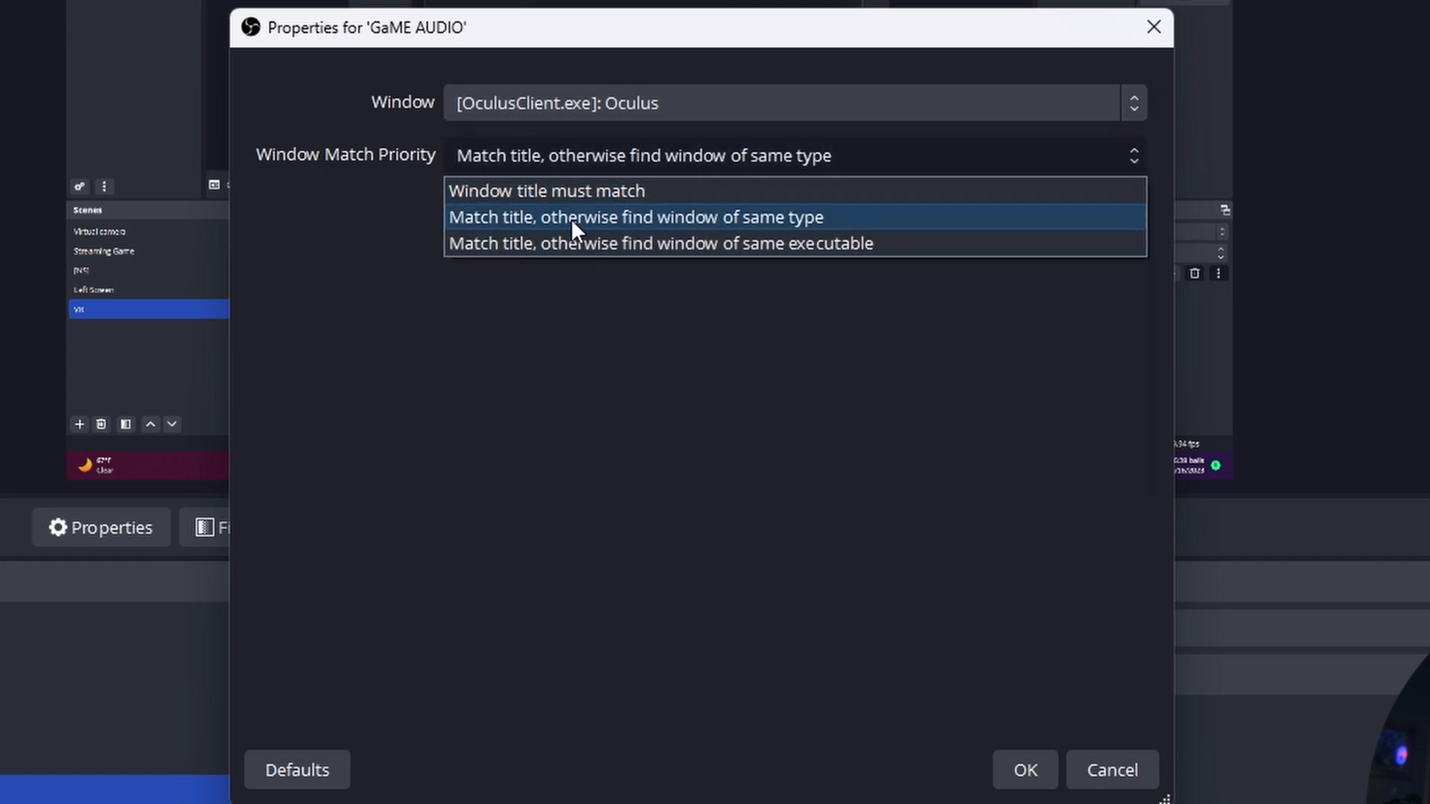
mouse_move(547, 191)
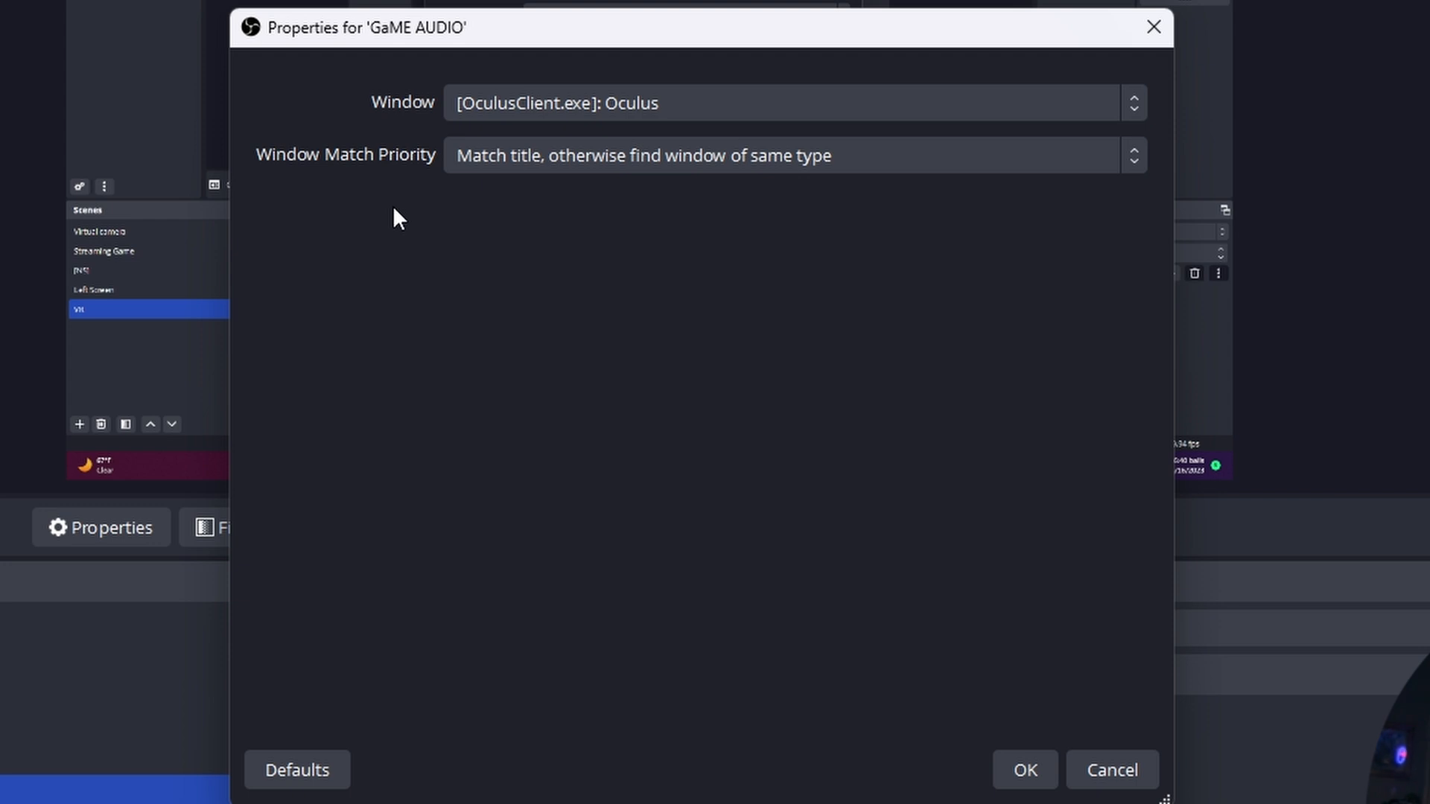
mouse_move(969, 242)
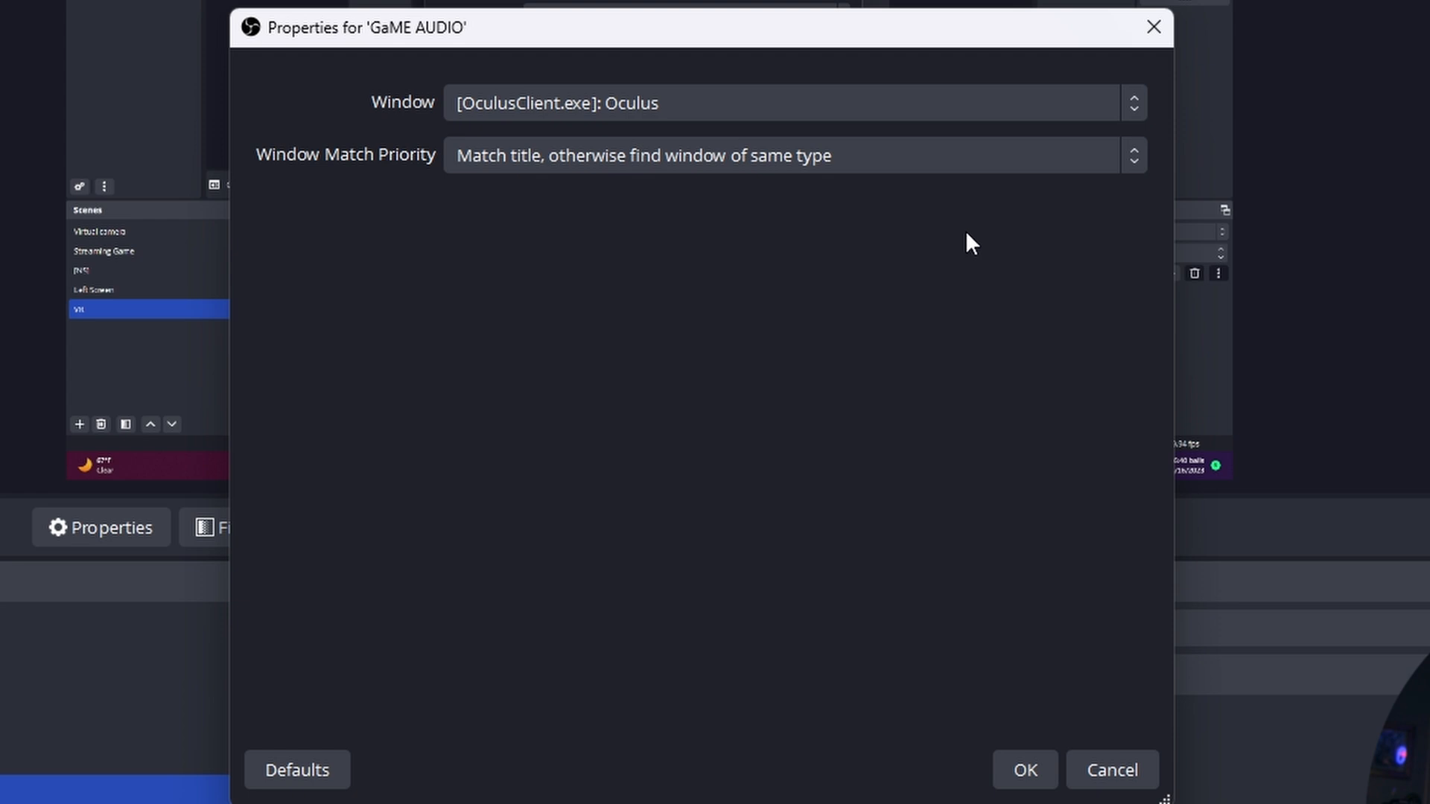
mouse_move(974, 438)
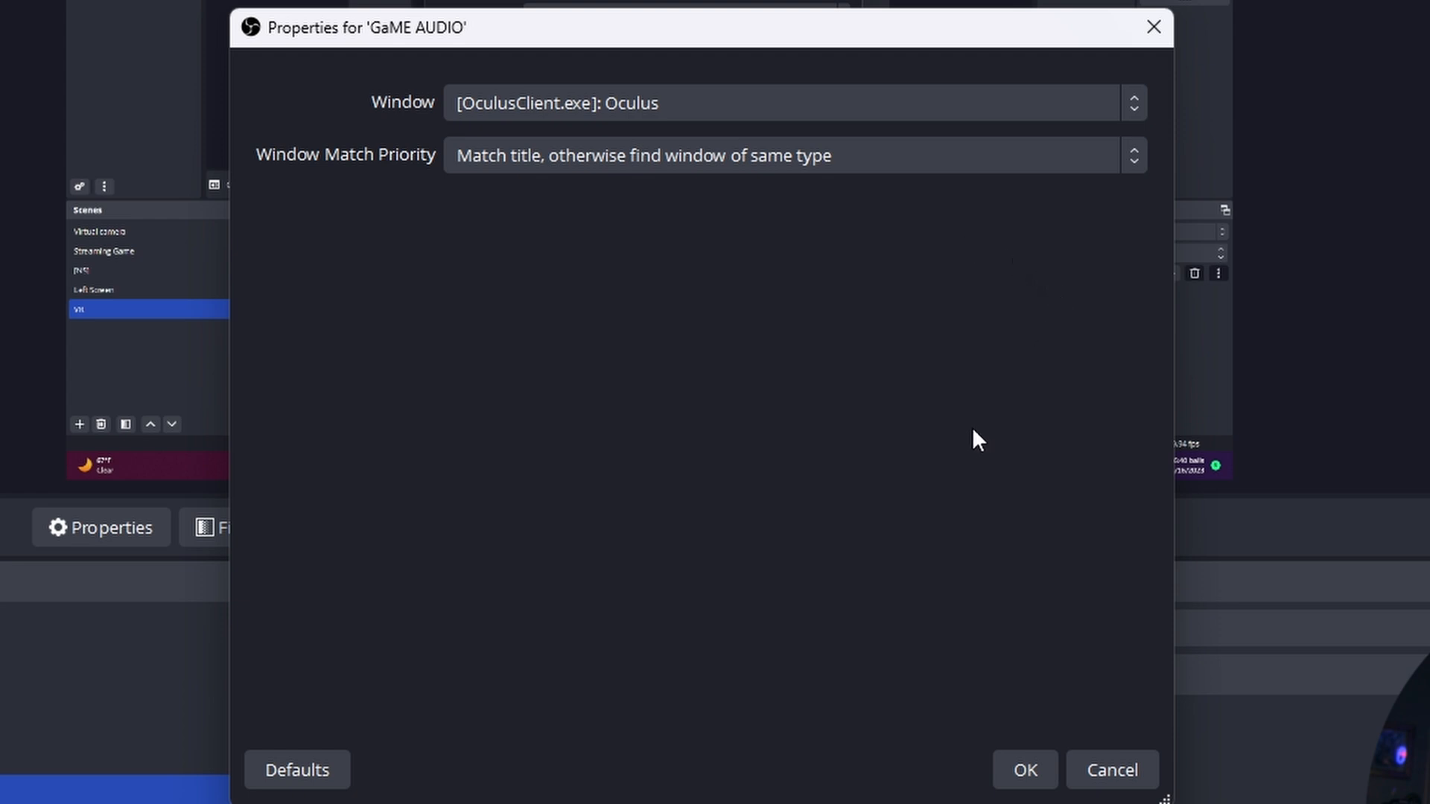
left_click(1023, 770)
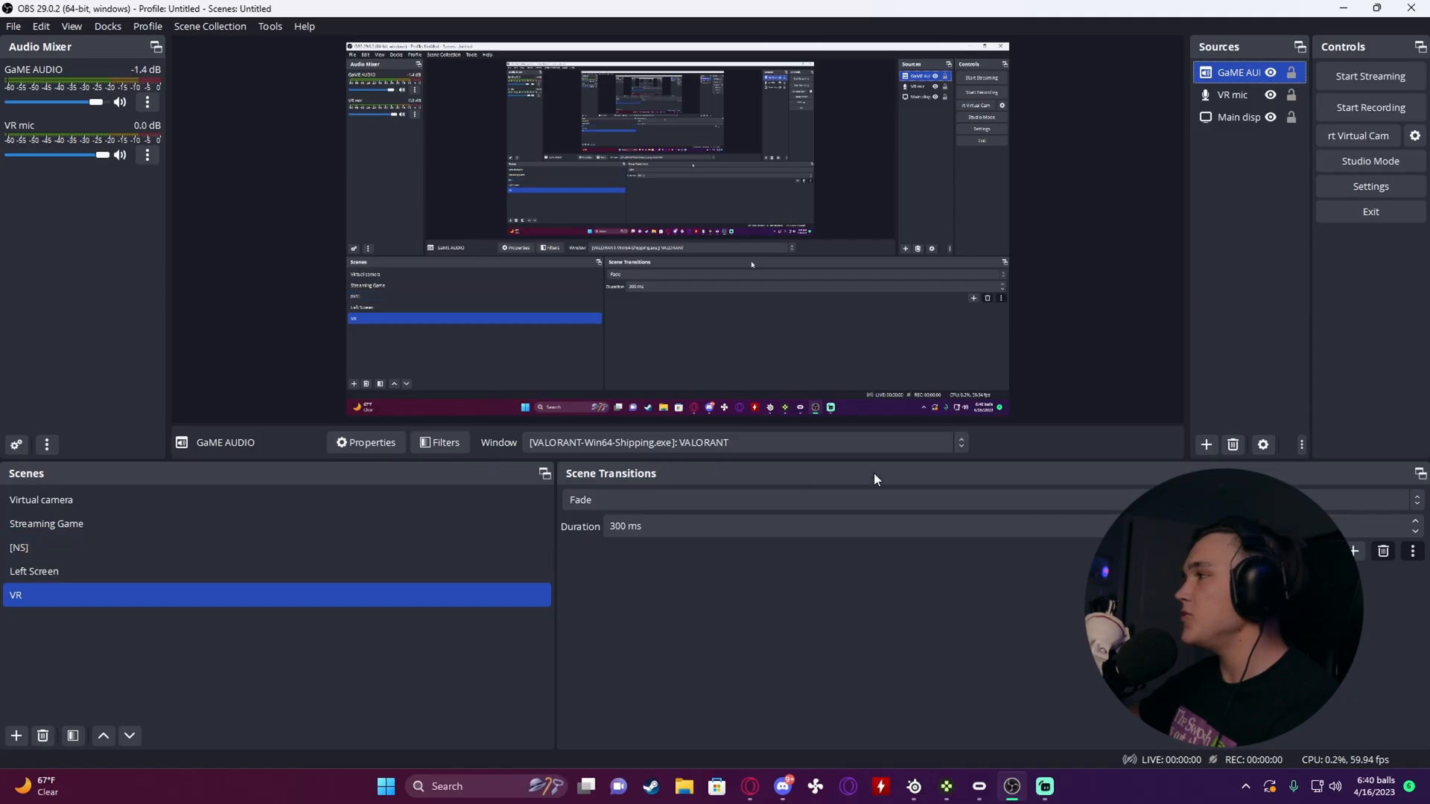
Add a Discord application audio capture source and review the scene's source list.
left_click(1205, 445)
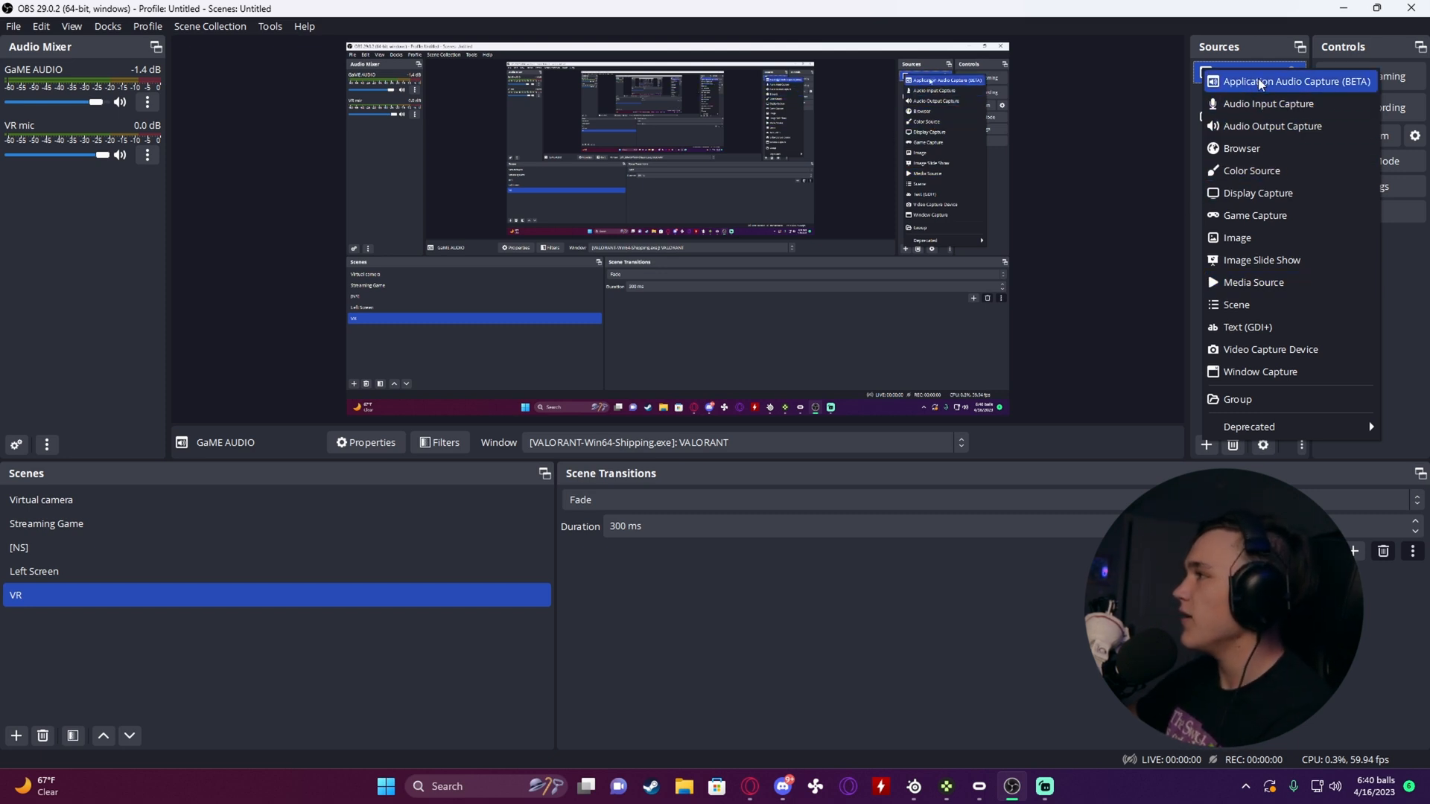
left_click(1297, 80)
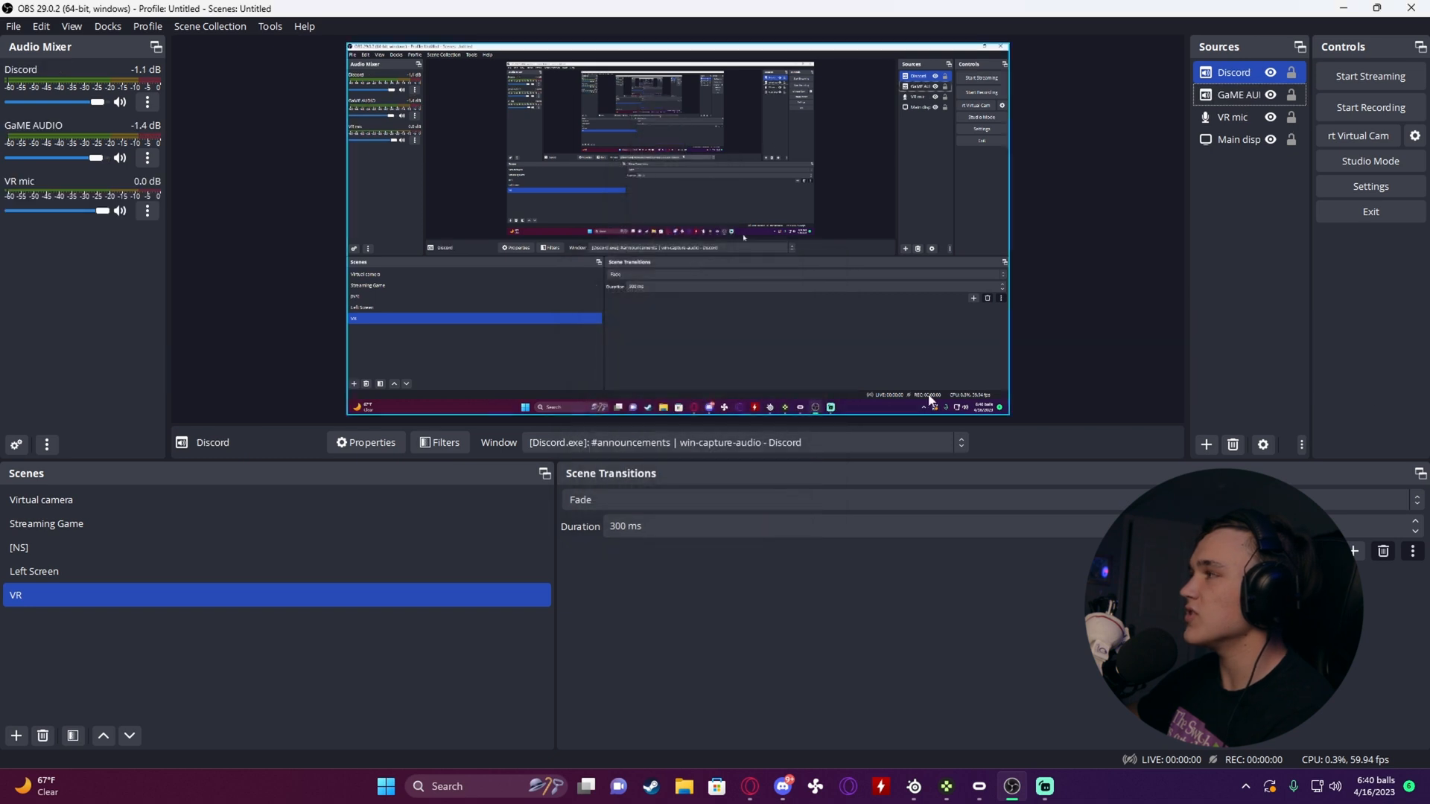
left_click(1233, 116)
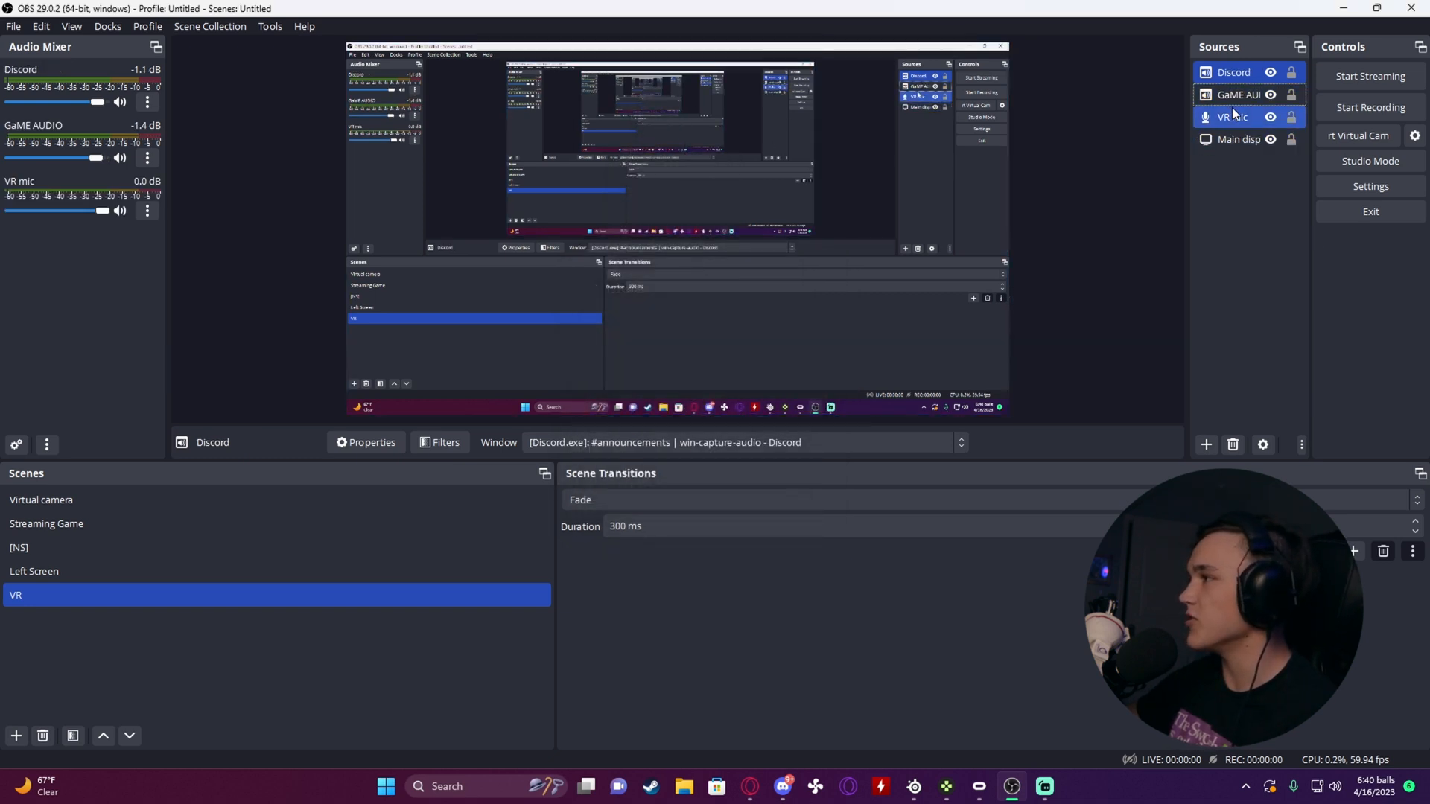
left_click(1241, 95)
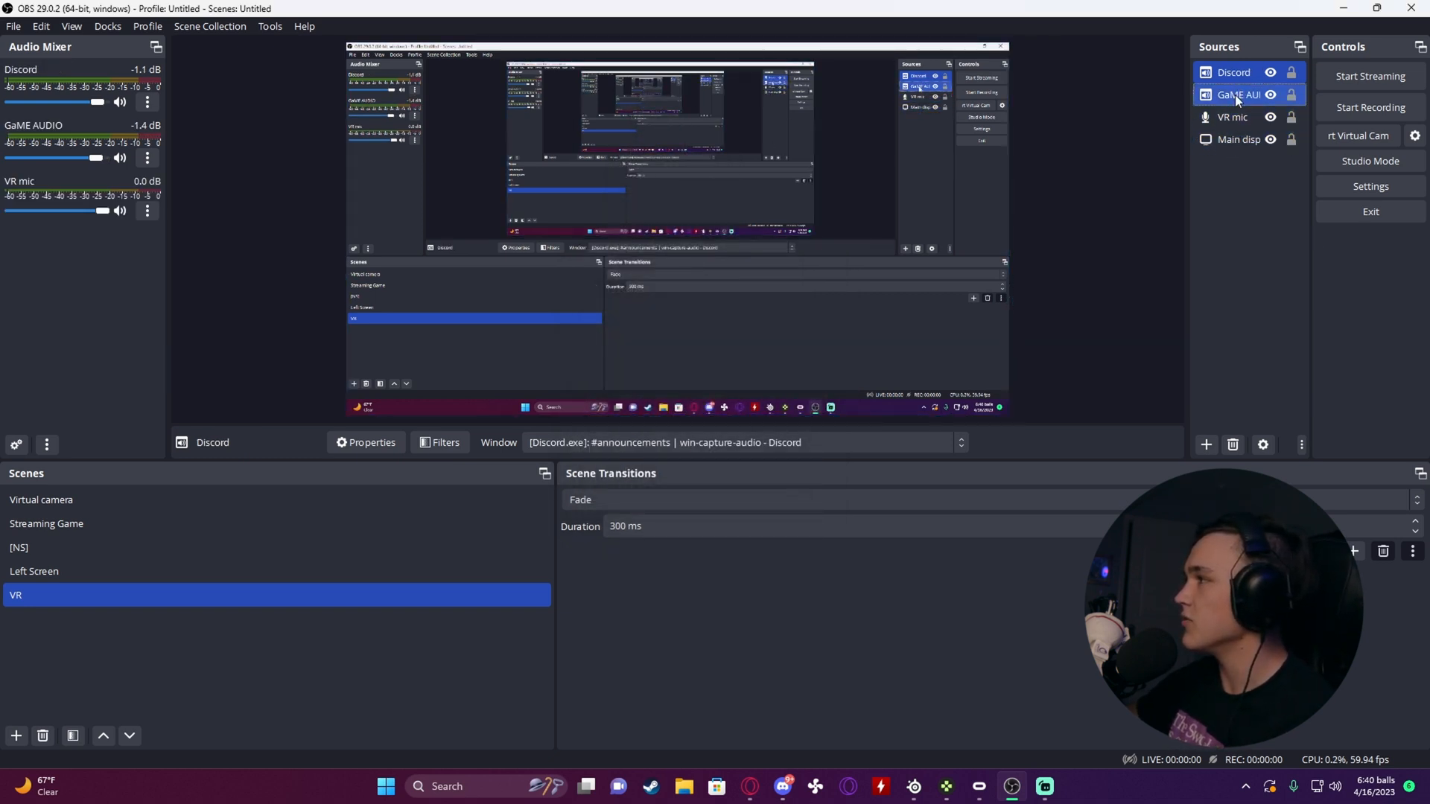
left_click(1233, 71)
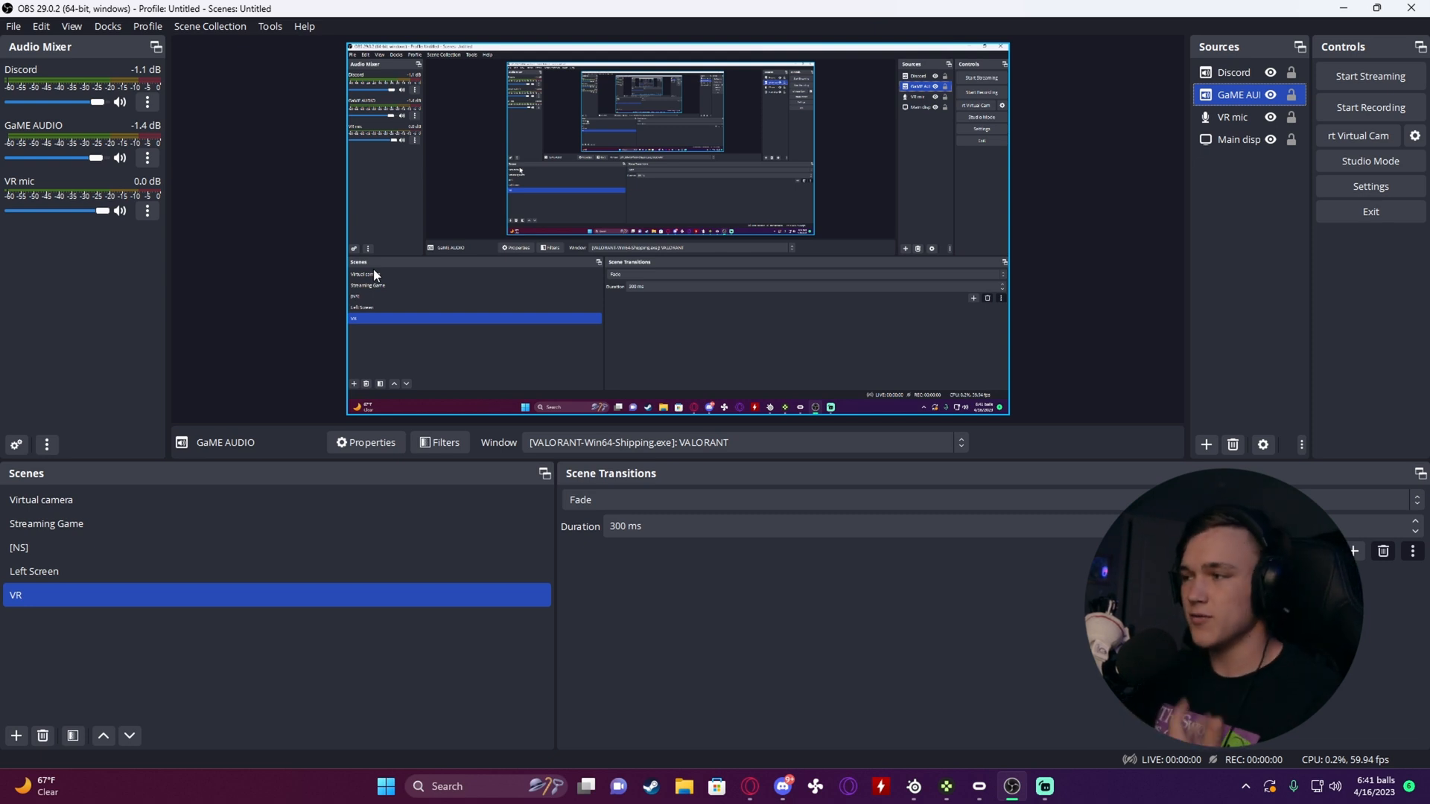
mouse_move(507, 375)
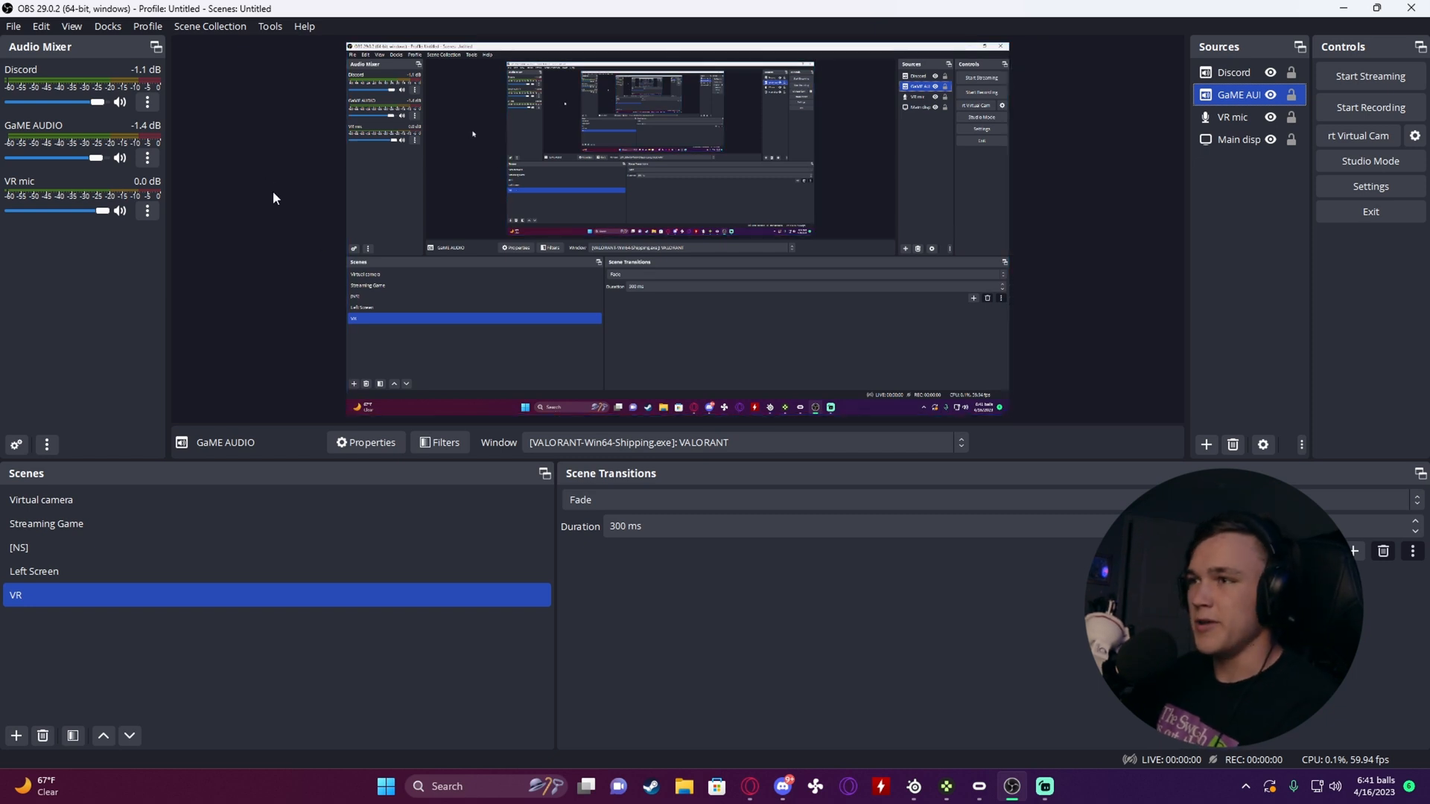
mouse_move(839, 467)
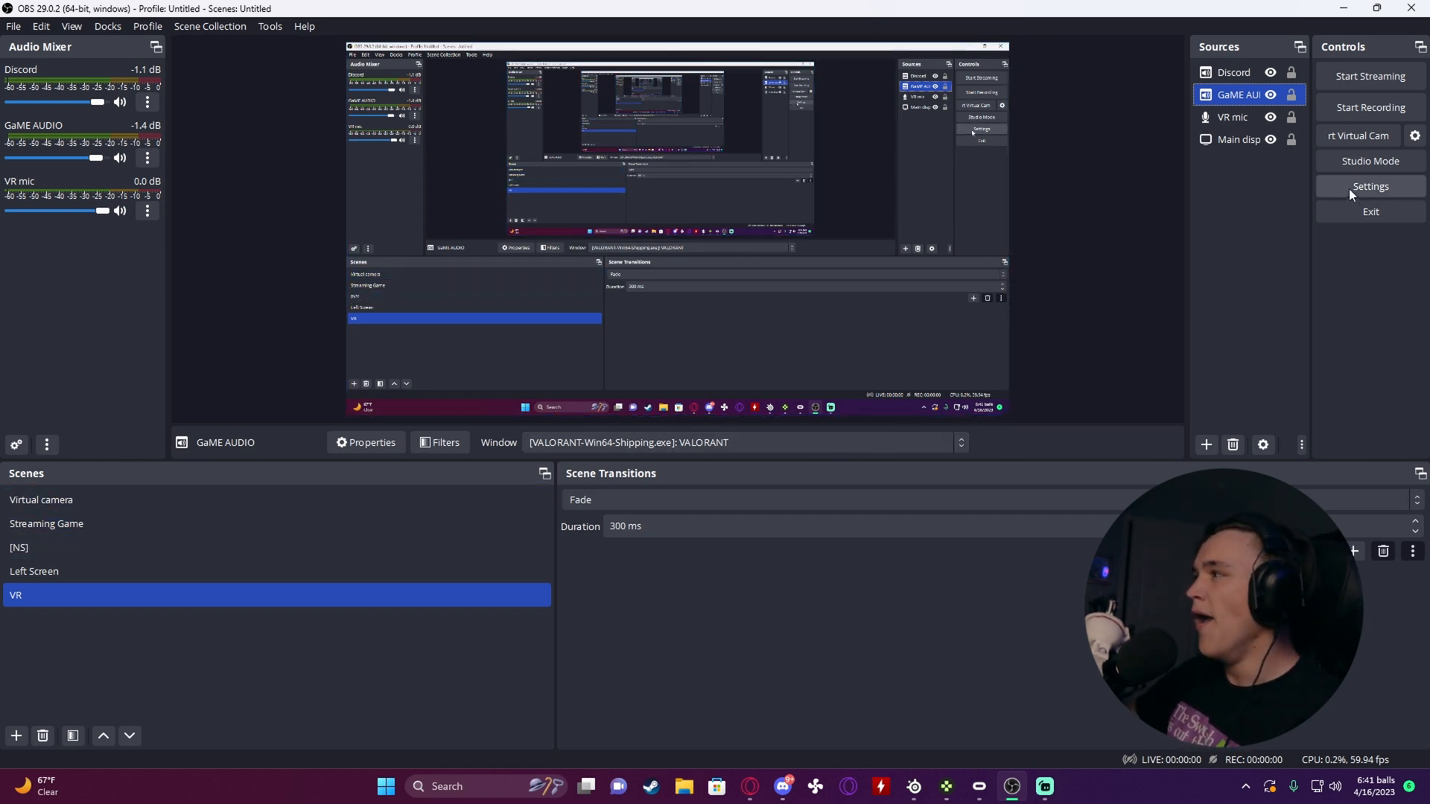
Go to the Recording section of the Output settings.
left_click(1370, 186)
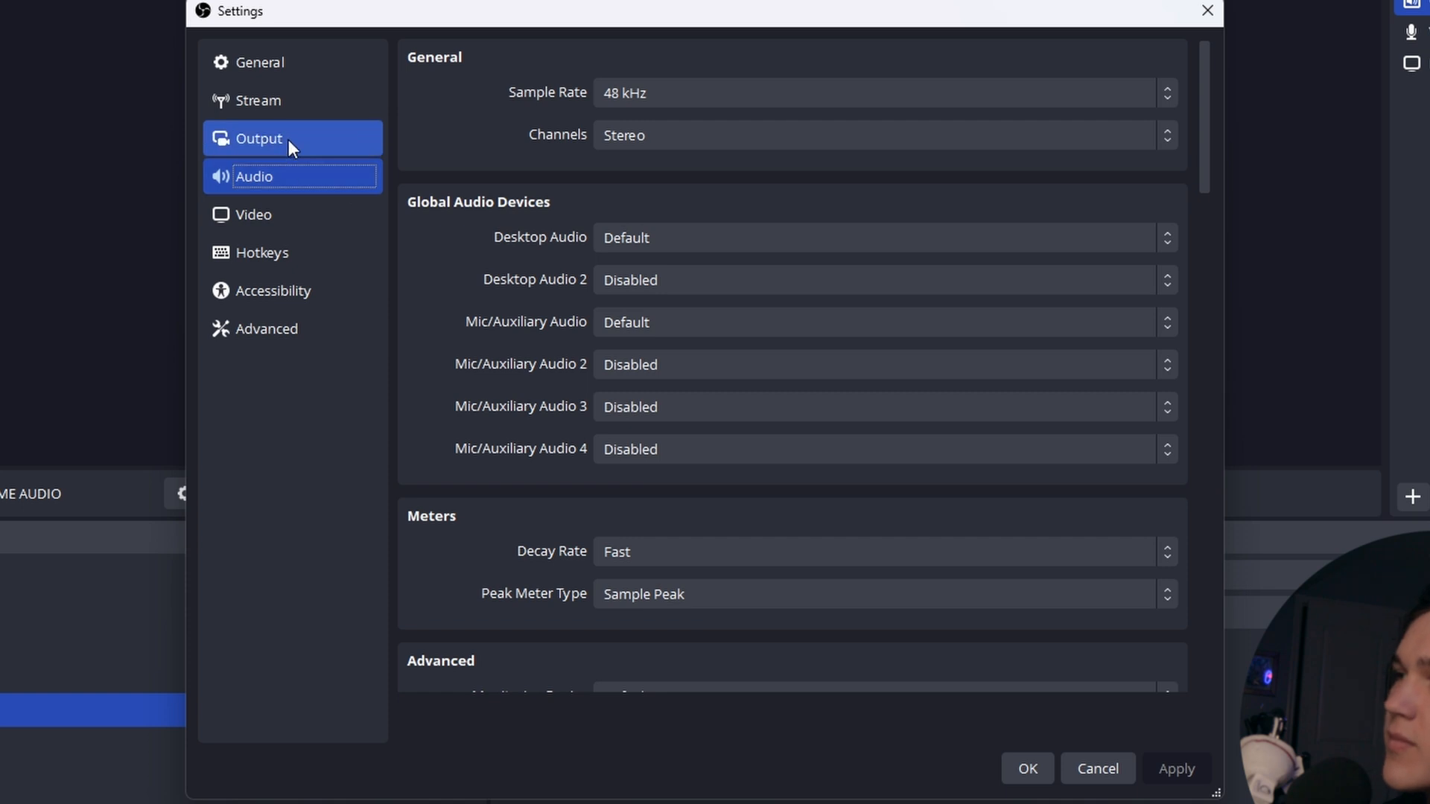
left_click(259, 137)
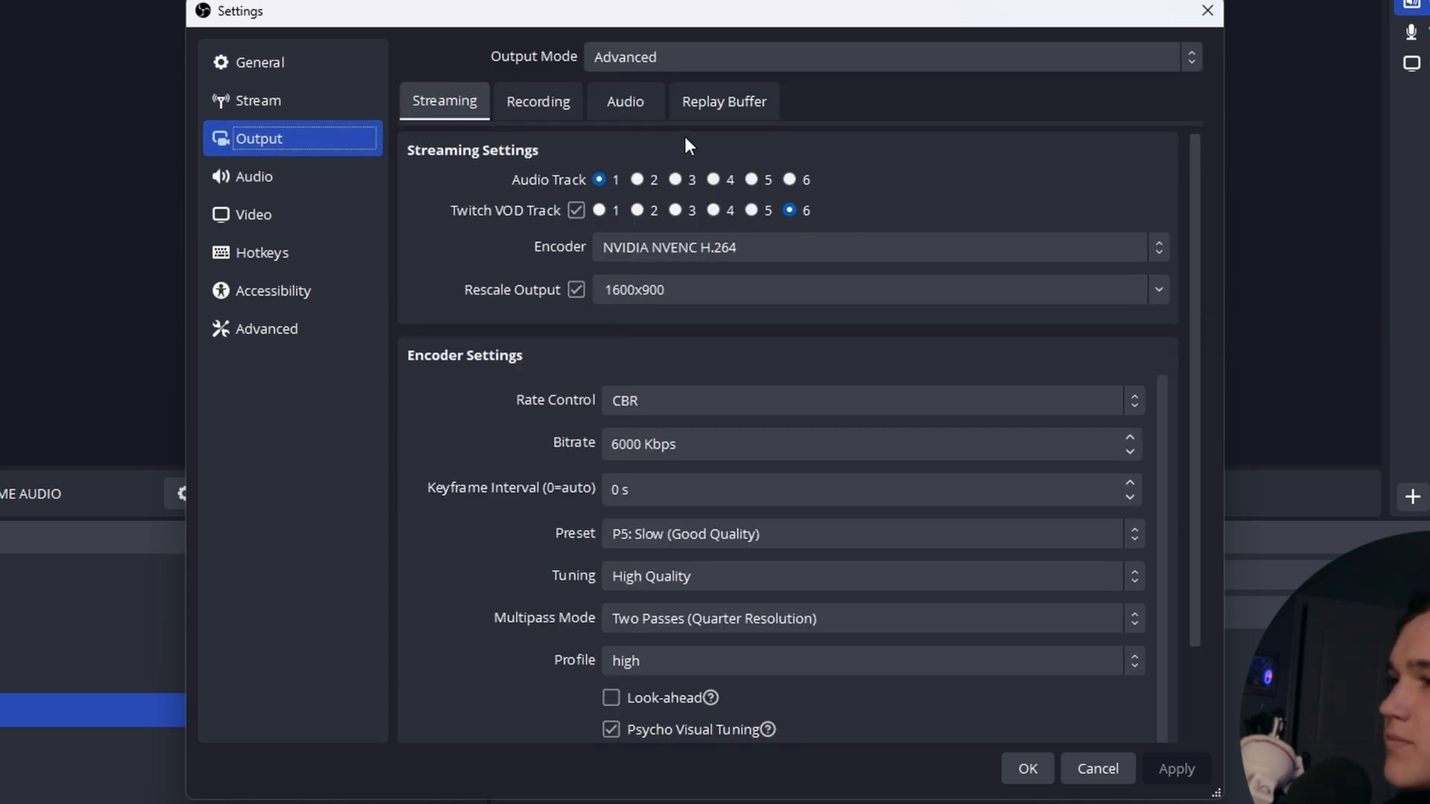
left_click(538, 101)
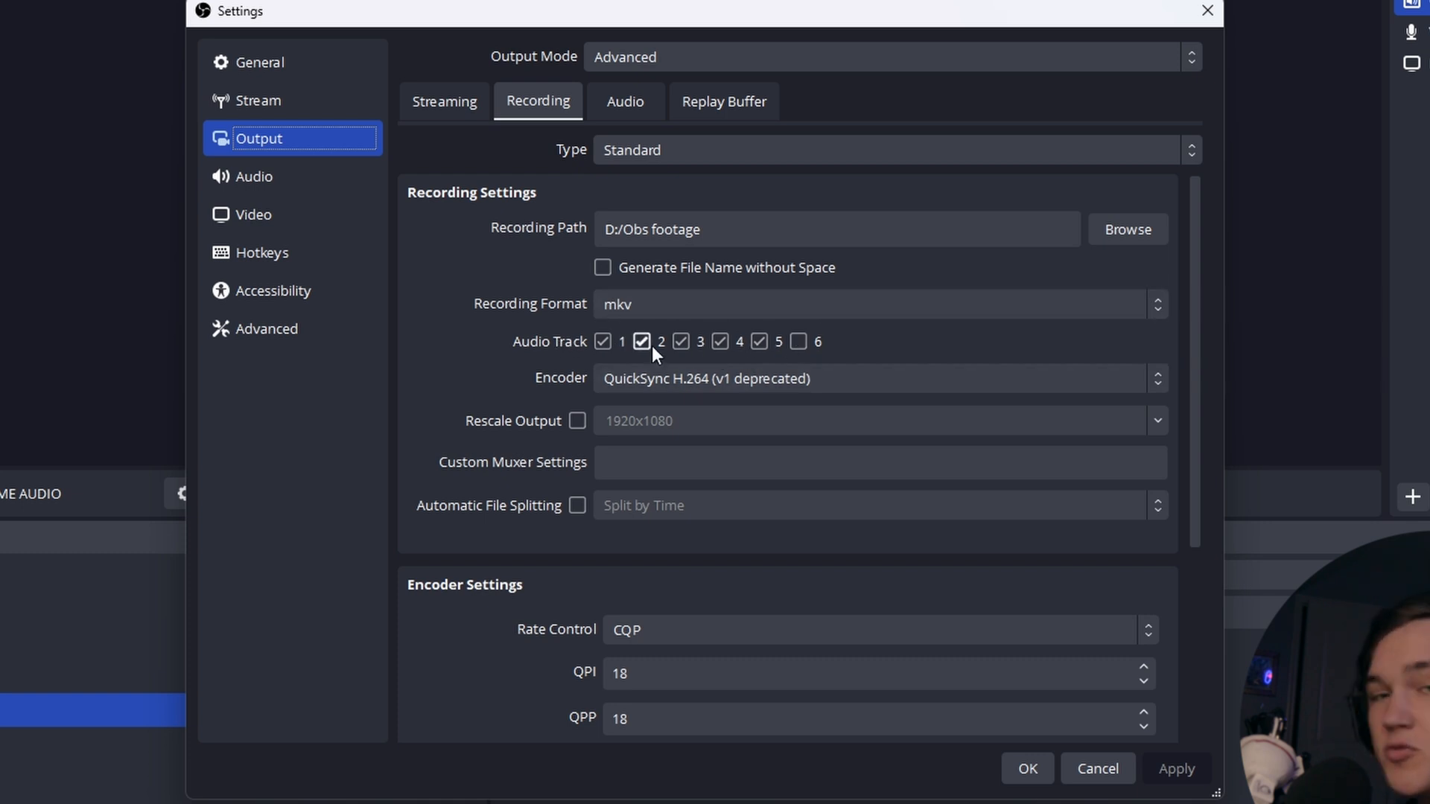
Enable audio tracks 1 through 5 for recordings and confirm the settings.
left_click(641, 341)
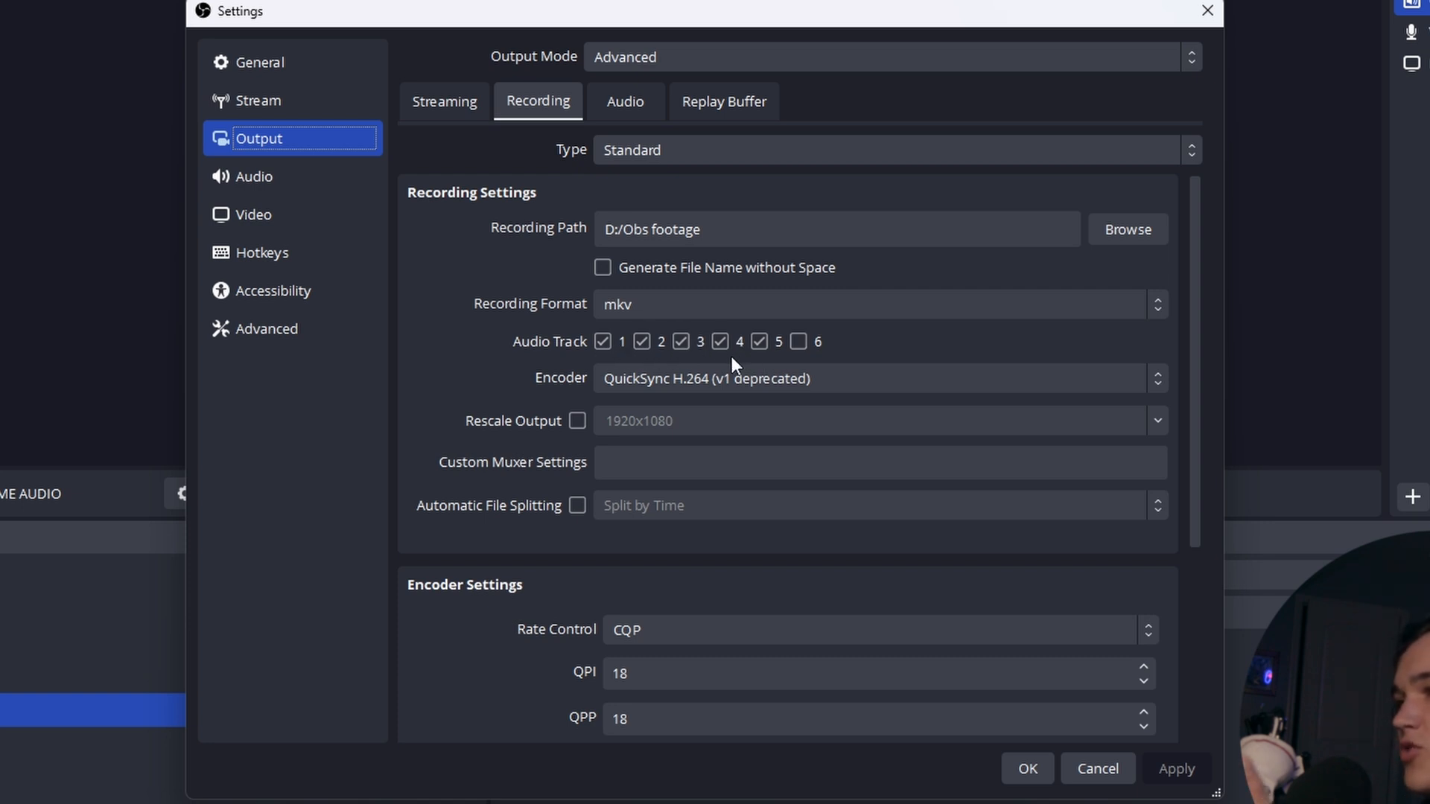
left_click(602, 343)
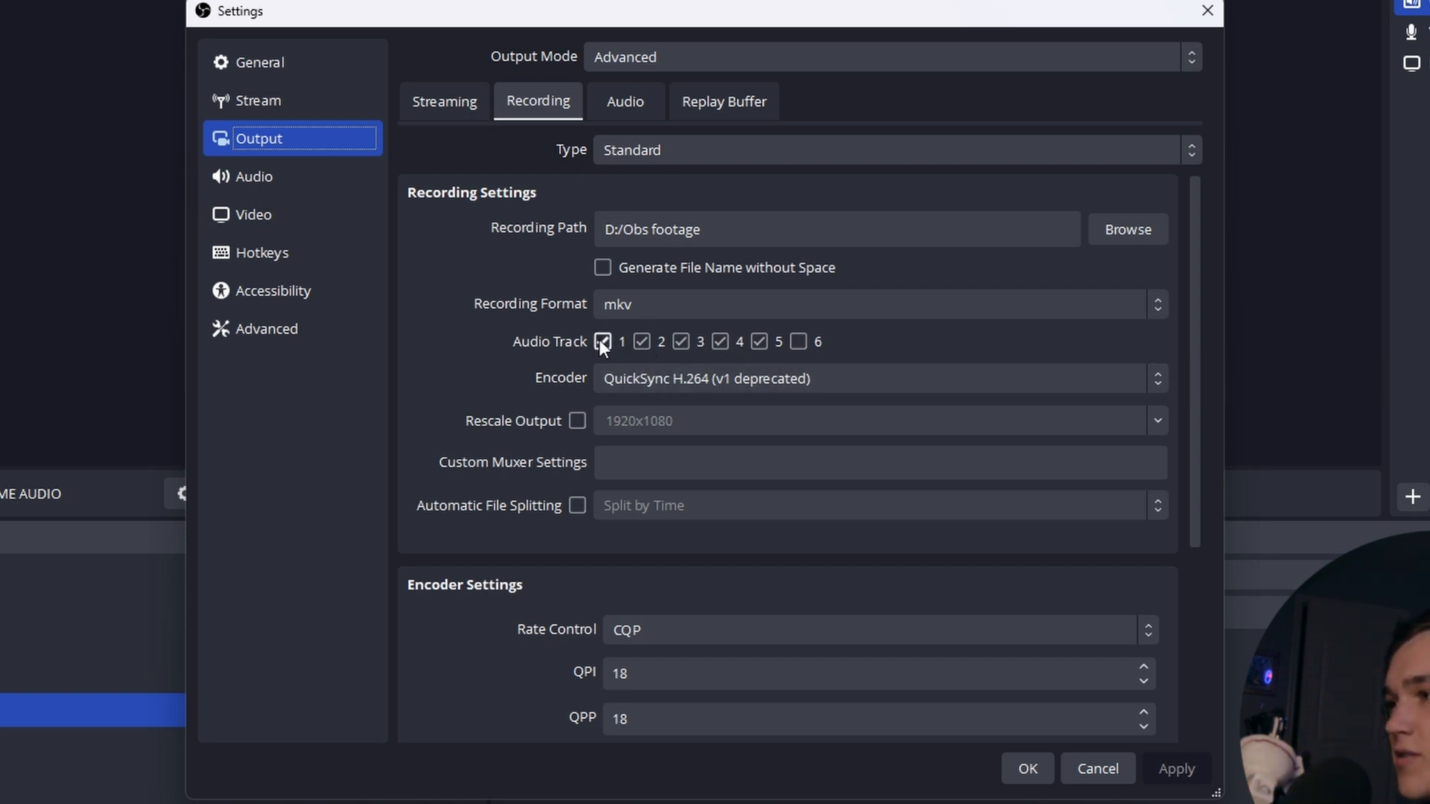
left_click(602, 341)
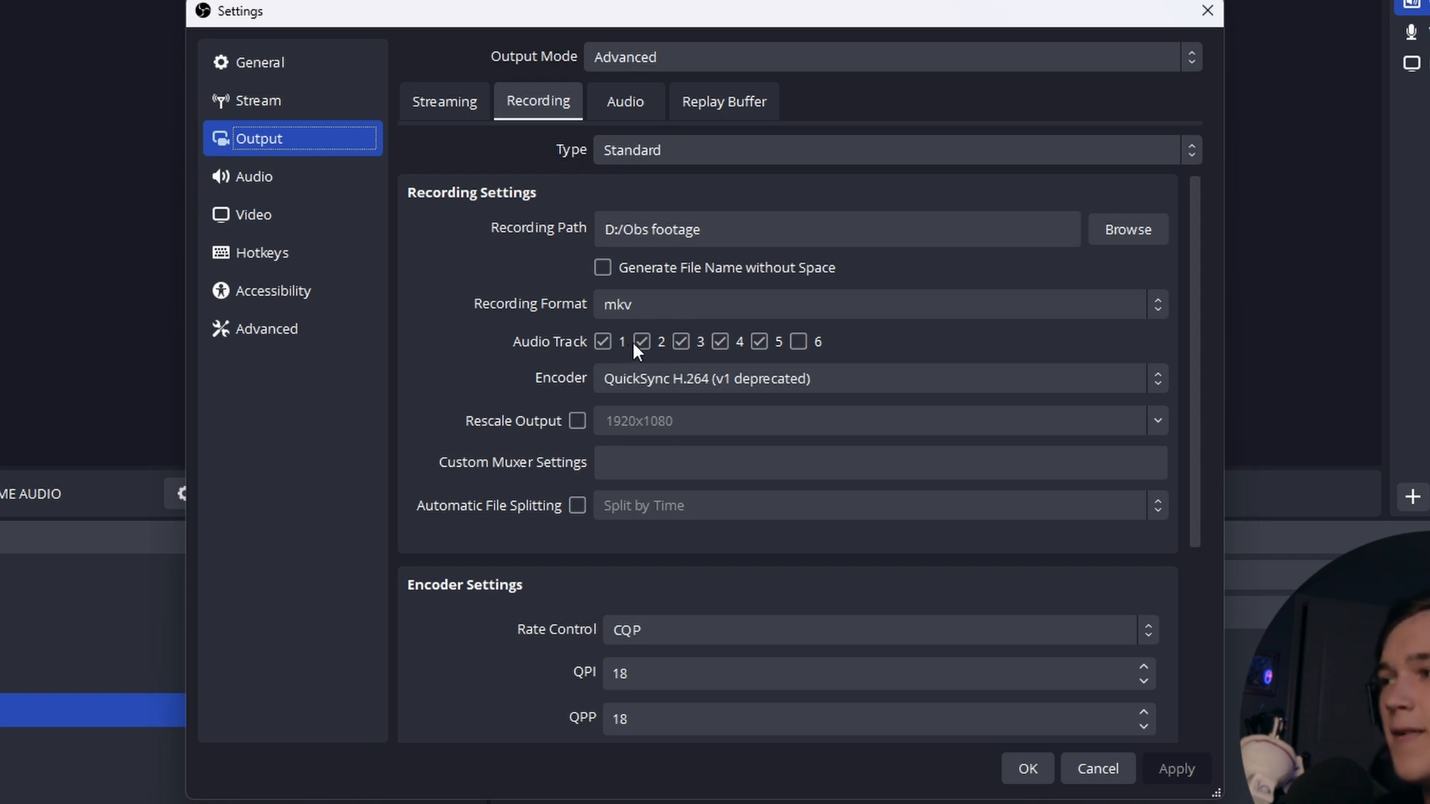
left_click(641, 343)
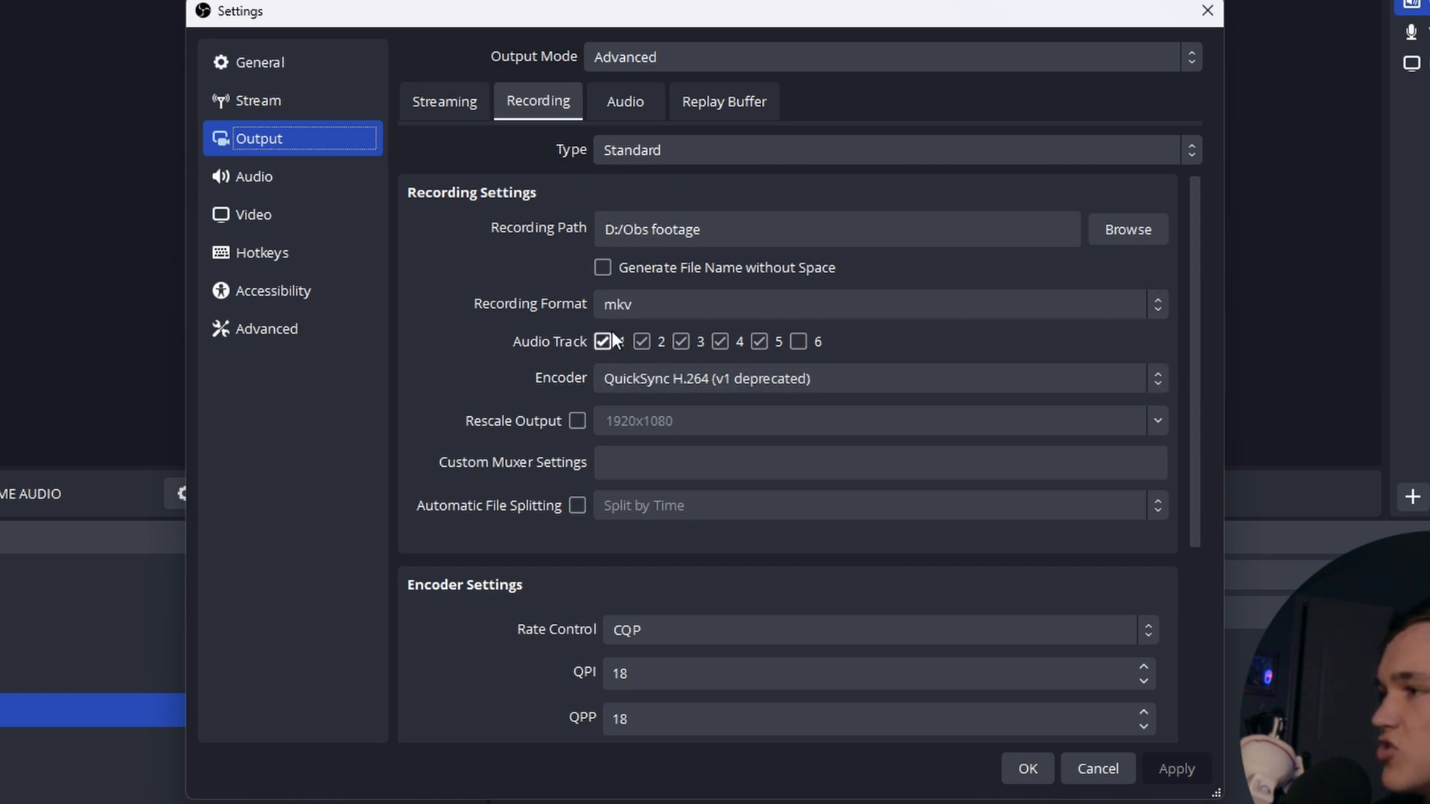
left_click(444, 101)
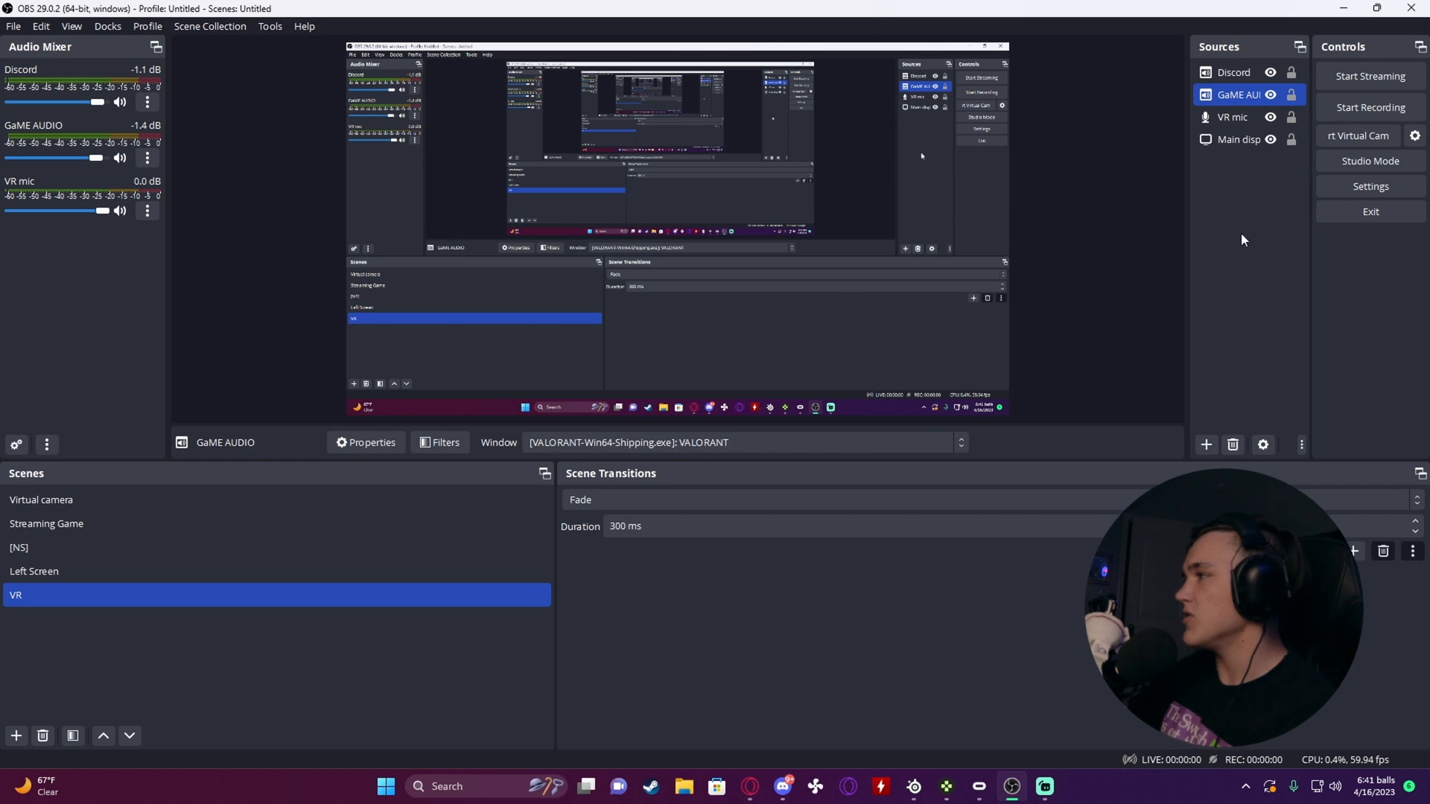
mouse_move(1065, 183)
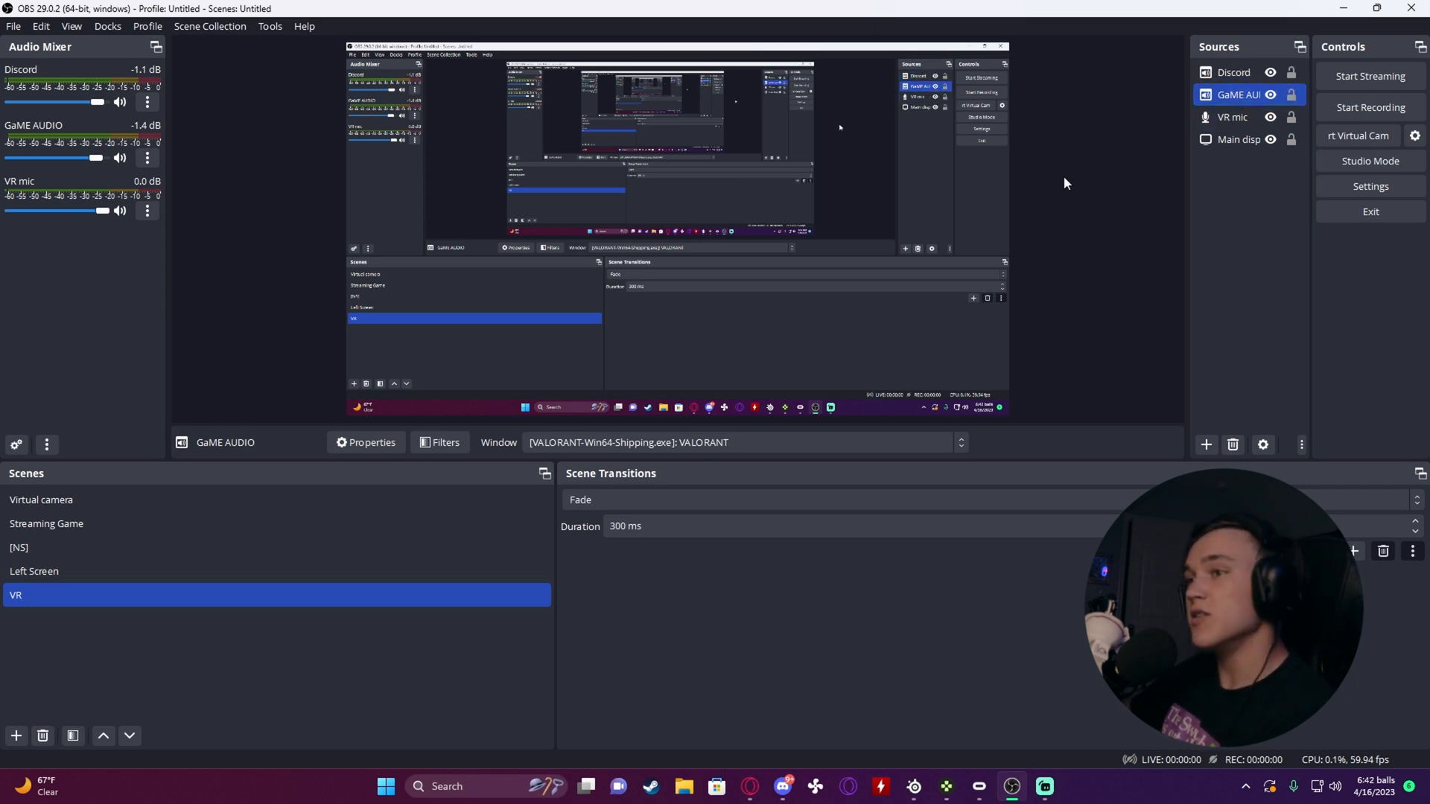
Bring up the Advanced Audio Properties window from the Audio Mixer.
left_click(1241, 139)
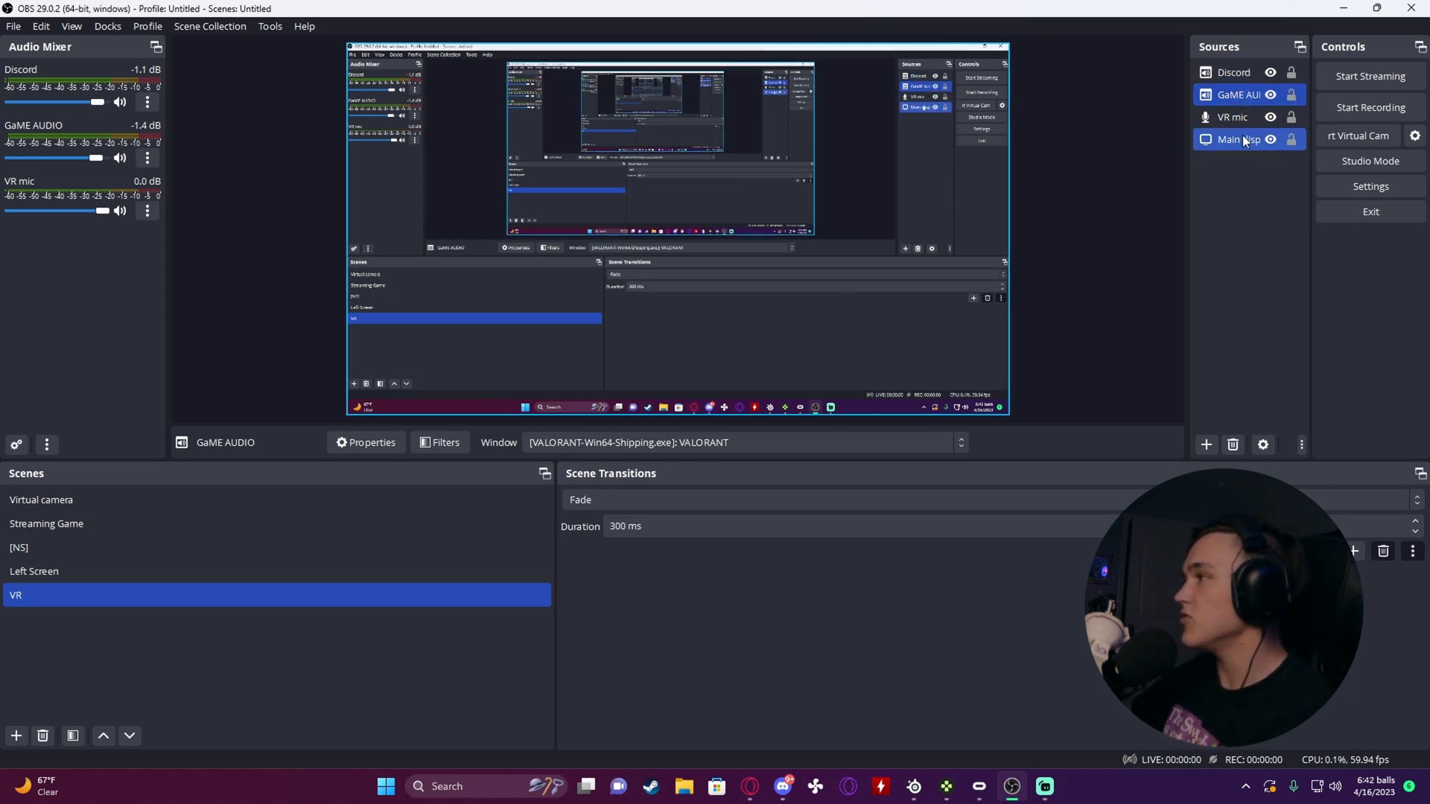
left_click(1240, 140)
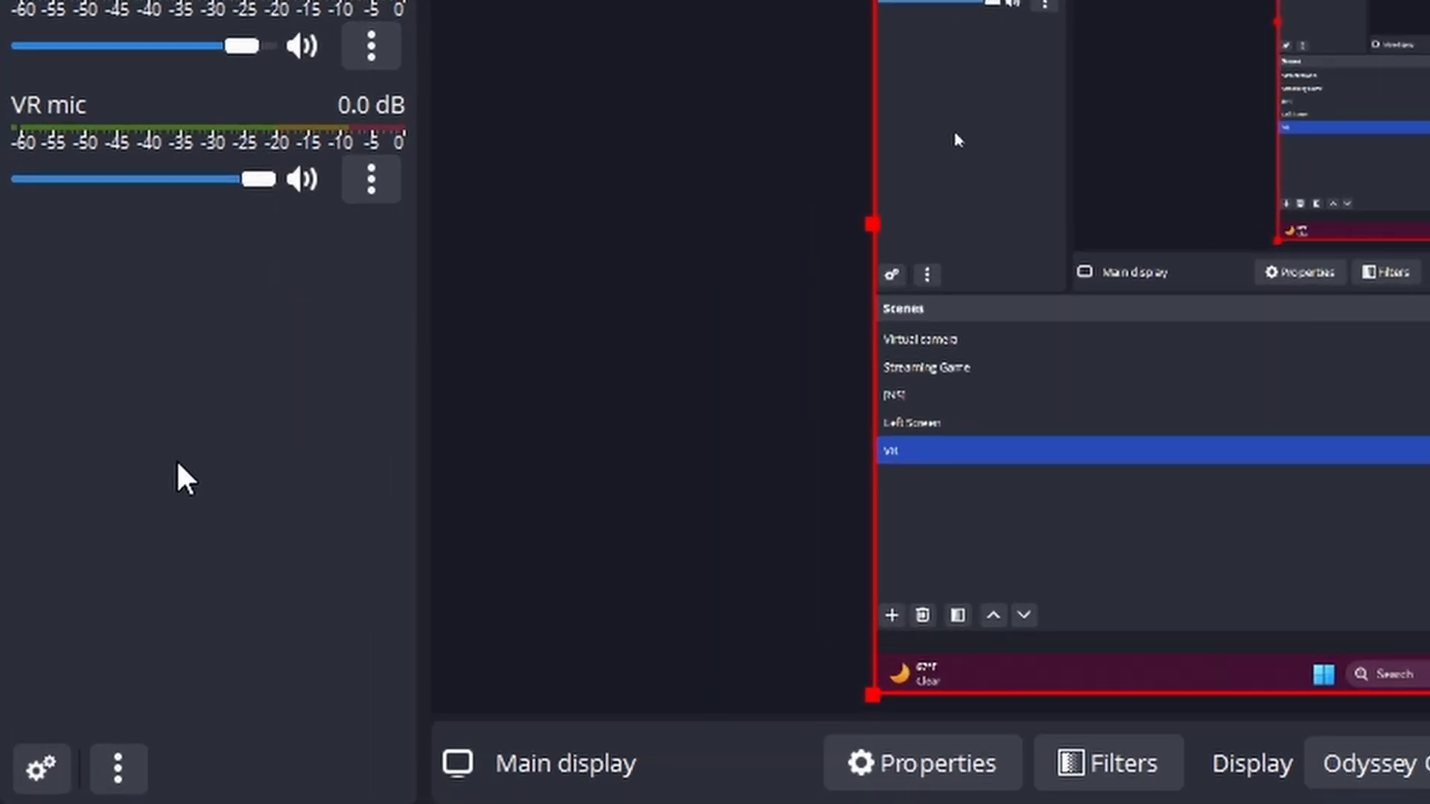
left_click(928, 274)
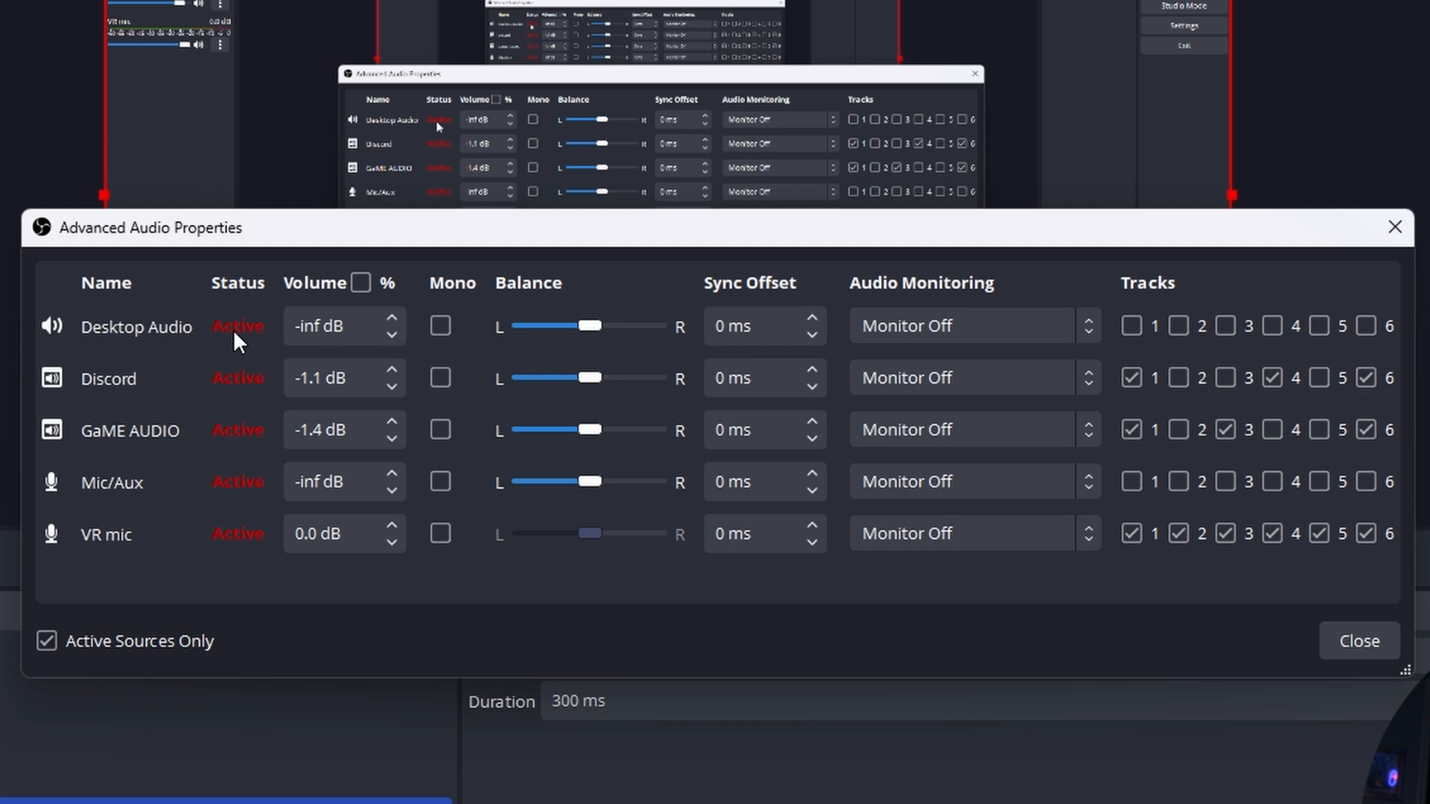
mouse_move(152, 532)
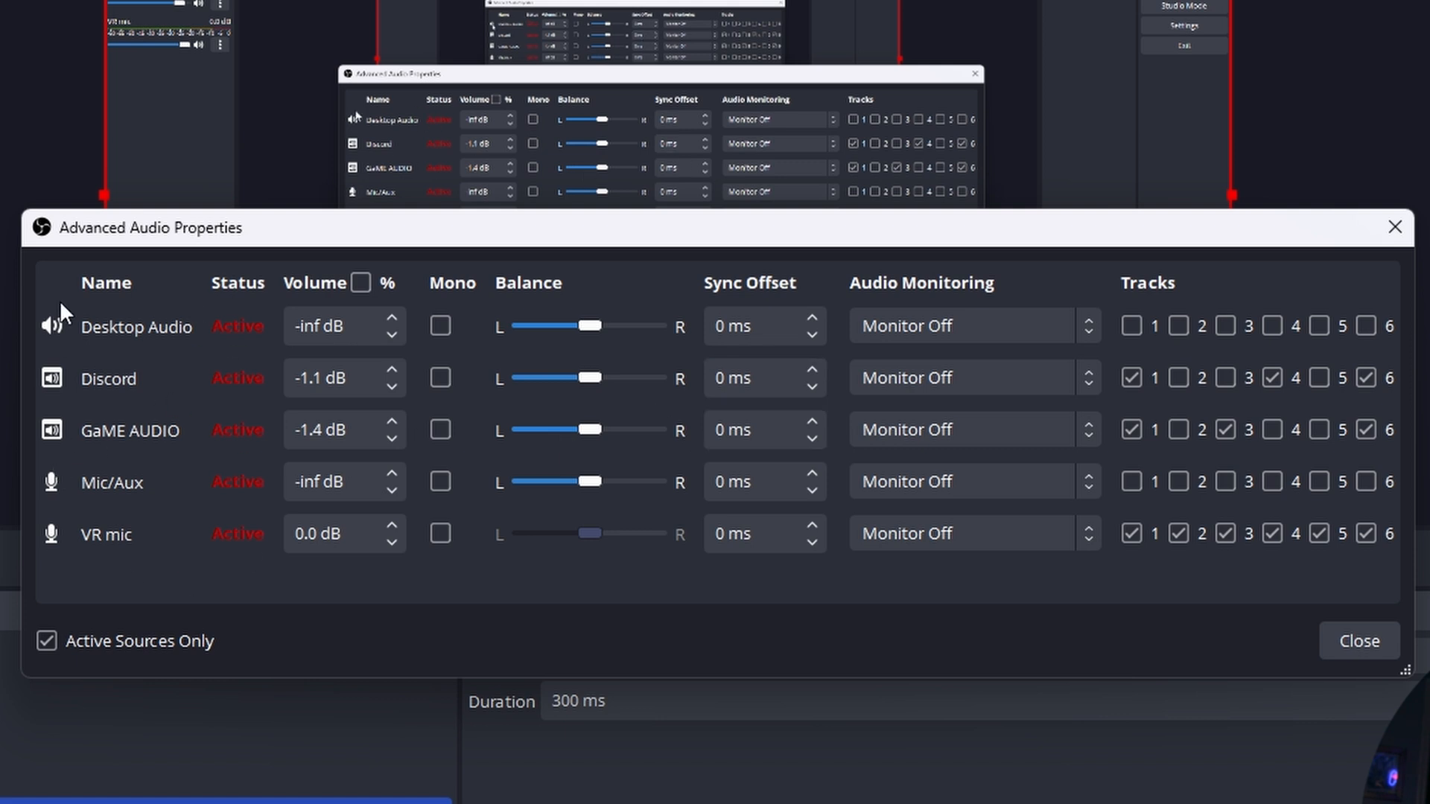
mouse_move(208, 415)
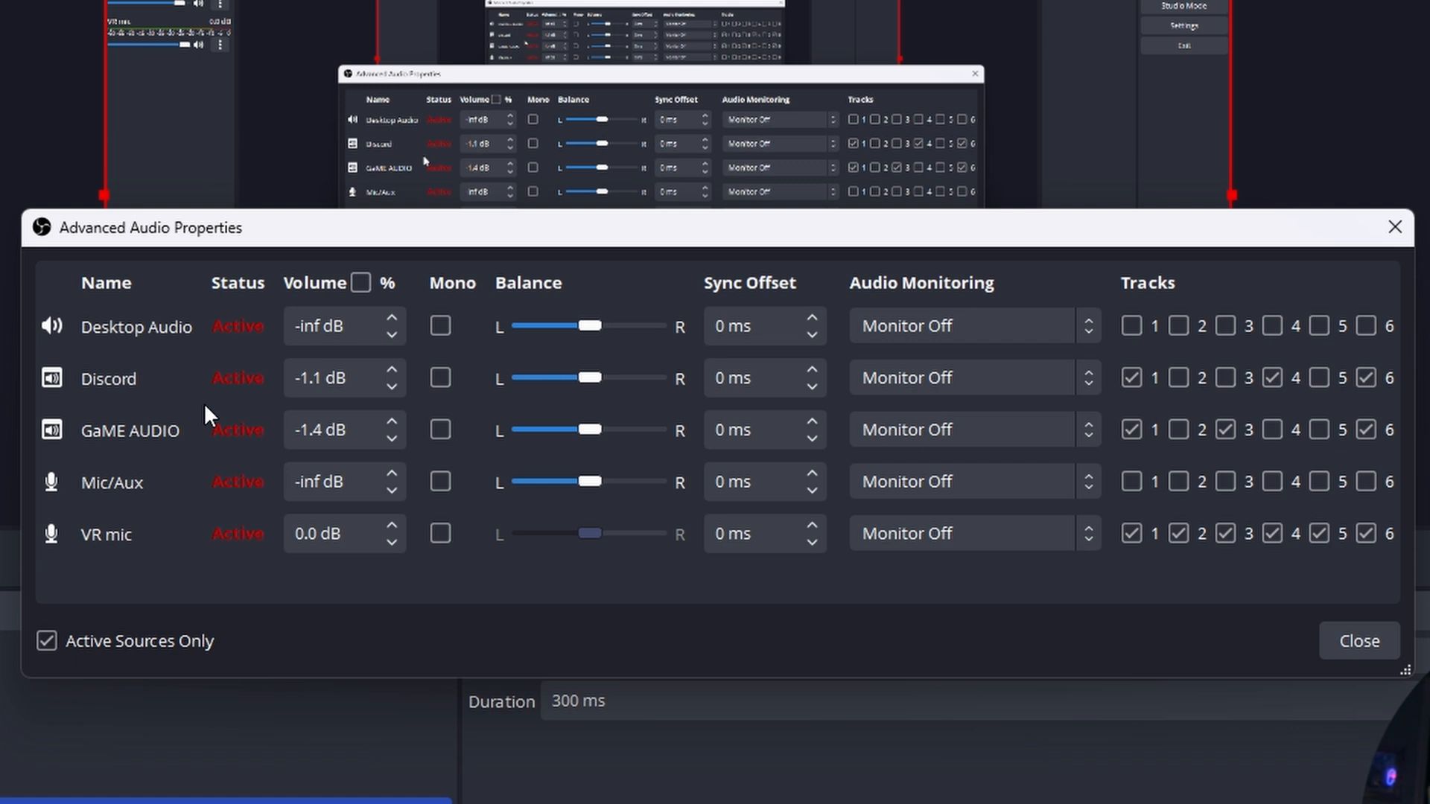
mouse_move(57, 213)
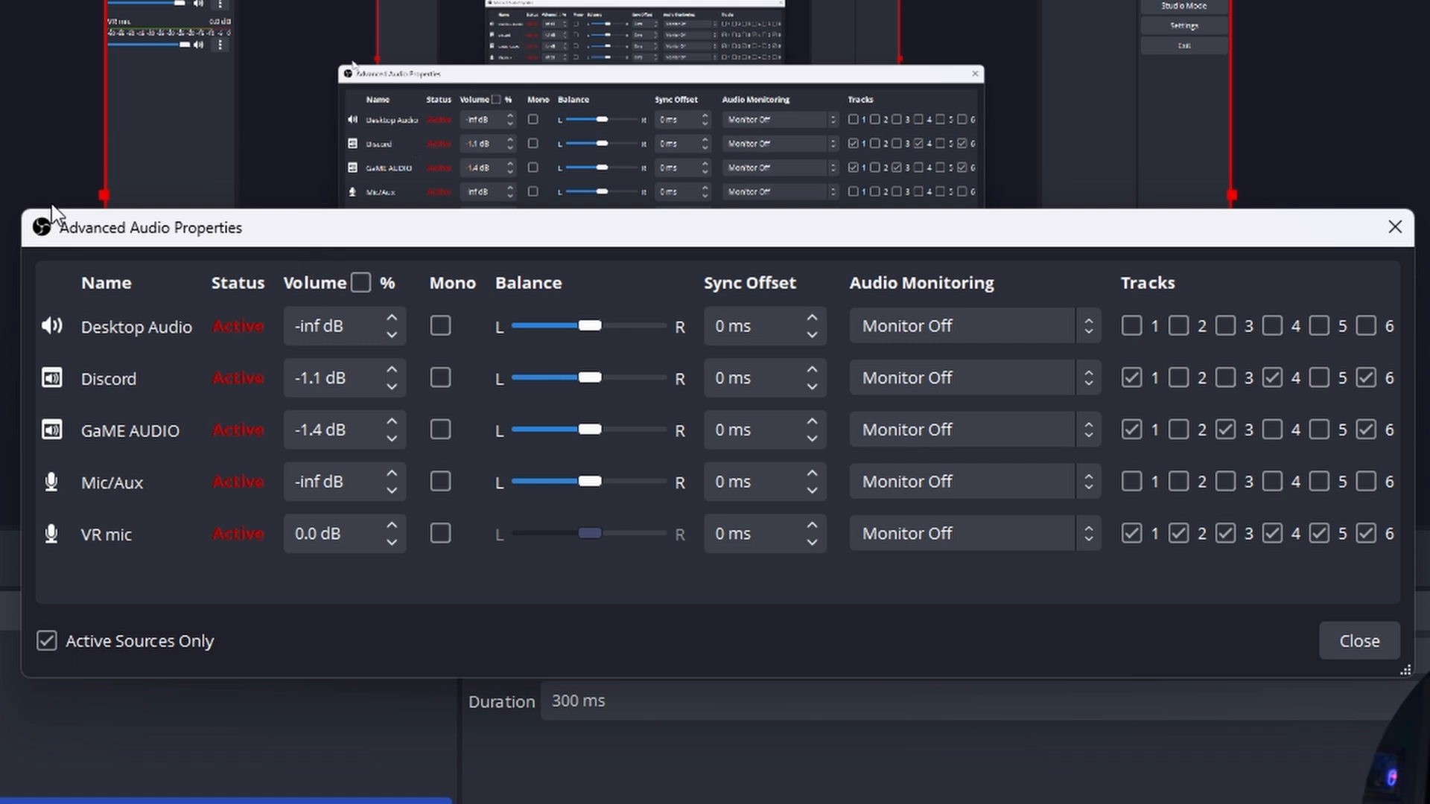
mouse_move(123, 387)
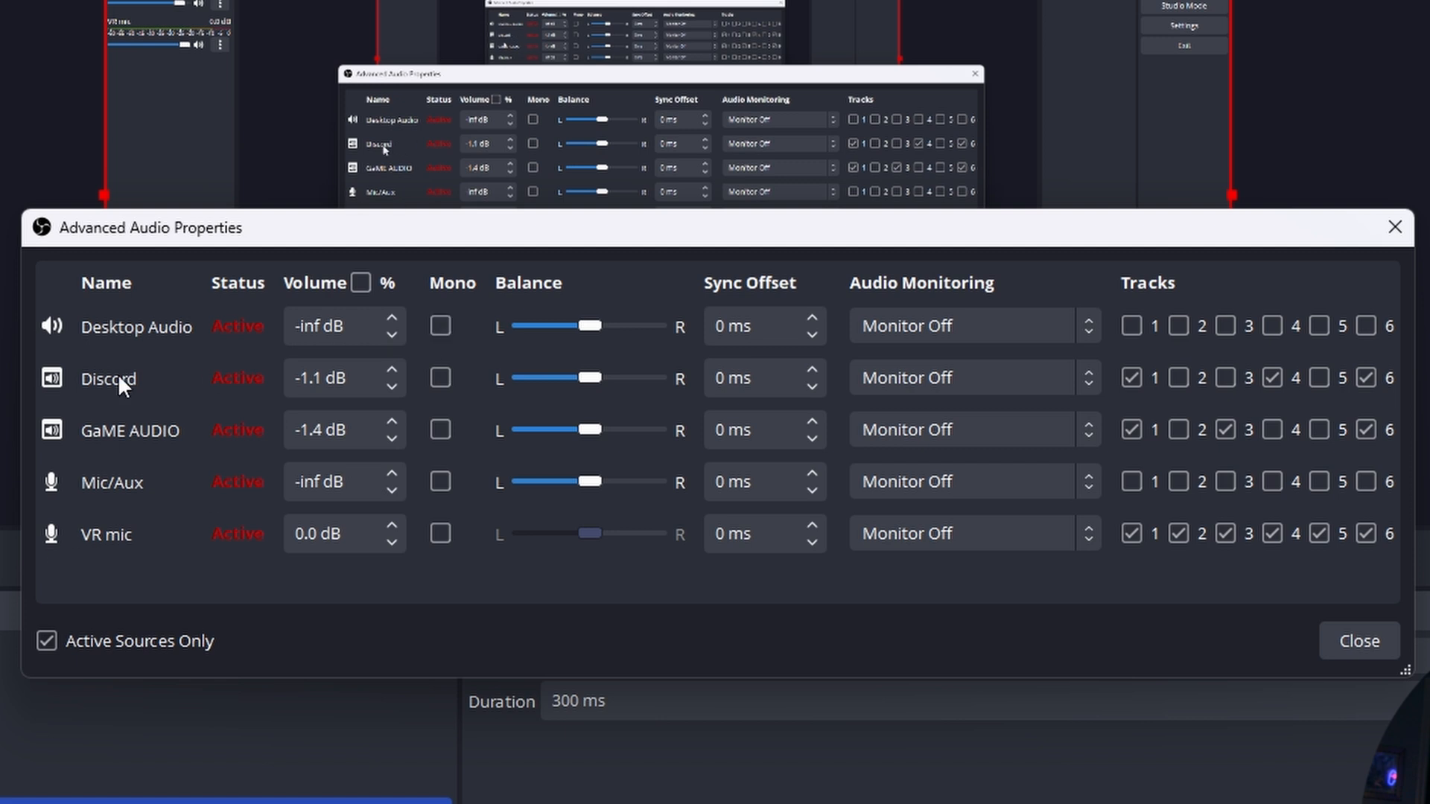
left_click(1177, 429)
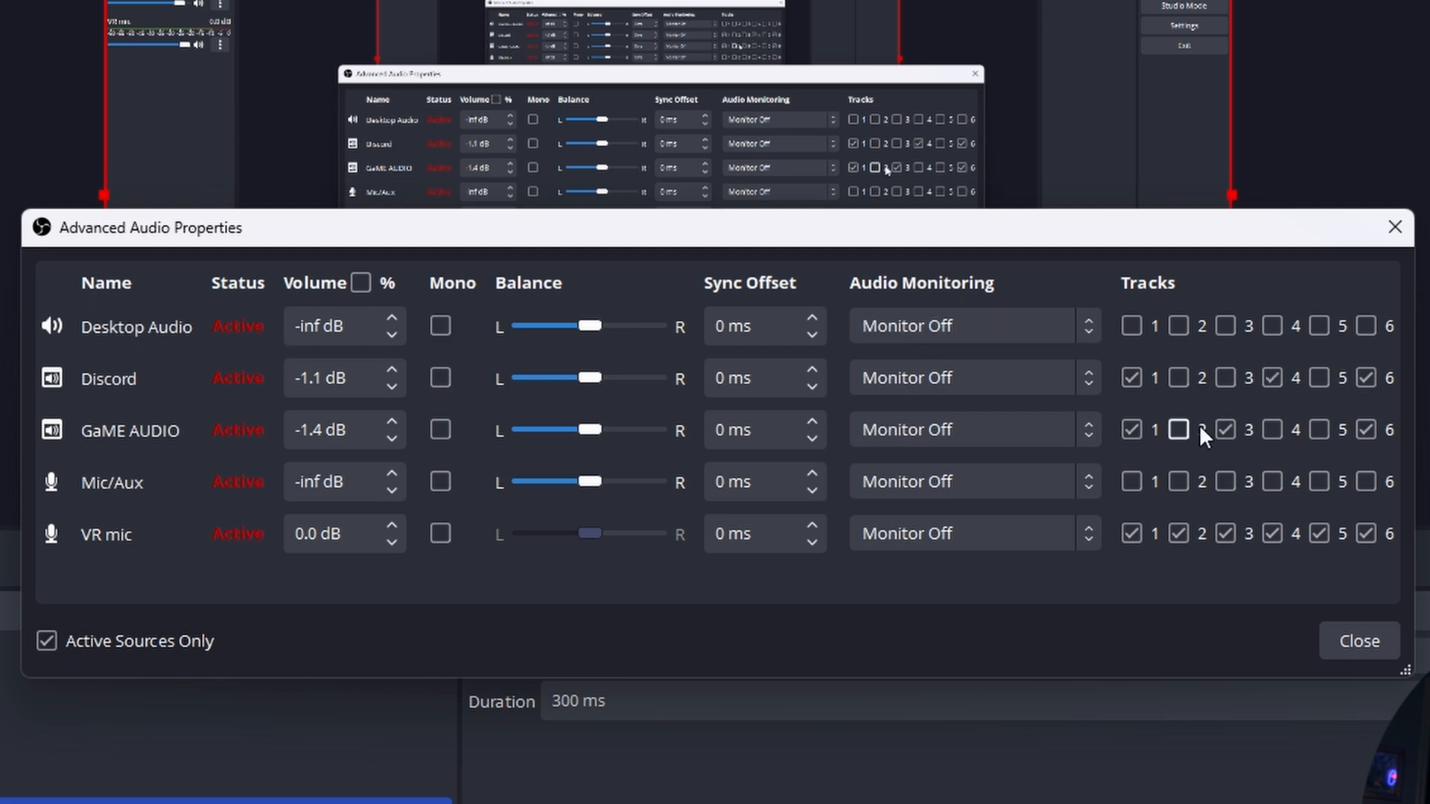
left_click(1178, 429)
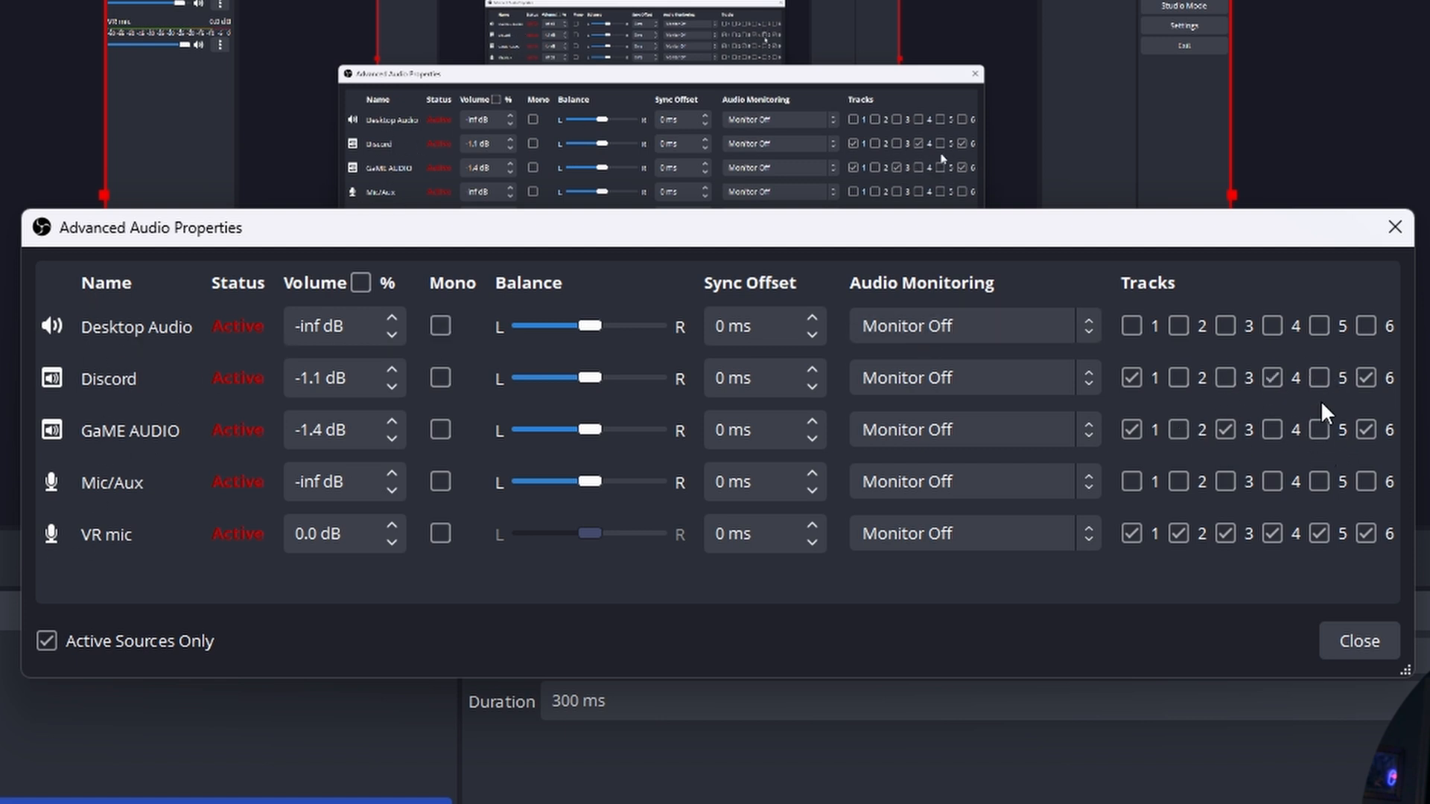
mouse_move(1372, 532)
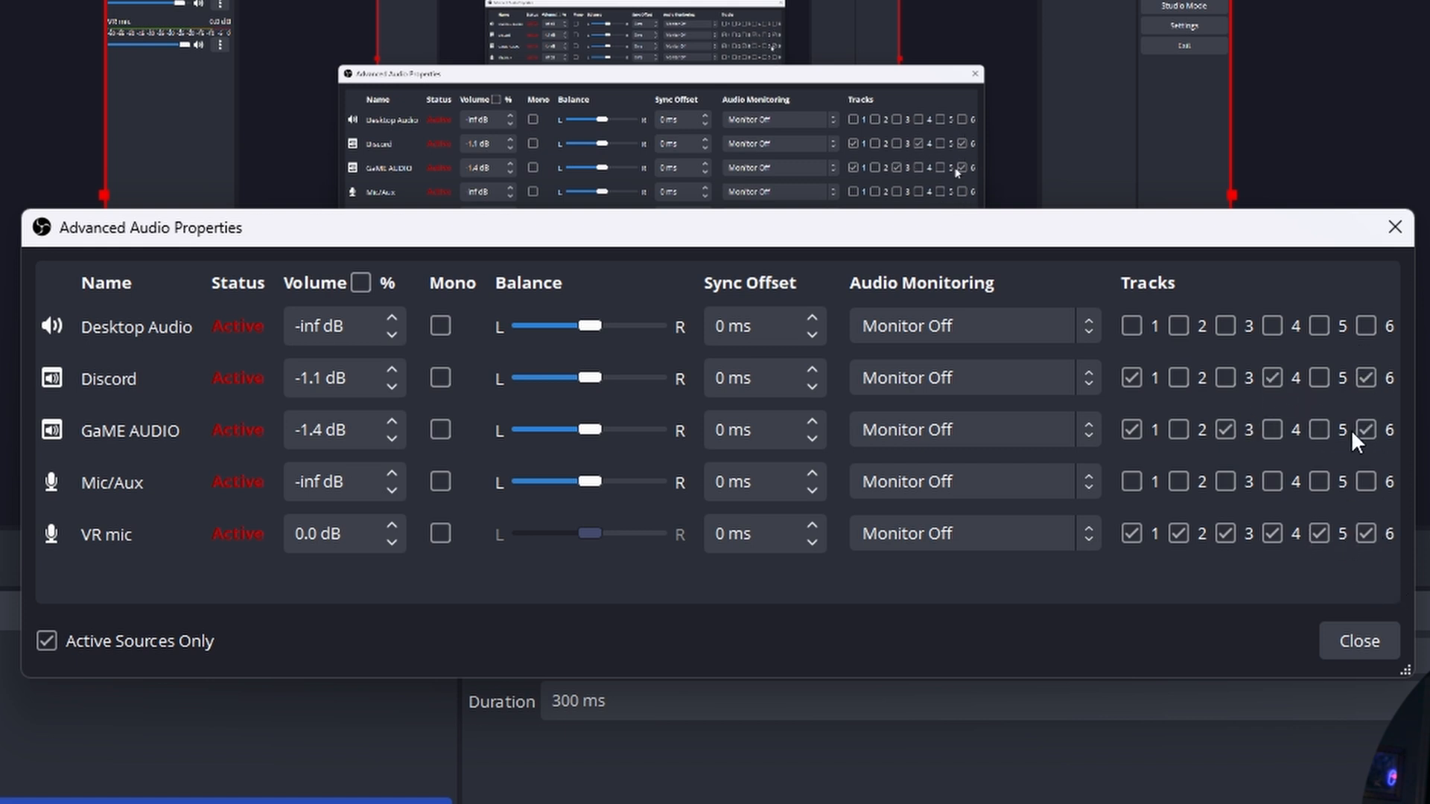
mouse_move(1298, 509)
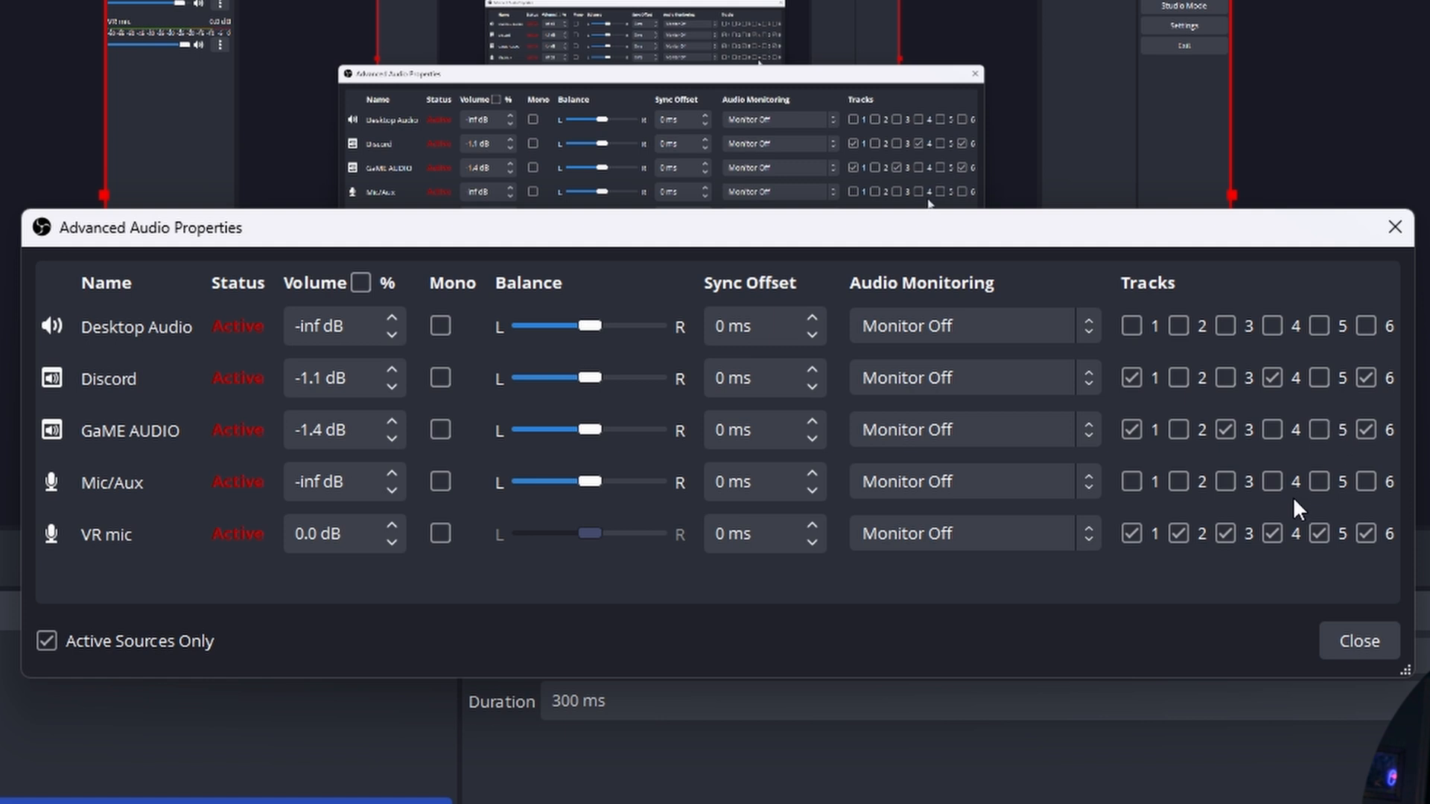
mouse_move(429, 54)
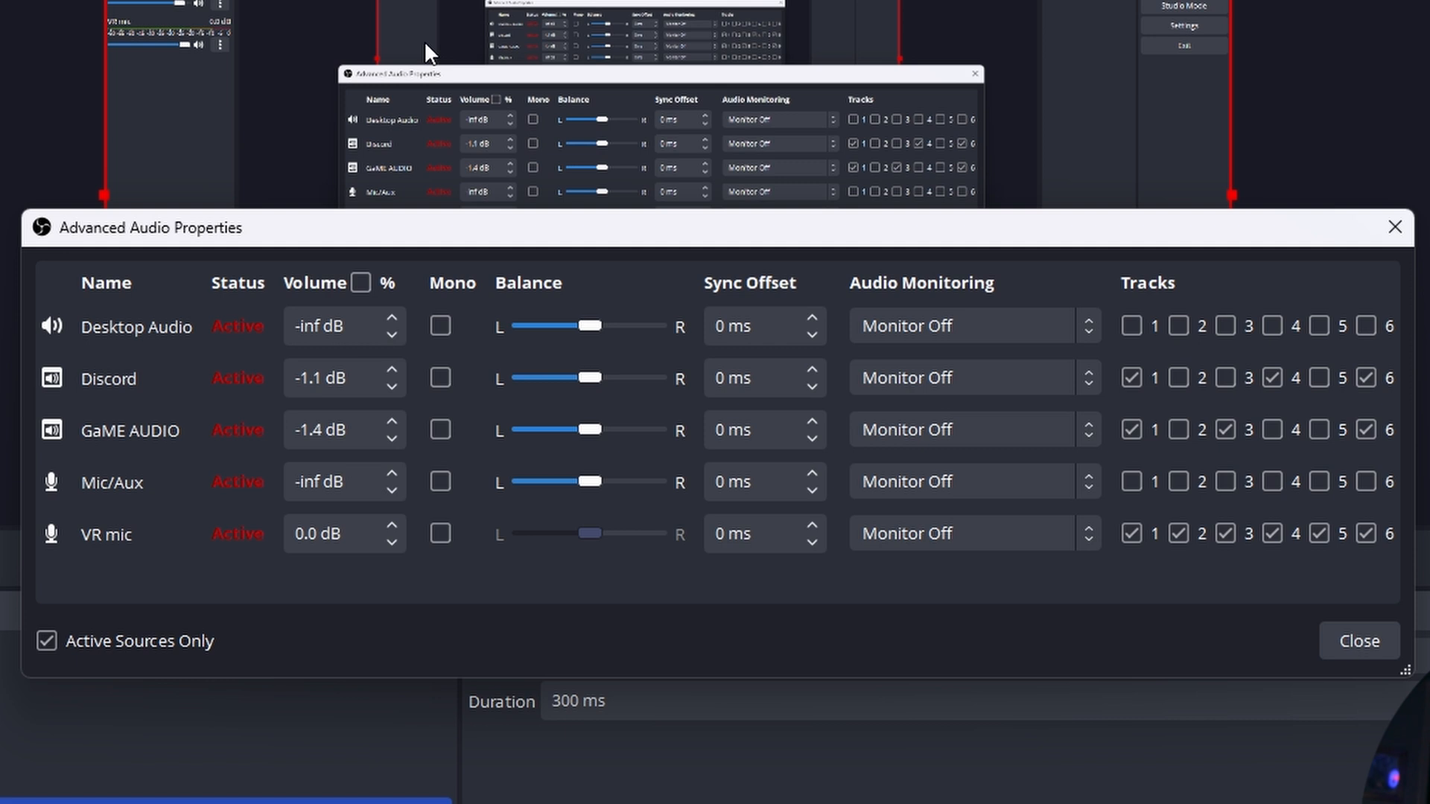
mouse_move(1387, 430)
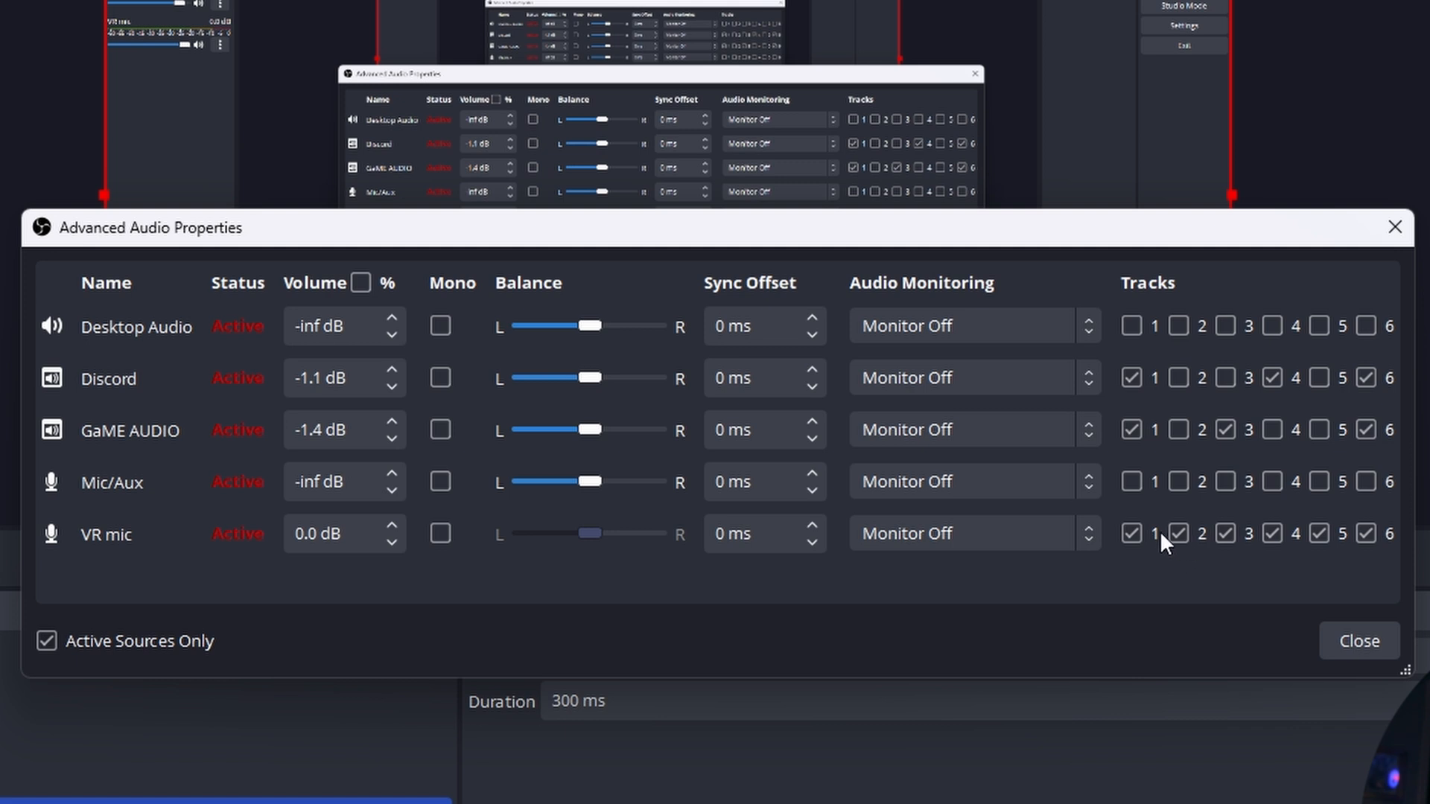
Untick tracks 3, 4 and 5 for VR mic so it feeds only tracks 1, 2 and 6.
left_click(1130, 533)
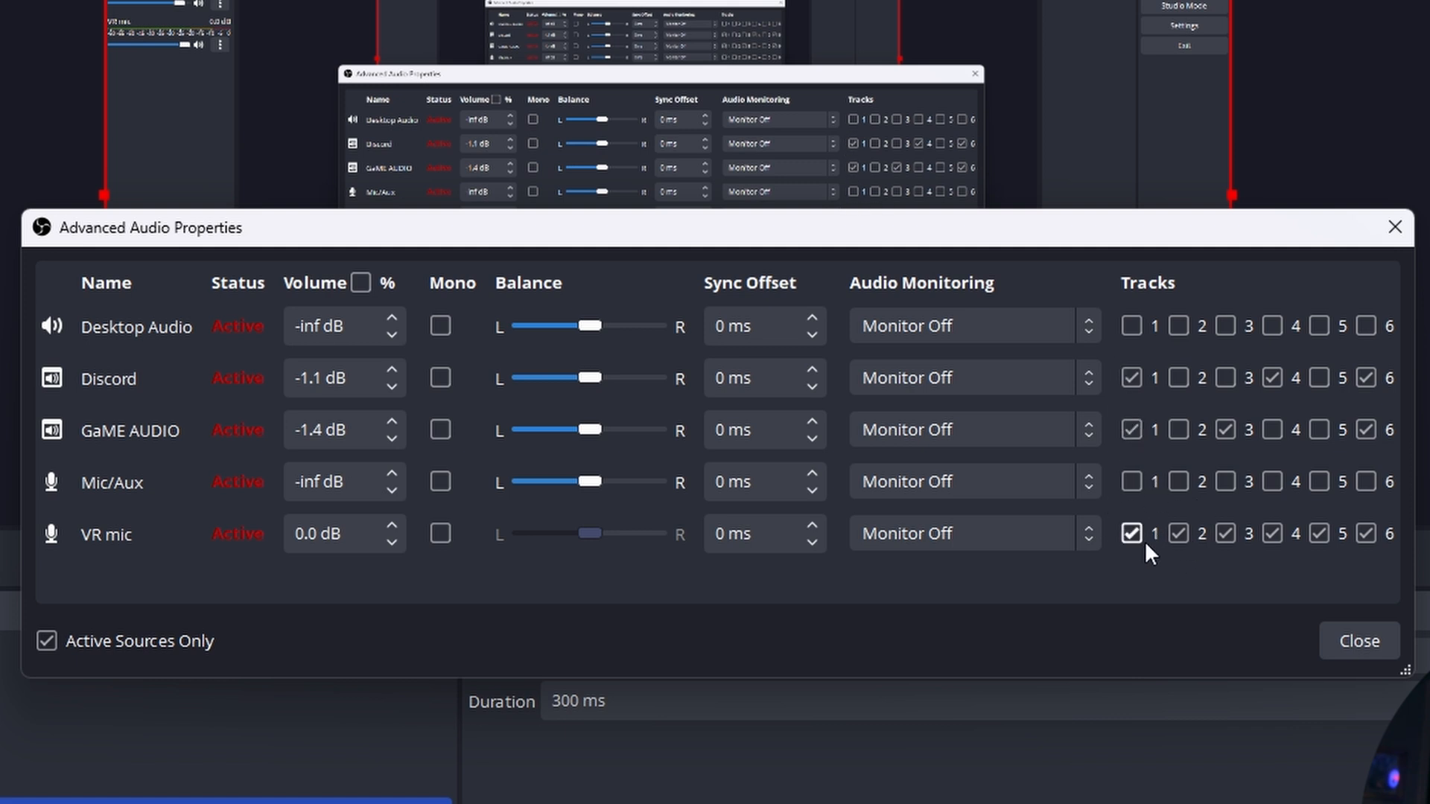
left_click(1318, 533)
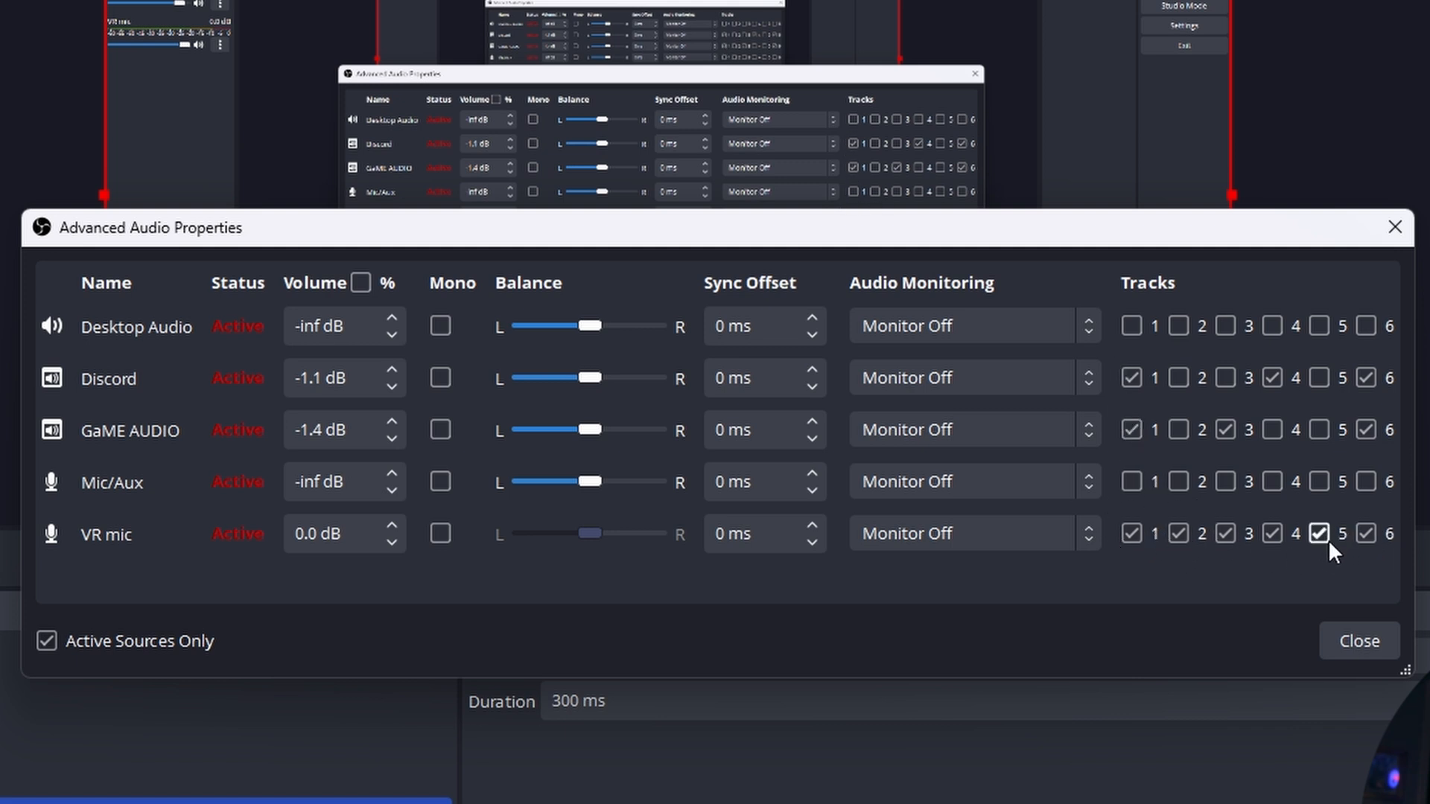
left_click(1226, 534)
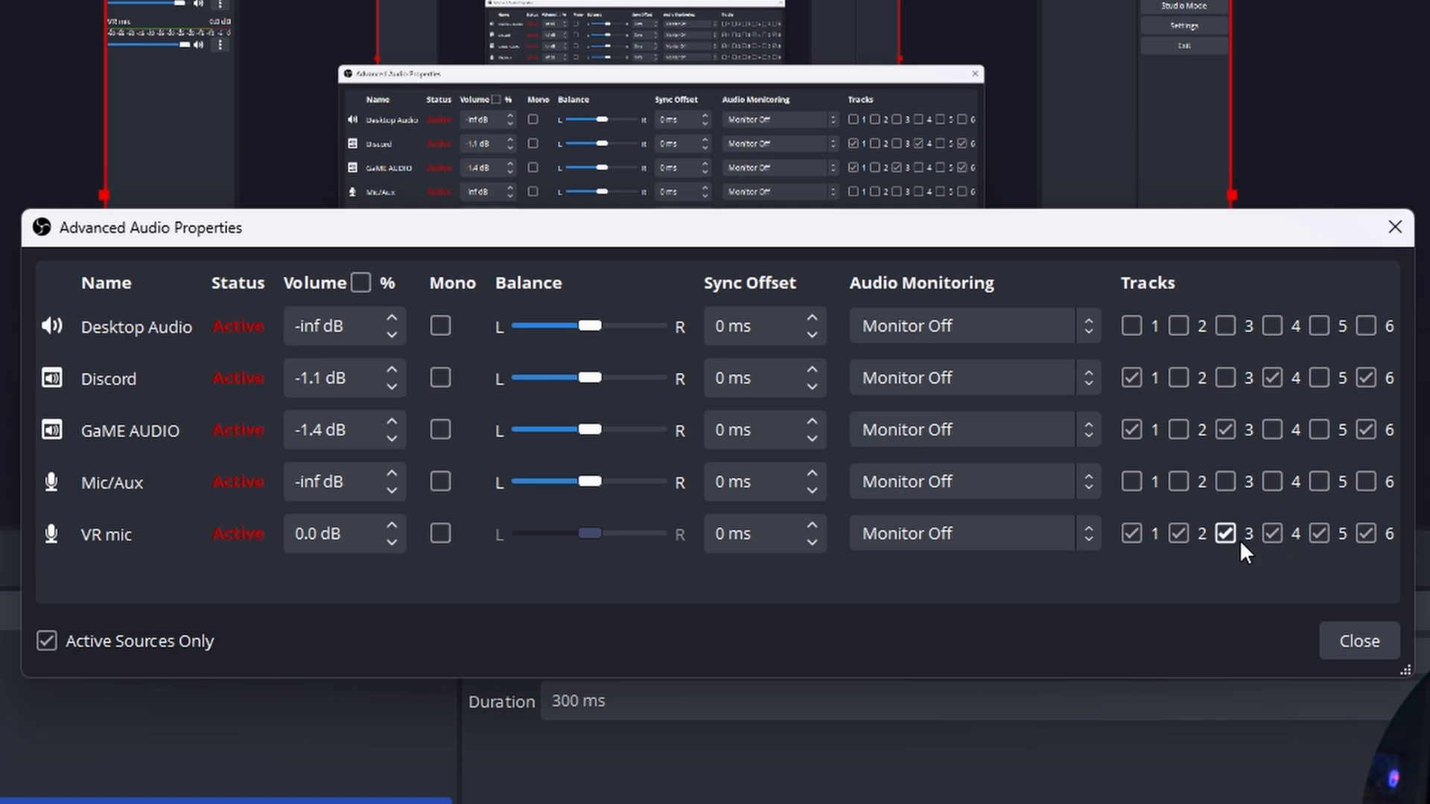
left_click(1224, 533)
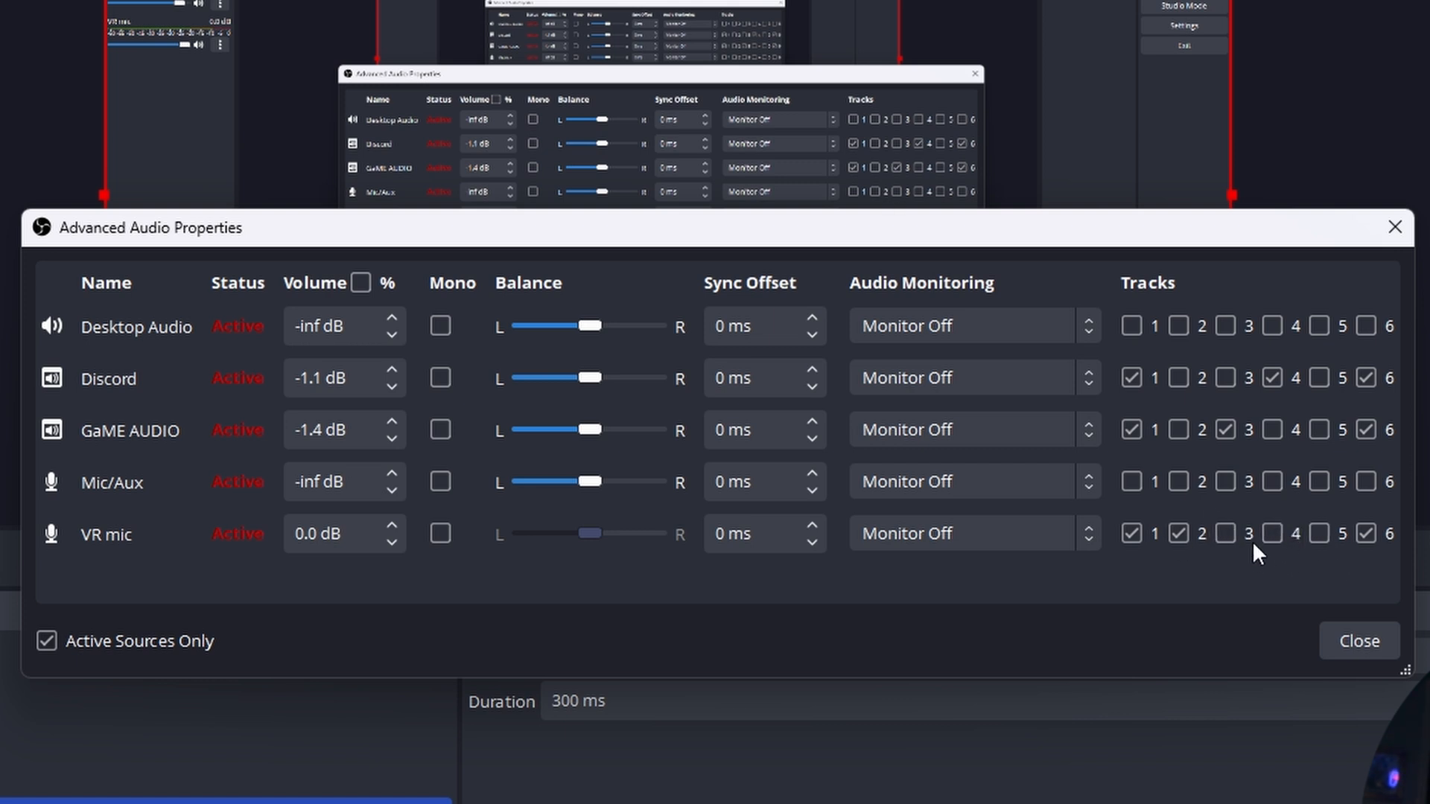
left_click(1272, 534)
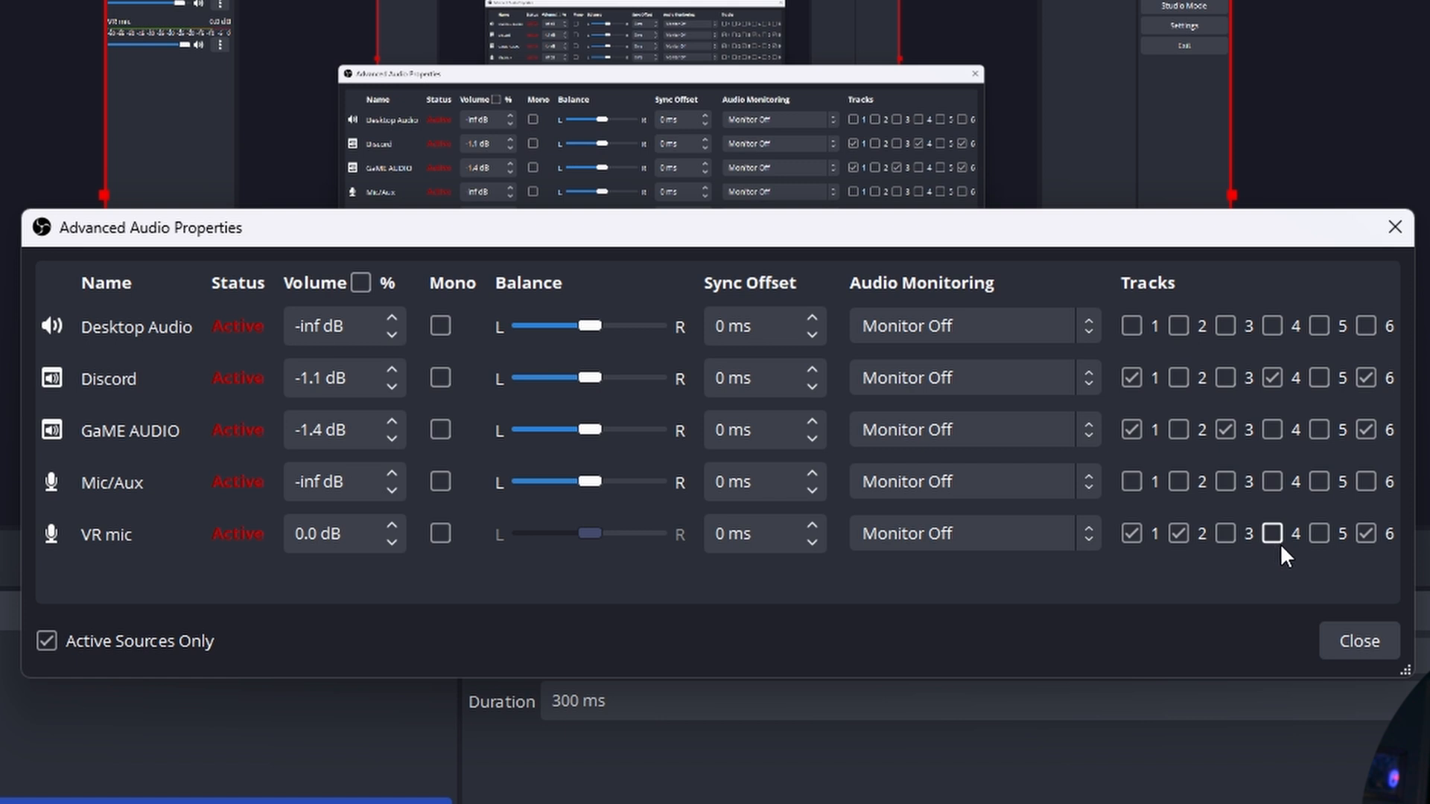
left_click(1177, 533)
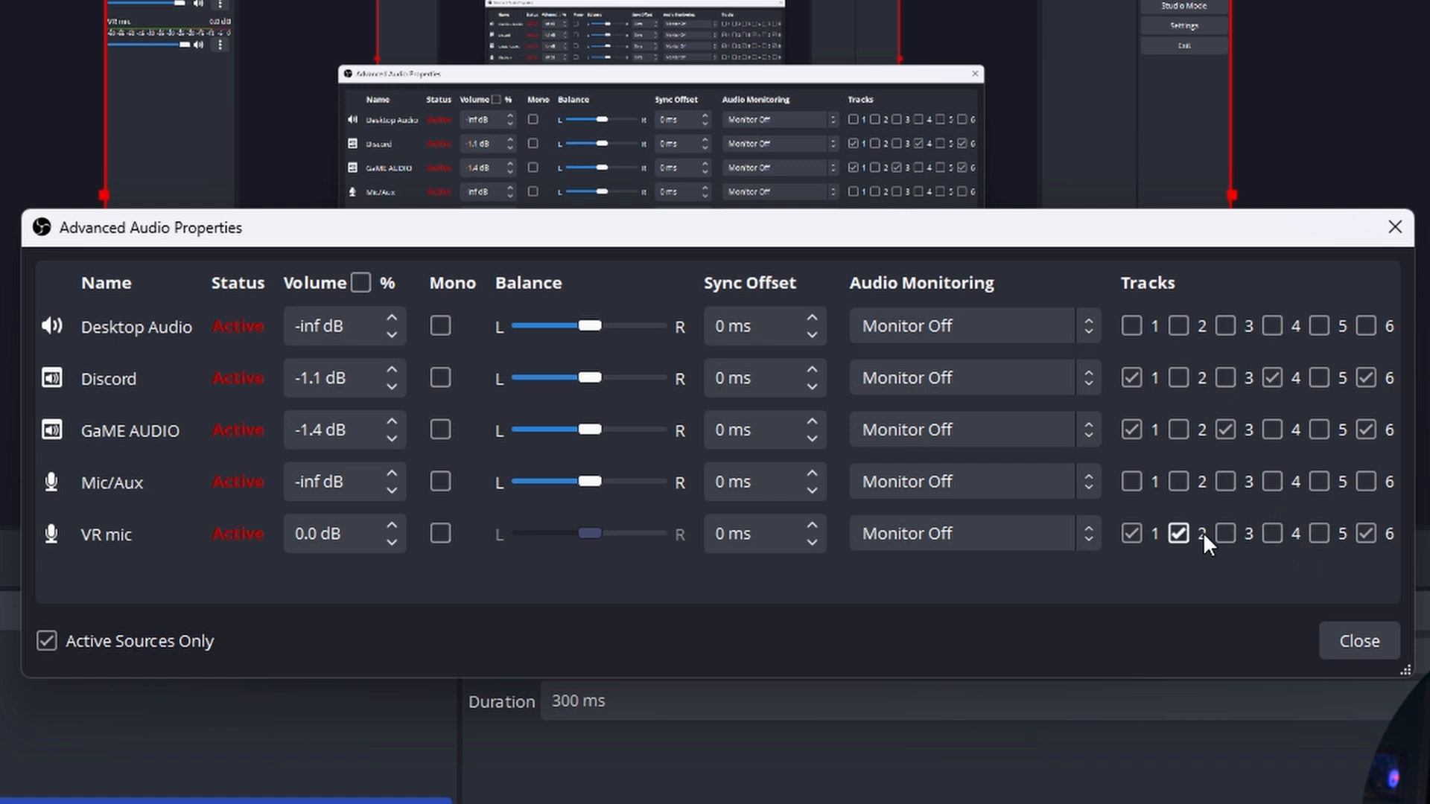
left_click(1131, 534)
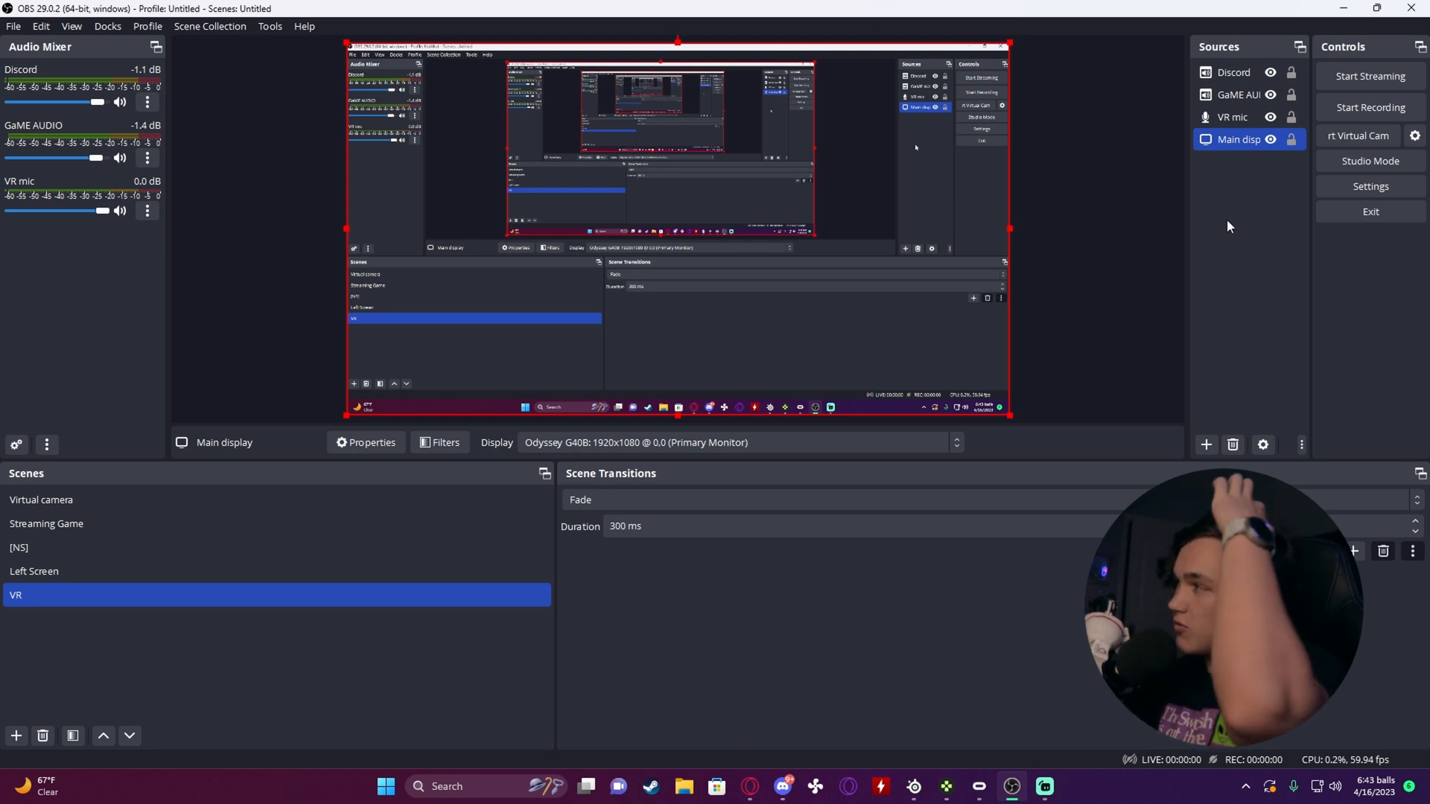
Click through the game audio and display sources in the Sources dock without changing anything.
left_click(1238, 94)
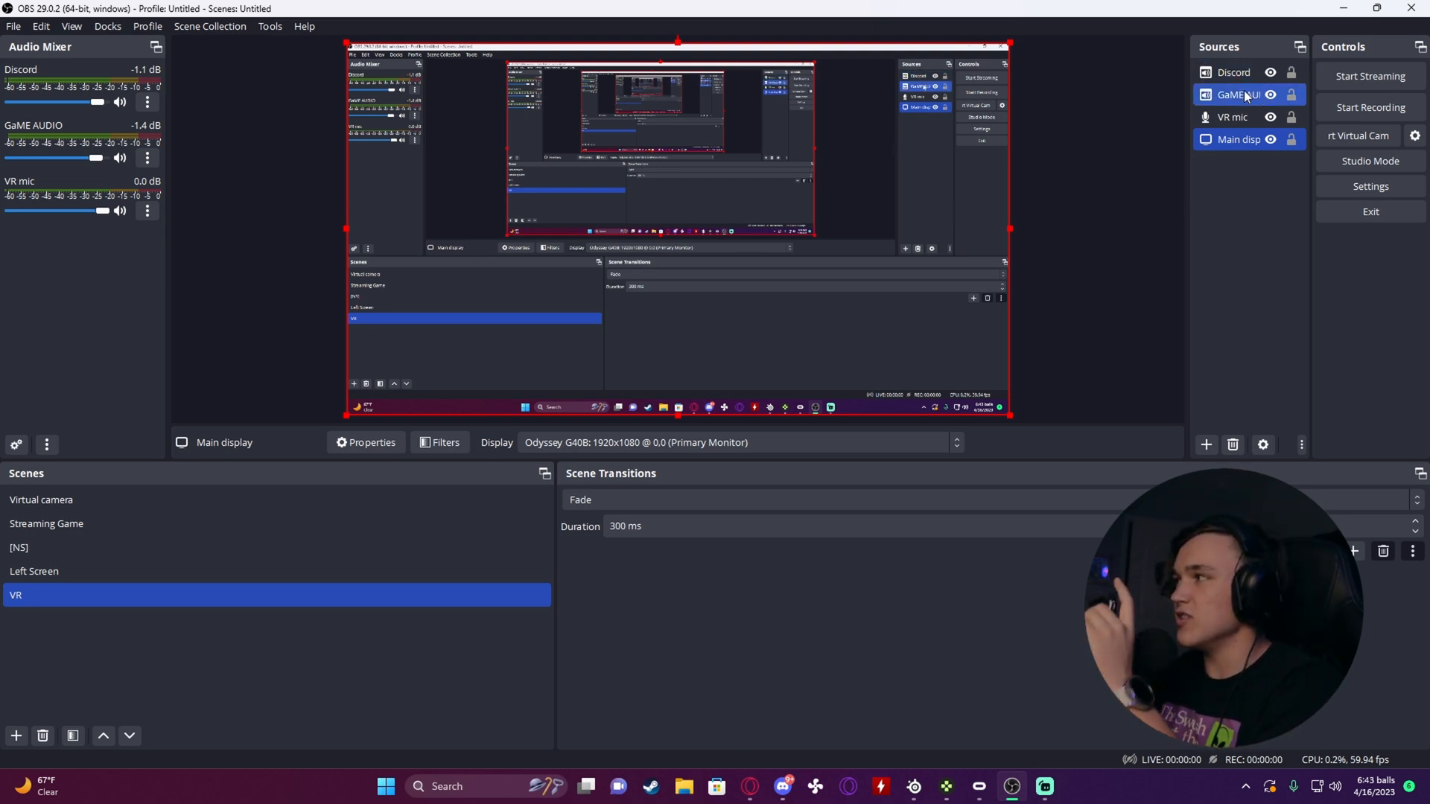
left_click(1238, 139)
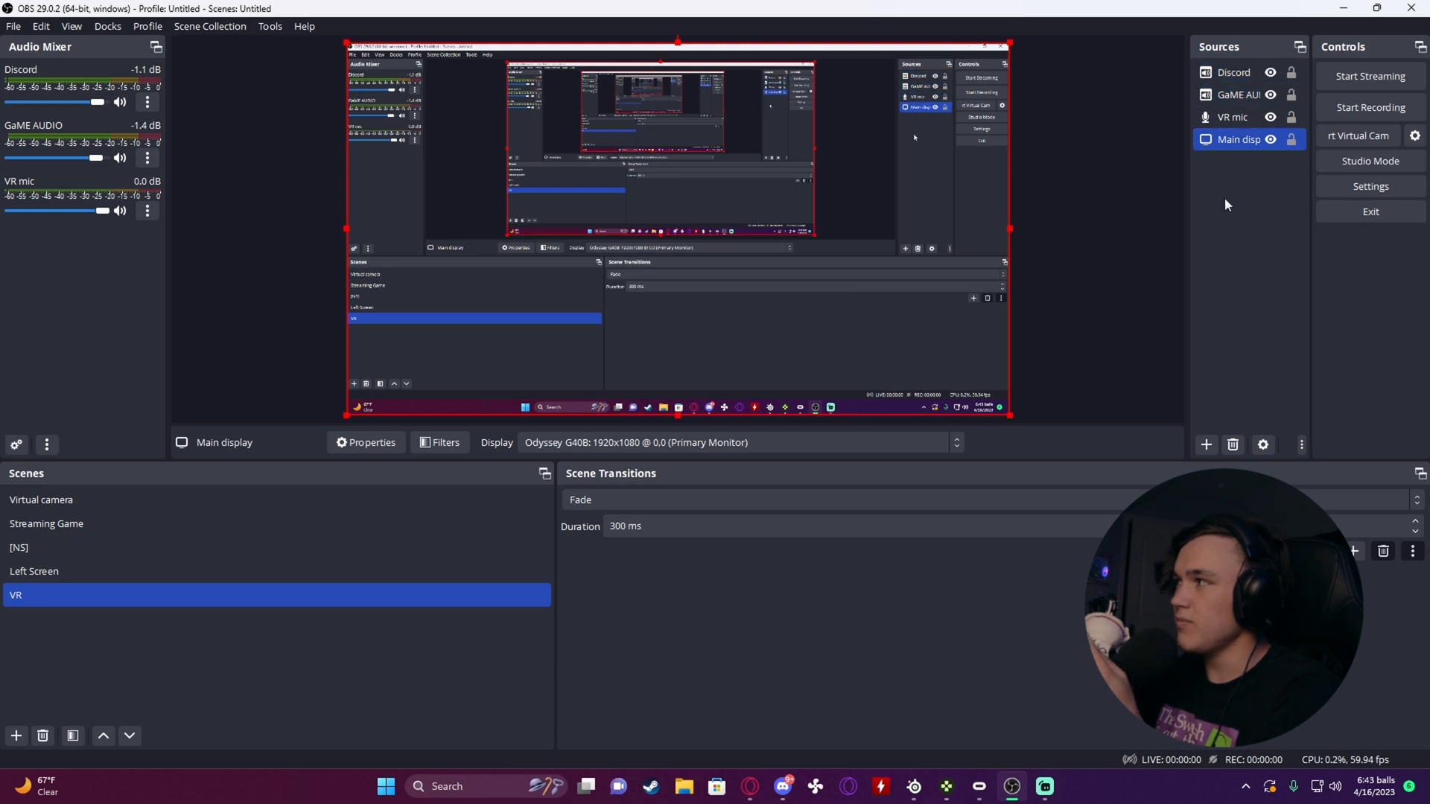
mouse_move(1205, 250)
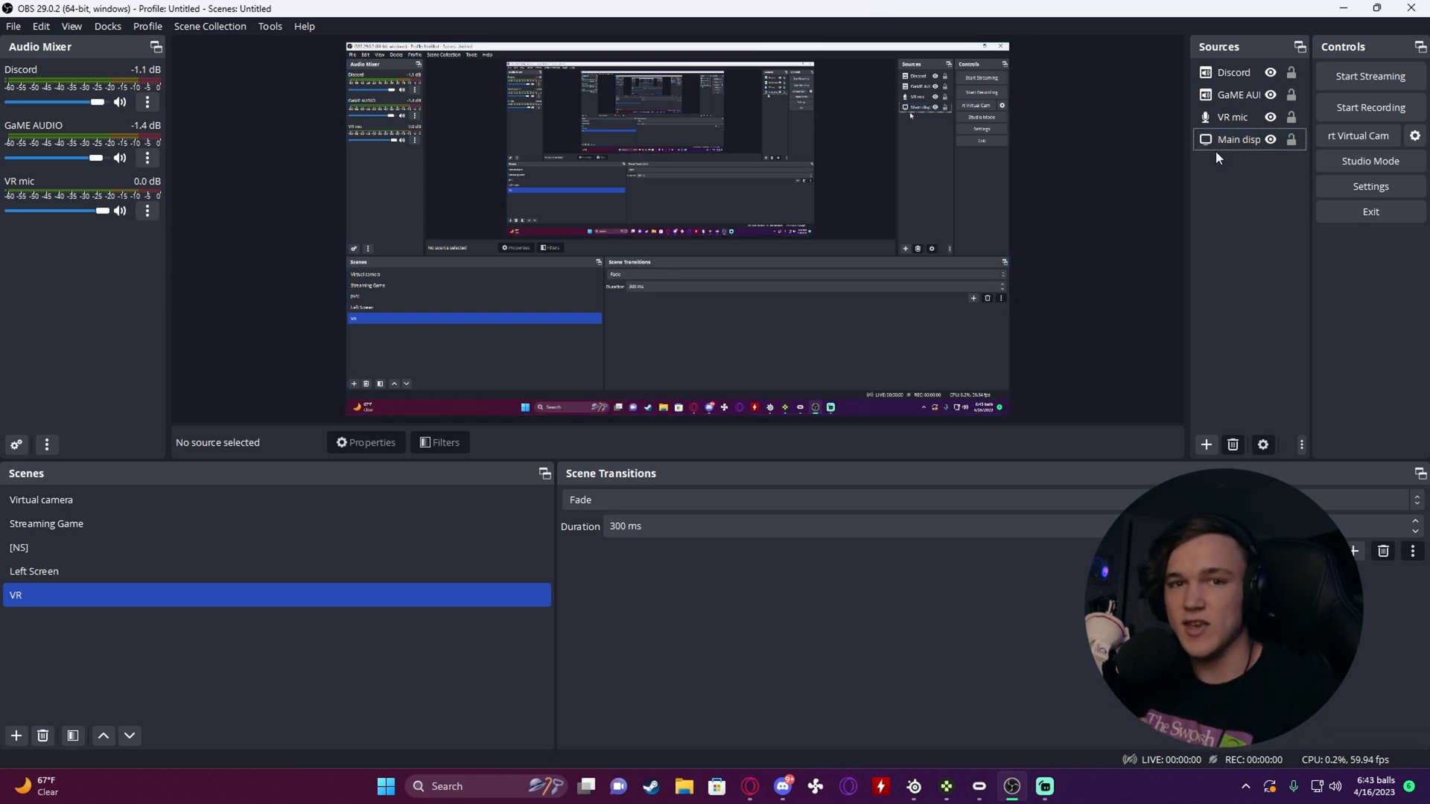
left_click(1241, 138)
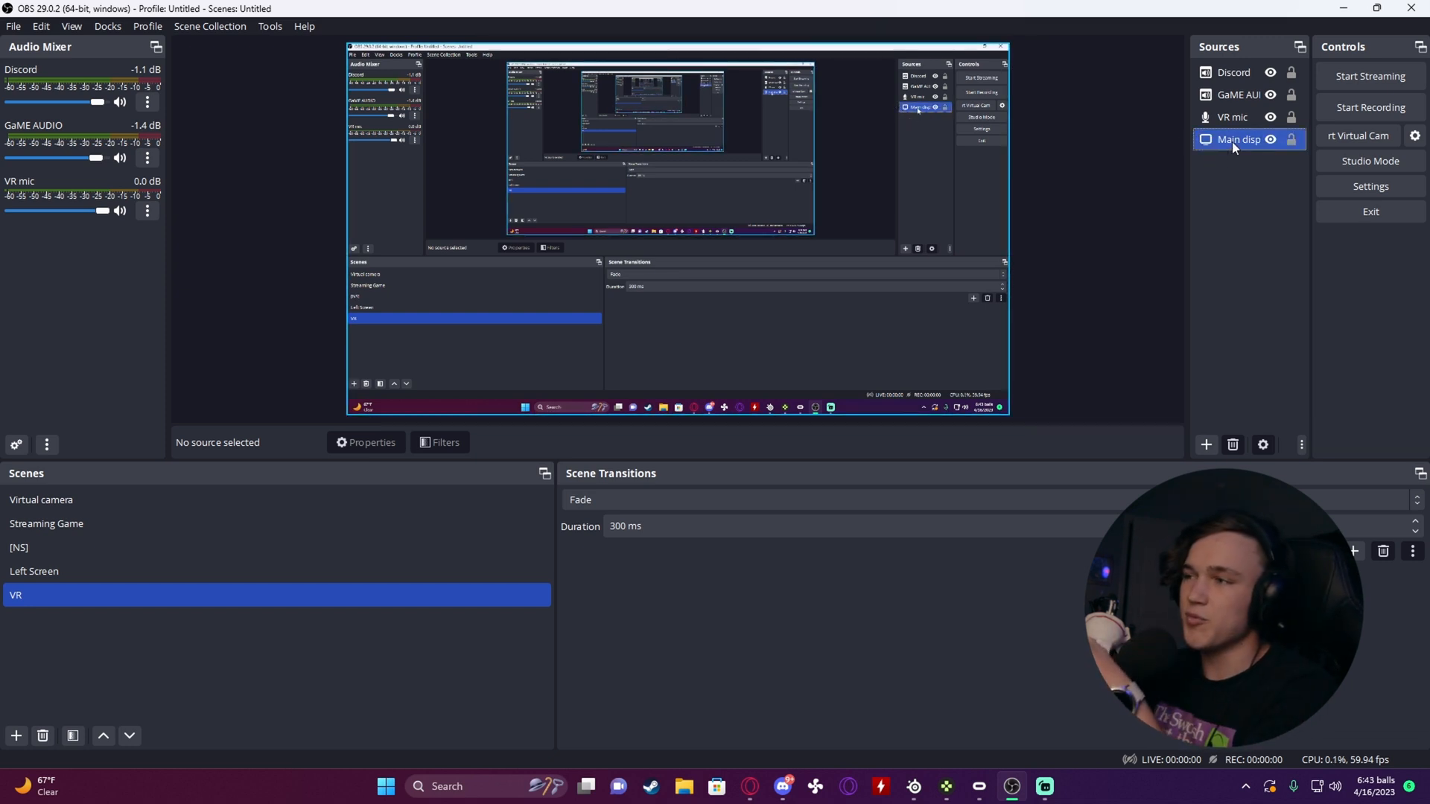